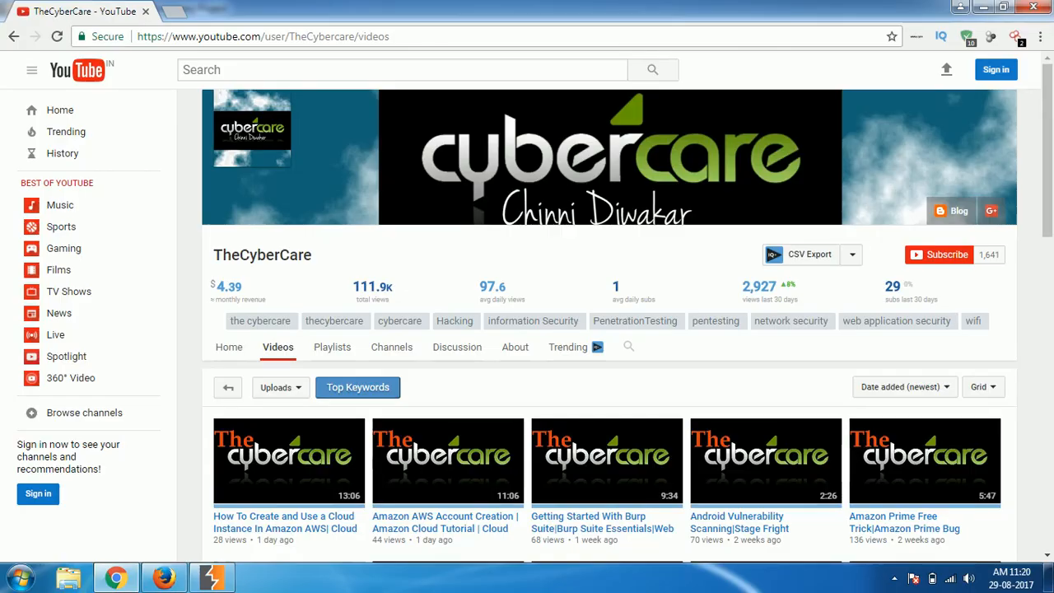
mouse_move(460, 56)
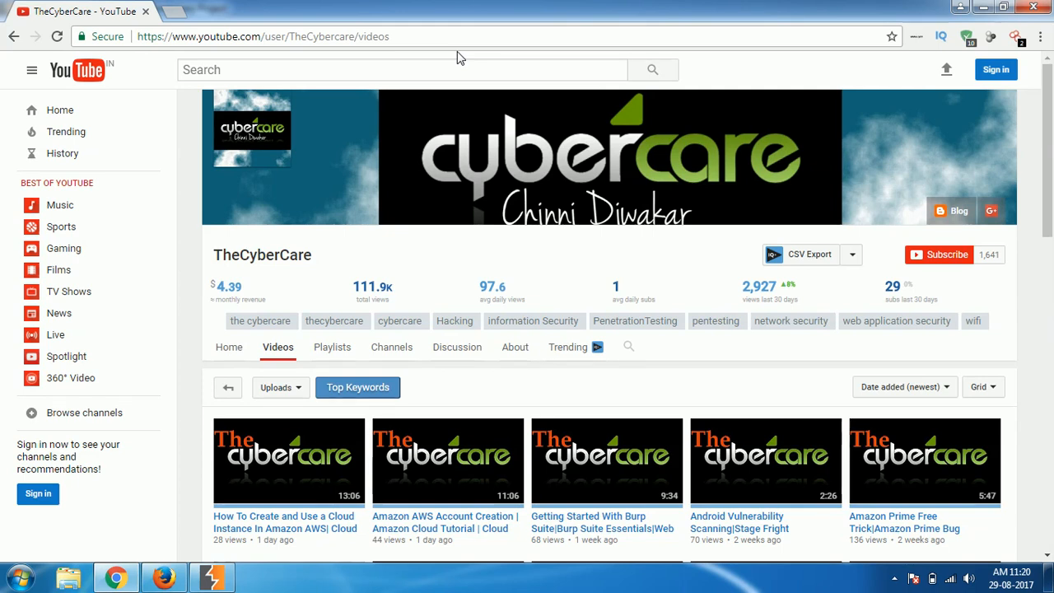
Turn Proxy request interception on and back off, then switch over to Firefox.
left_click(210, 576)
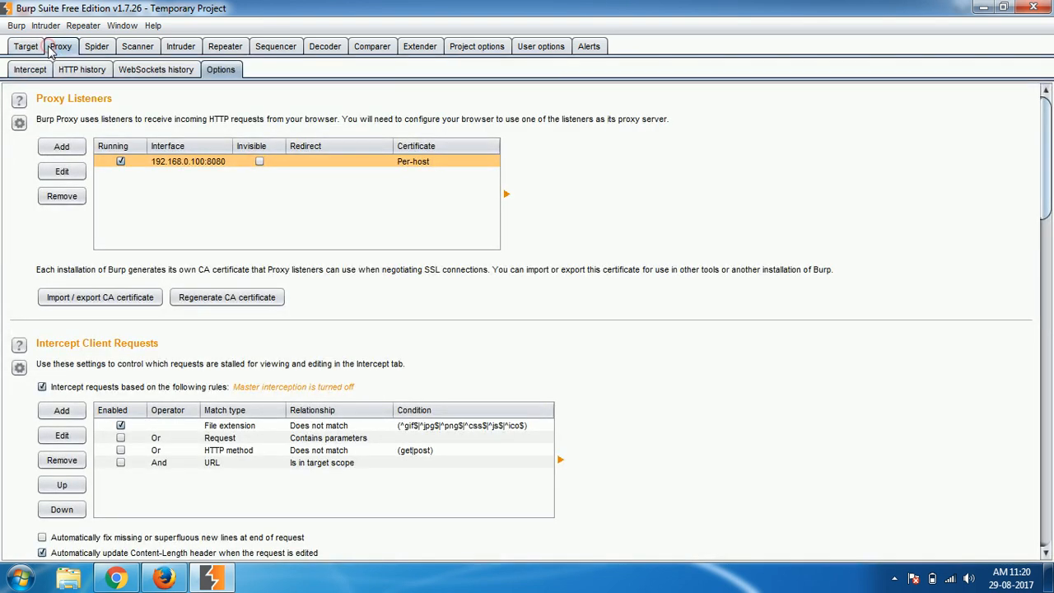
left_click(29, 69)
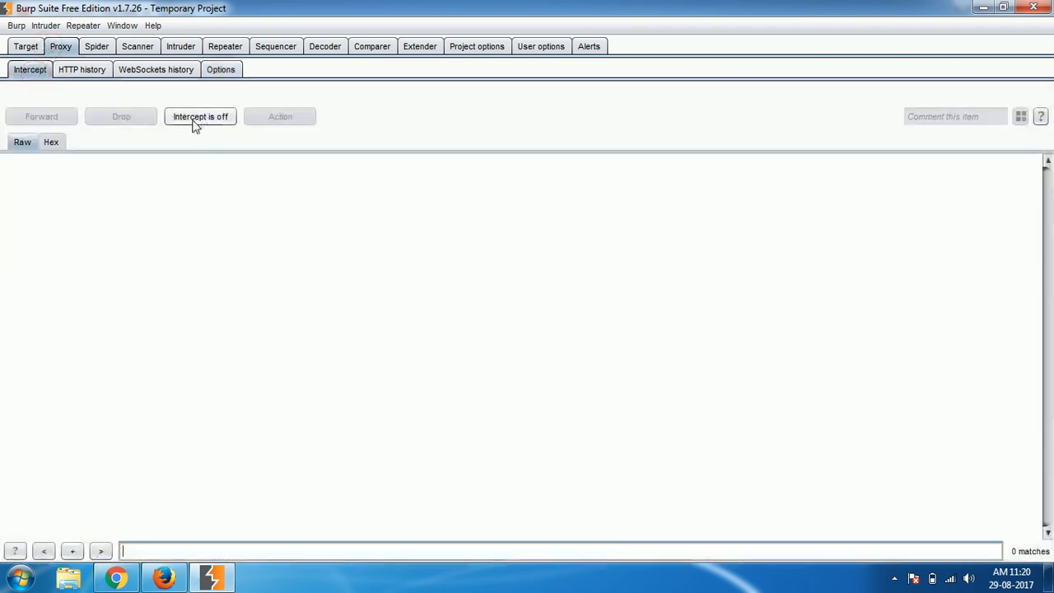
left_click(199, 116)
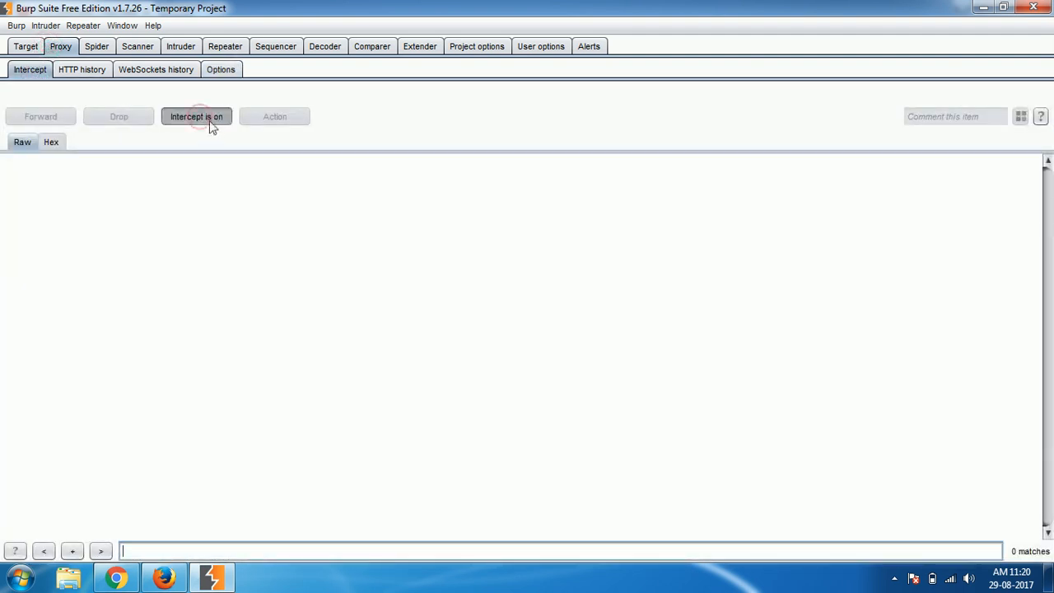
left_click(197, 116)
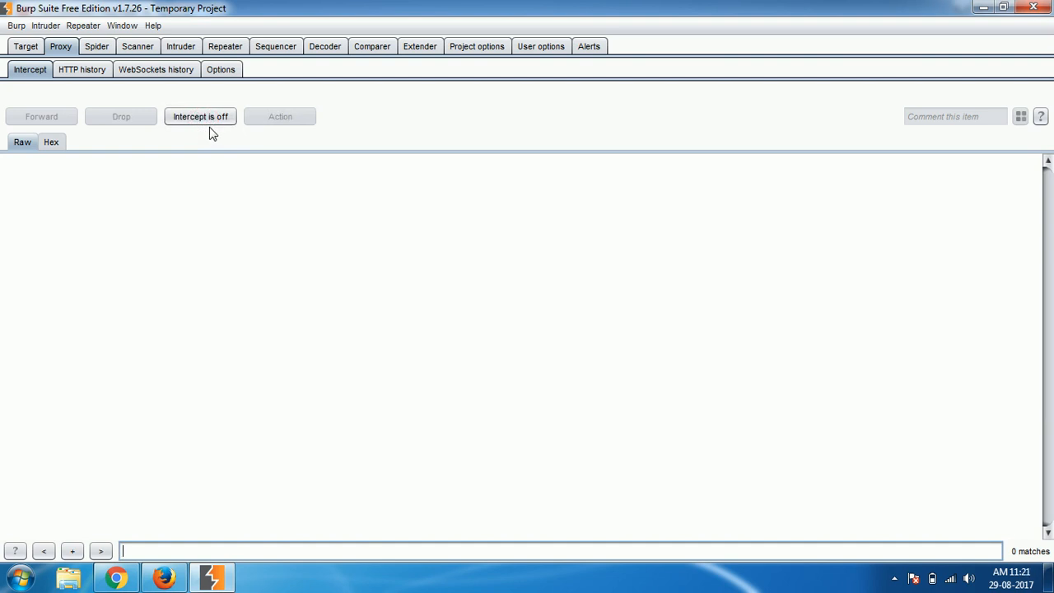
mouse_move(124, 89)
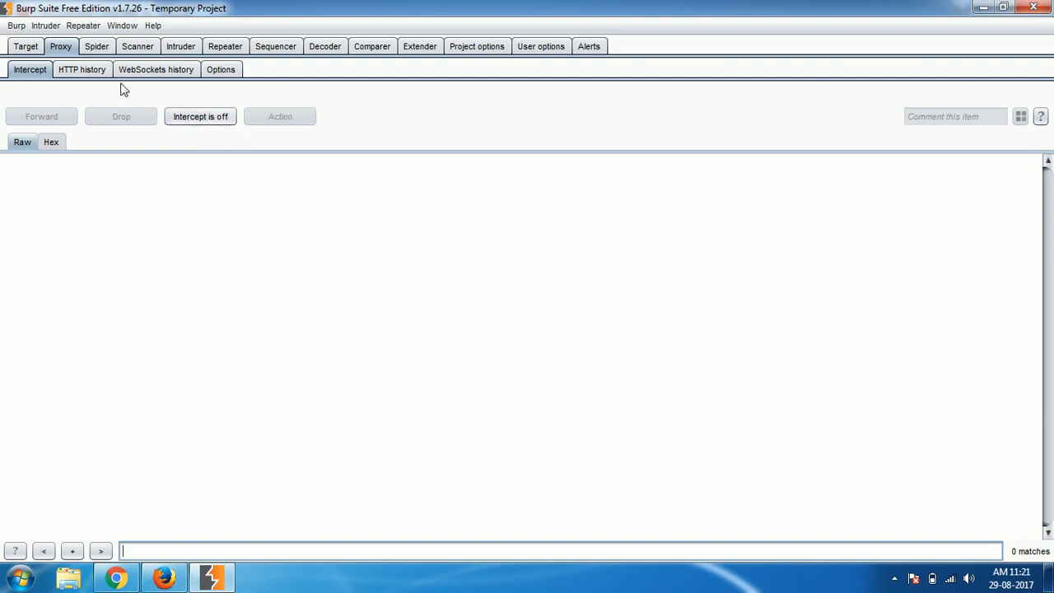
left_click(25, 46)
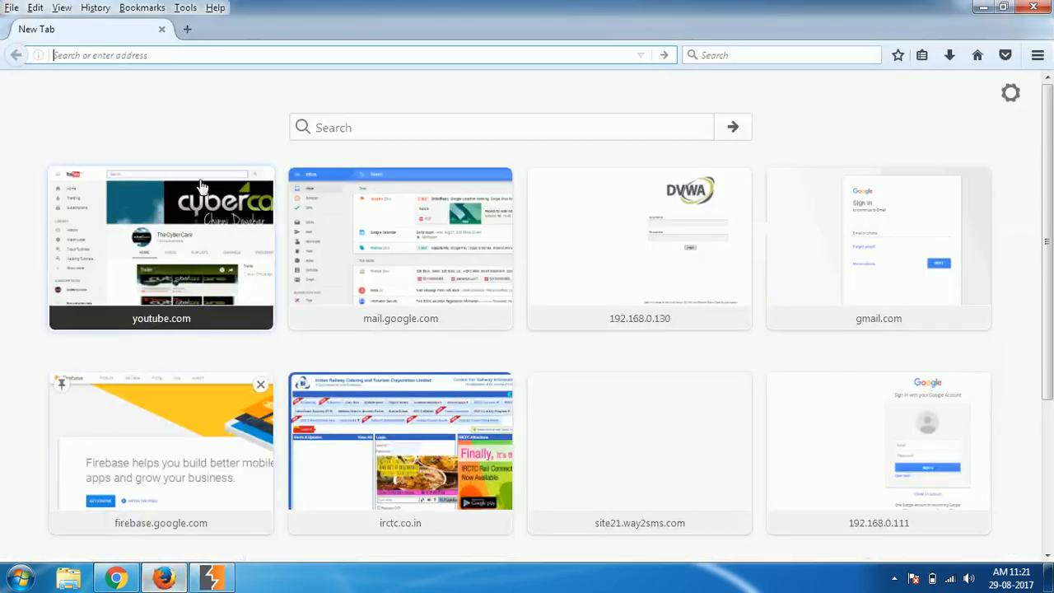
Enter altoromutual.com in Firefox's address bar and let the home page load.
type("alo")
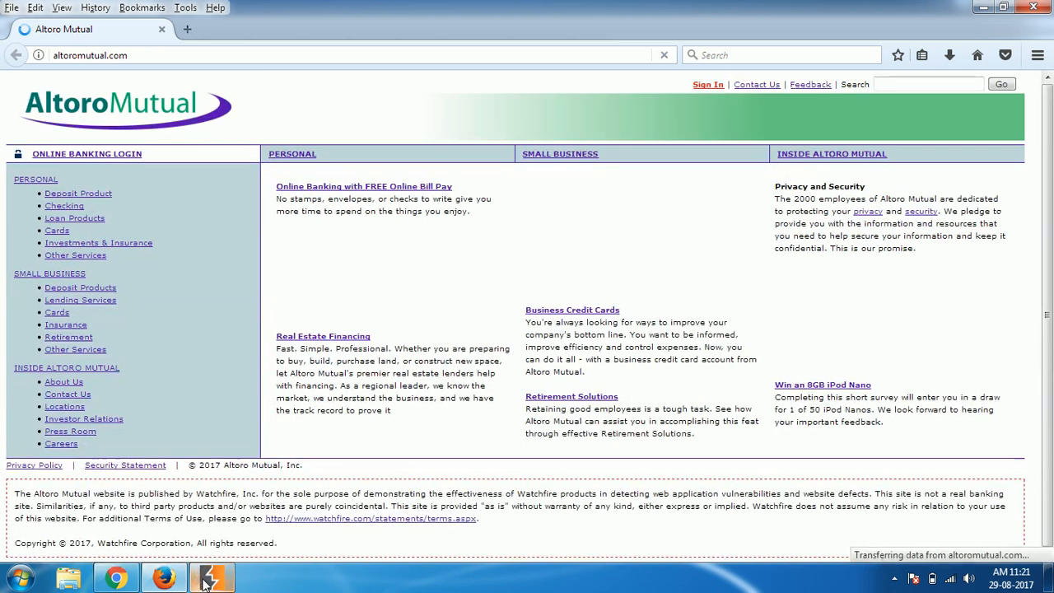
left_click(211, 576)
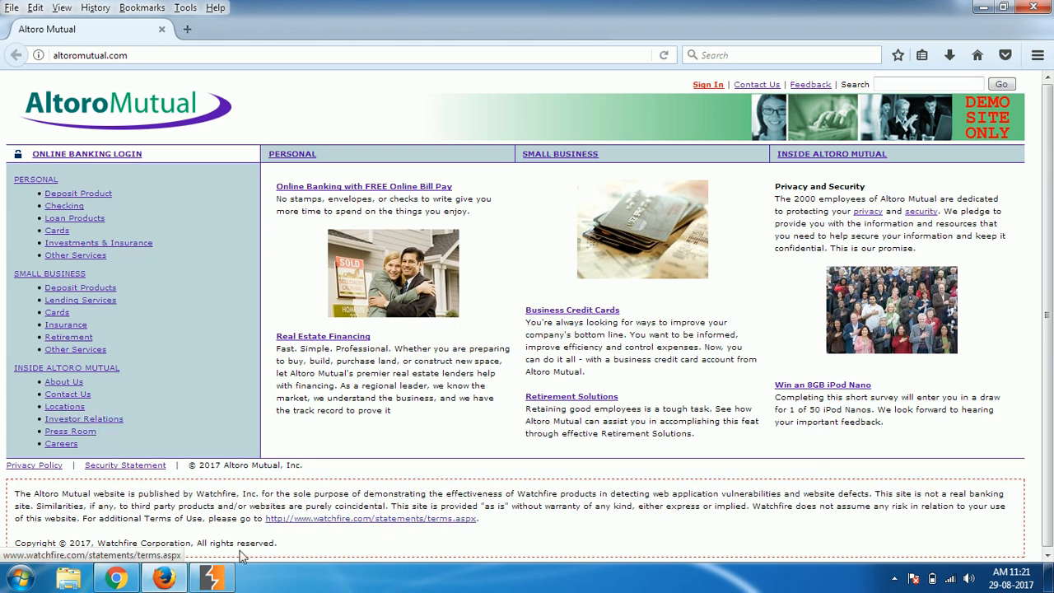
left_click(212, 576)
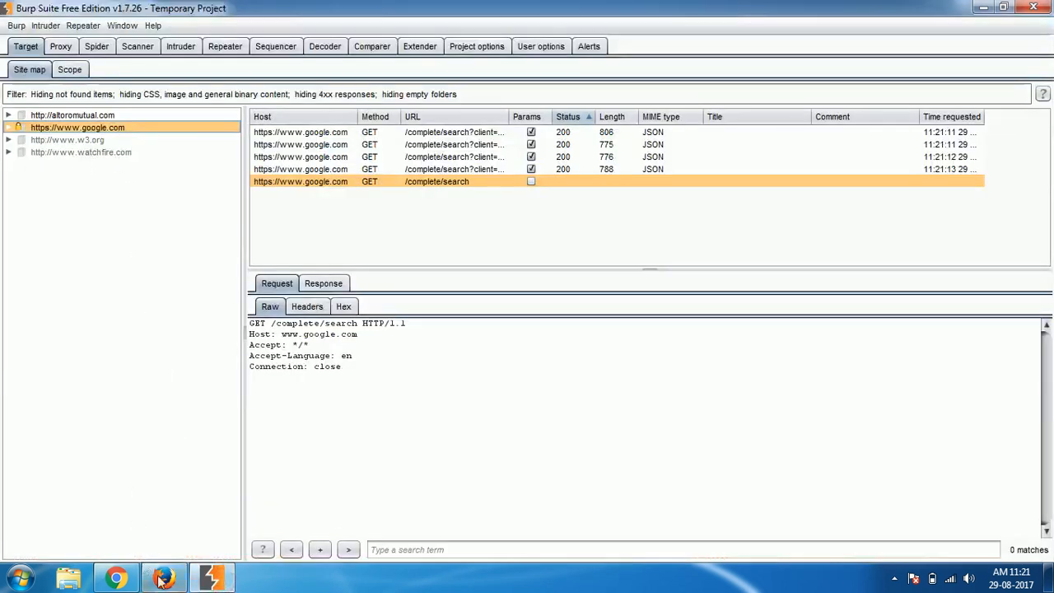
left_click(164, 576)
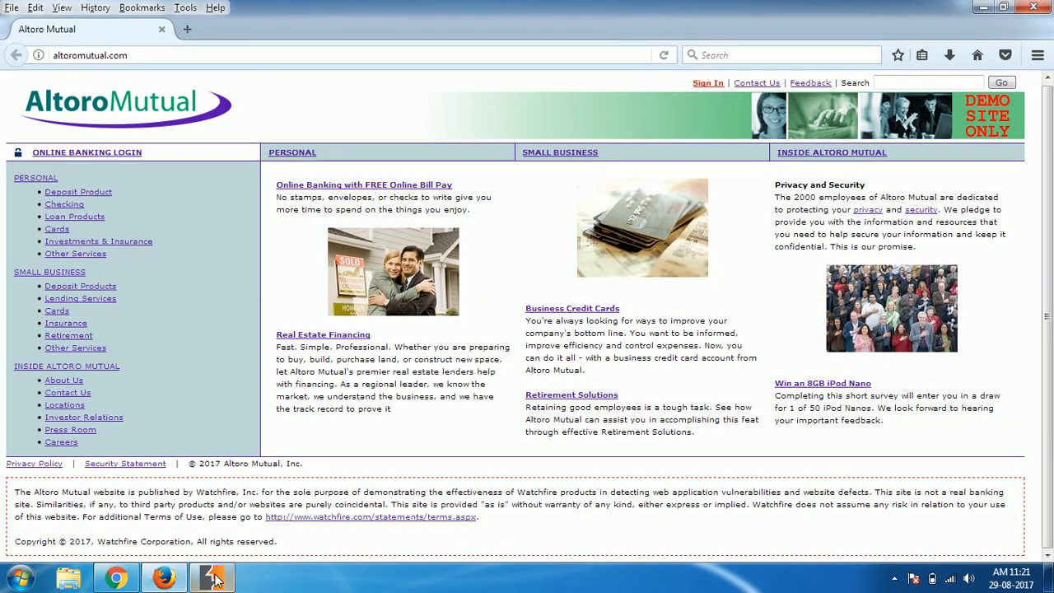
left_click(211, 577)
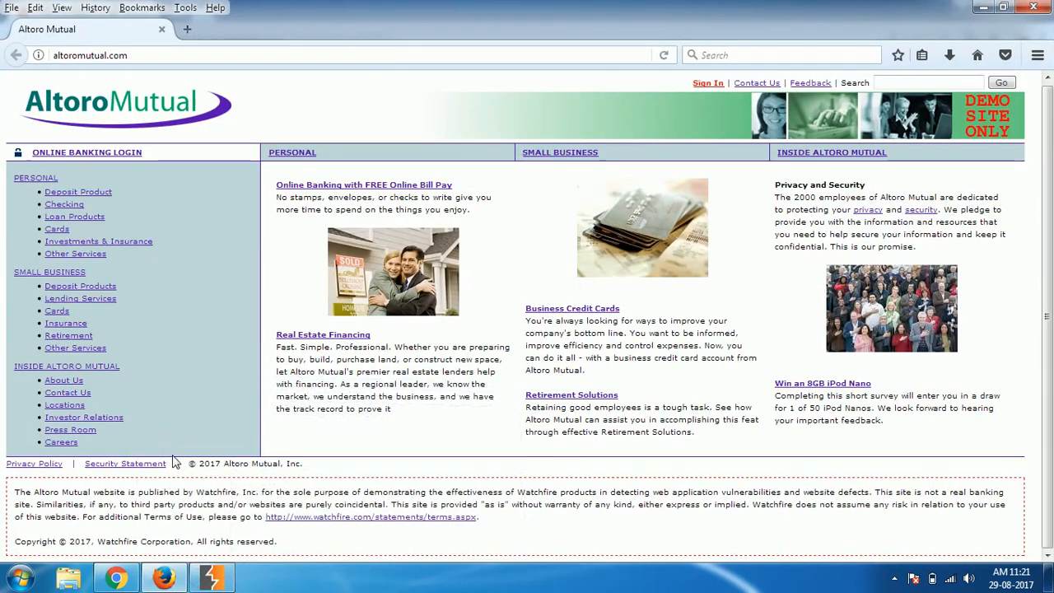
mouse_move(192, 484)
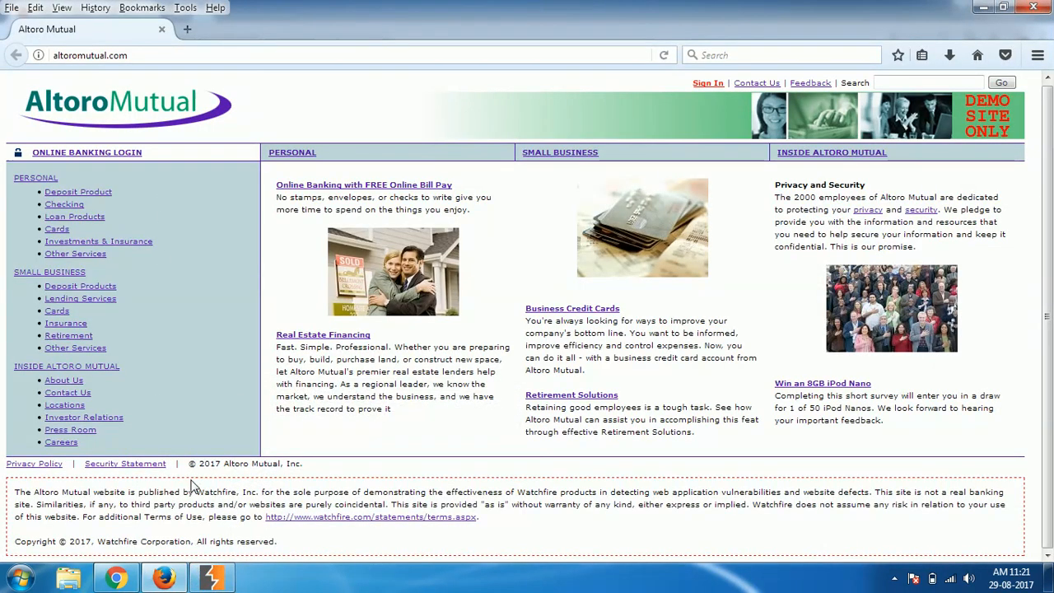
left_click(212, 577)
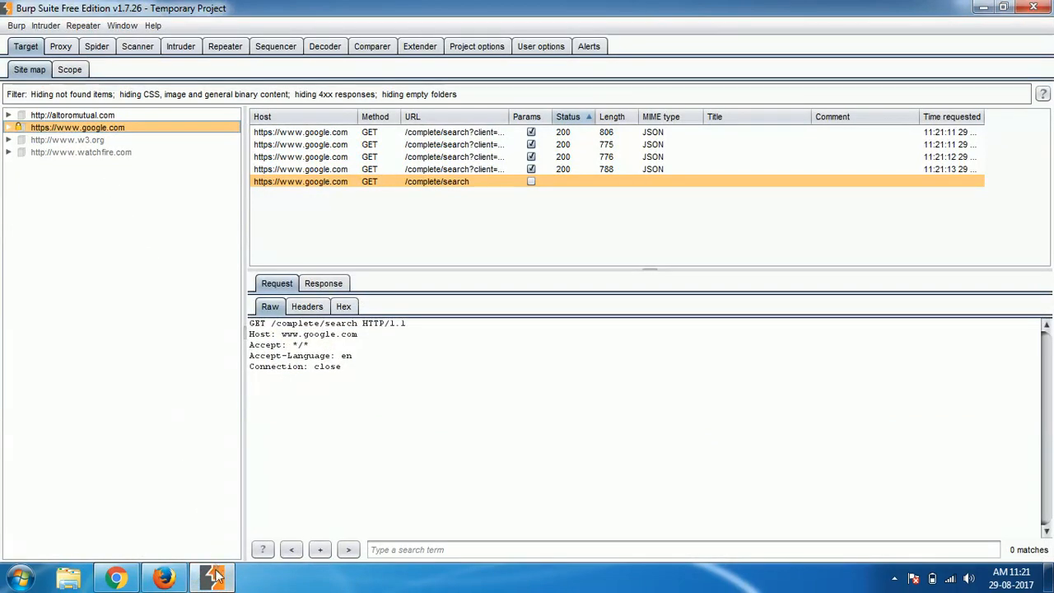
left_click(117, 577)
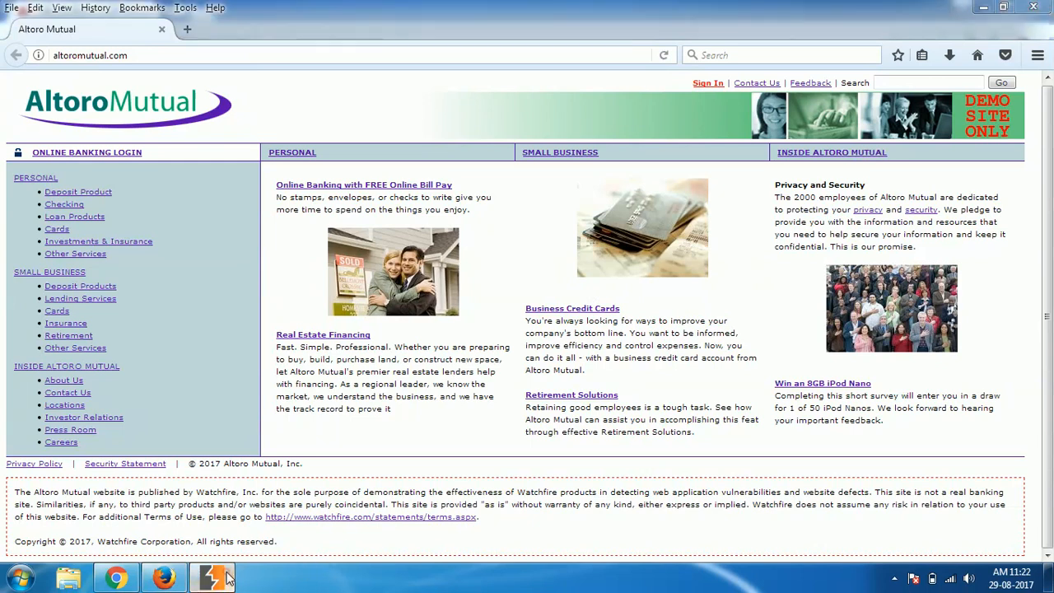
left_click(213, 577)
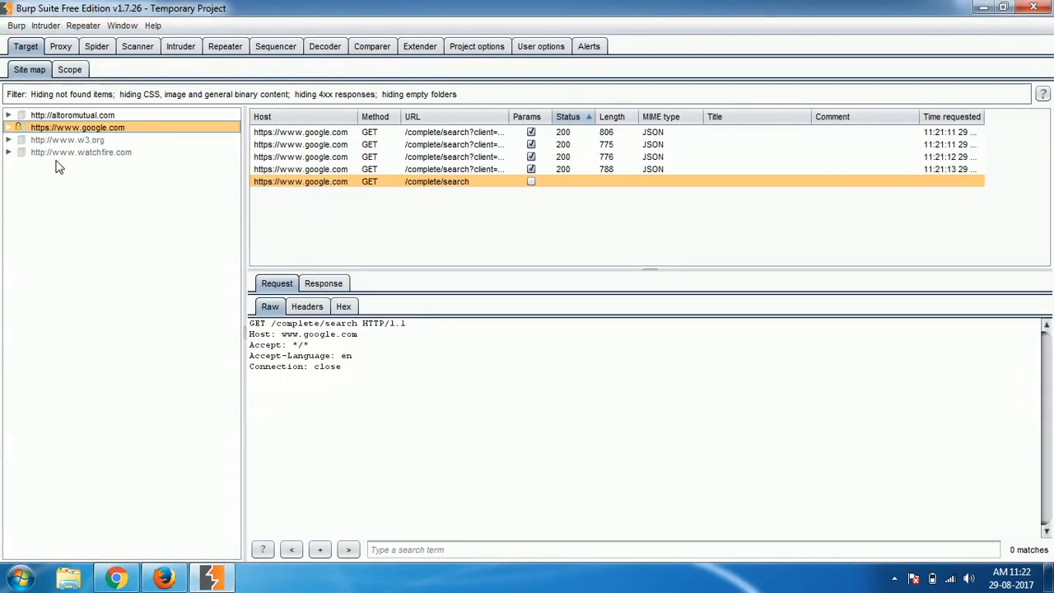
mouse_move(27, 89)
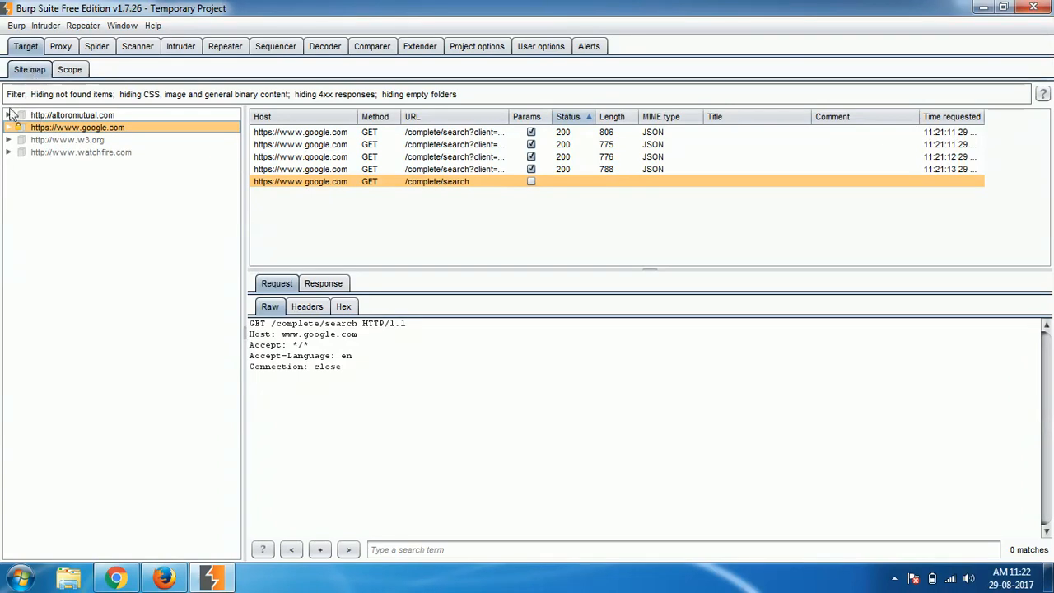
left_click(72, 114)
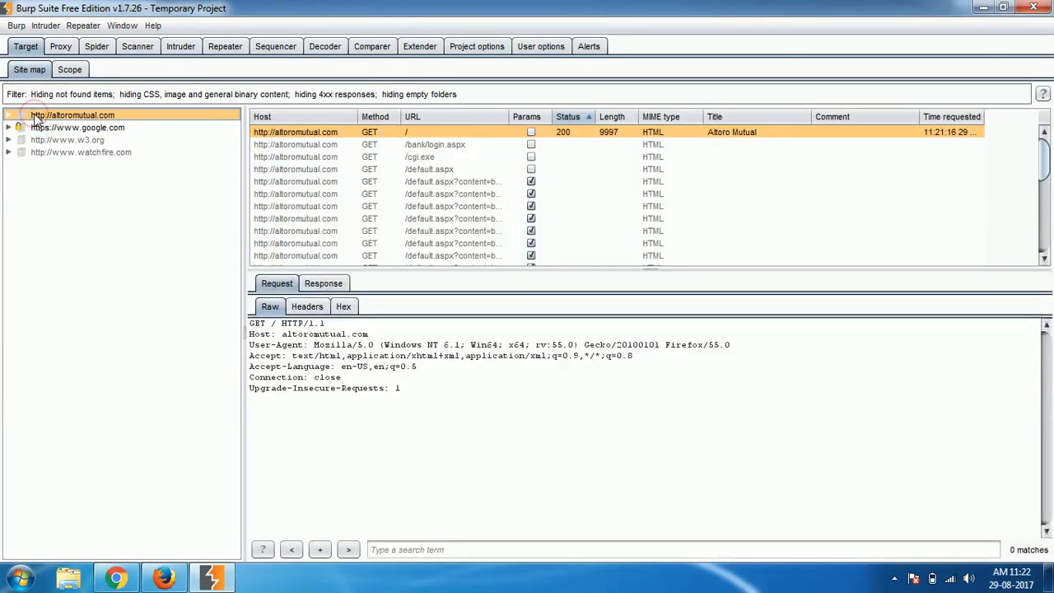
mouse_move(169, 577)
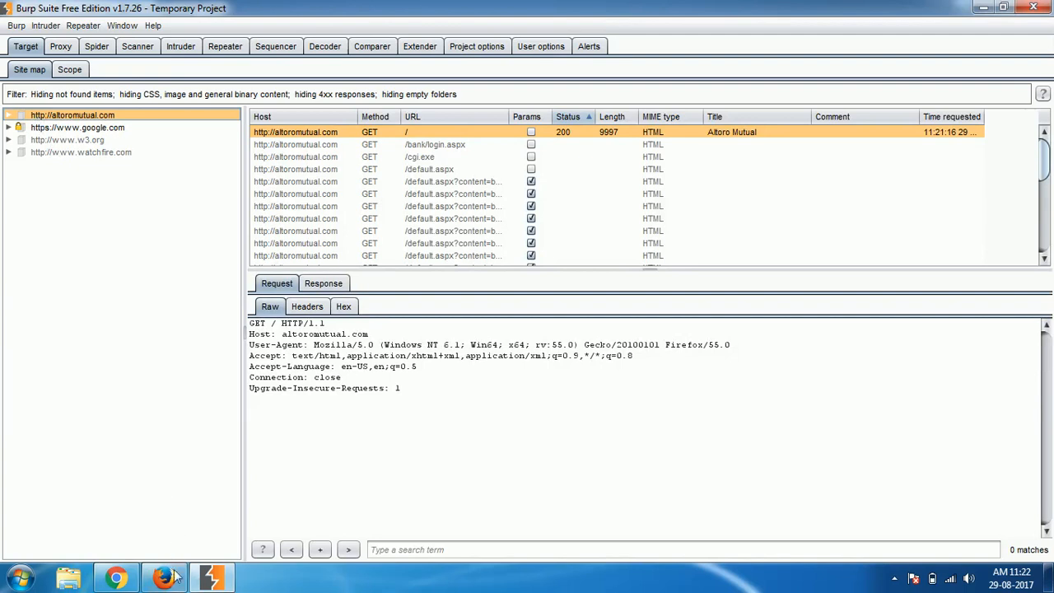
Browse the Deposit Product, Checking, Loan Products and Cards pages, then return to Burp.
left_click(162, 577)
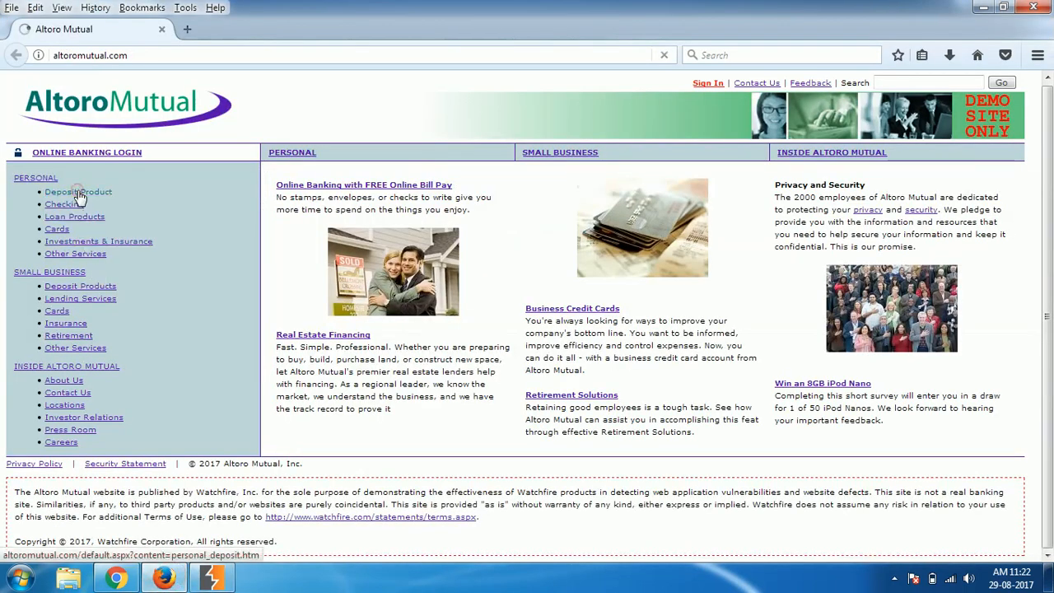
left_click(79, 192)
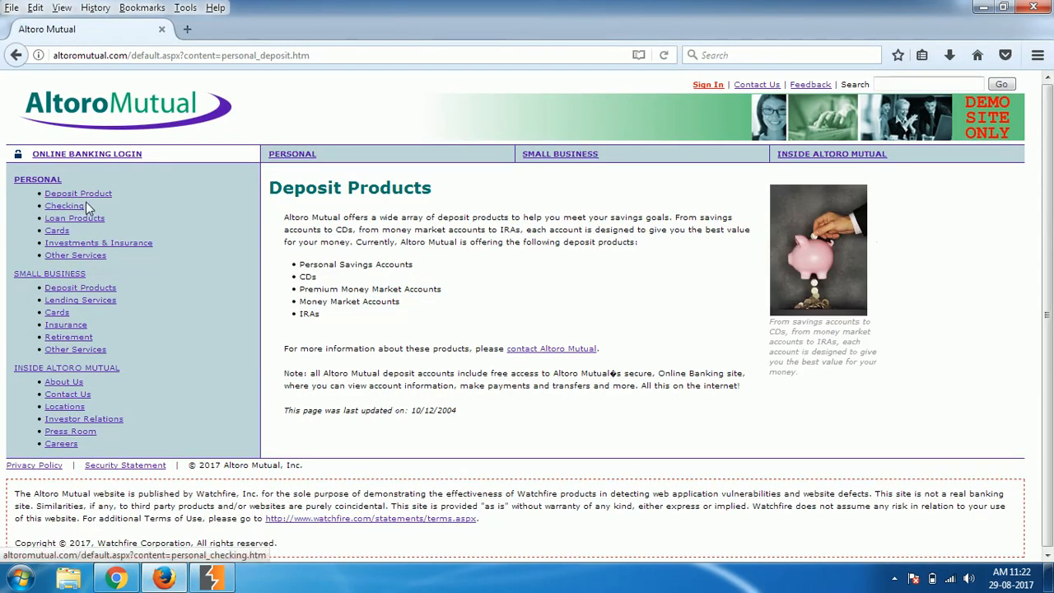
left_click(65, 205)
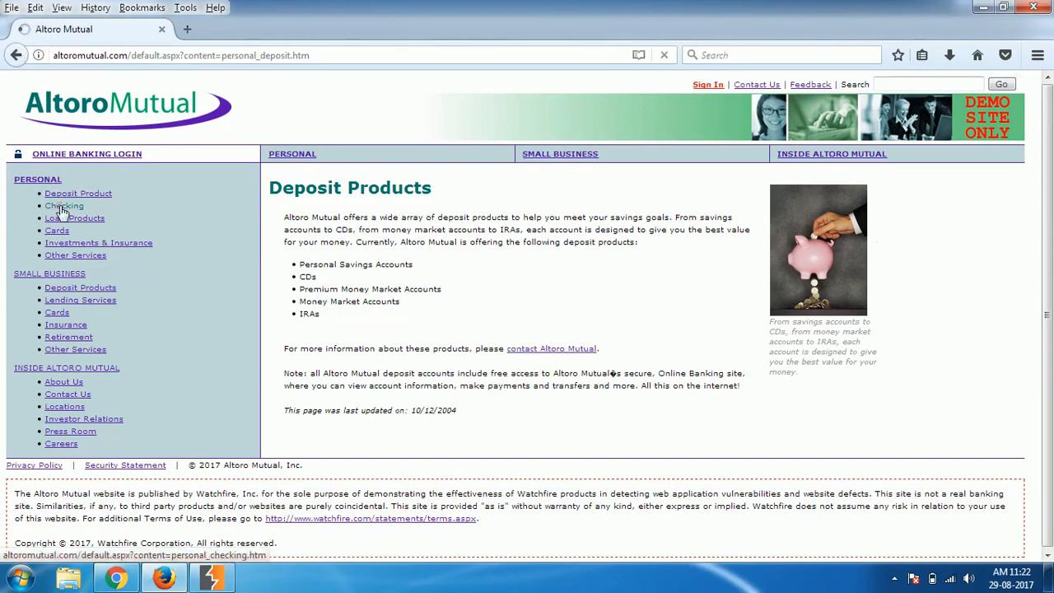
left_click(64, 206)
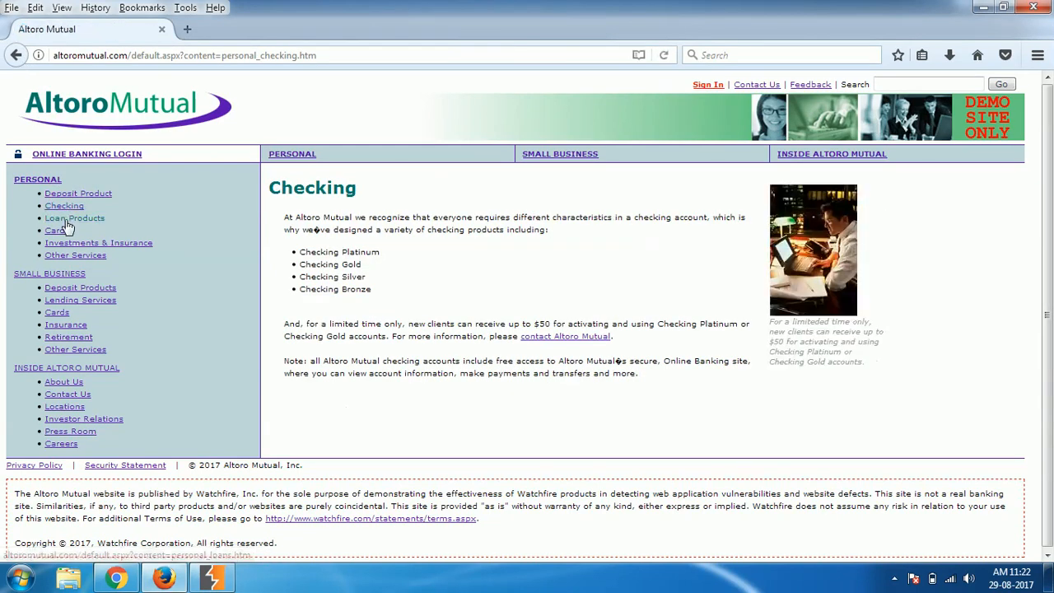
left_click(75, 217)
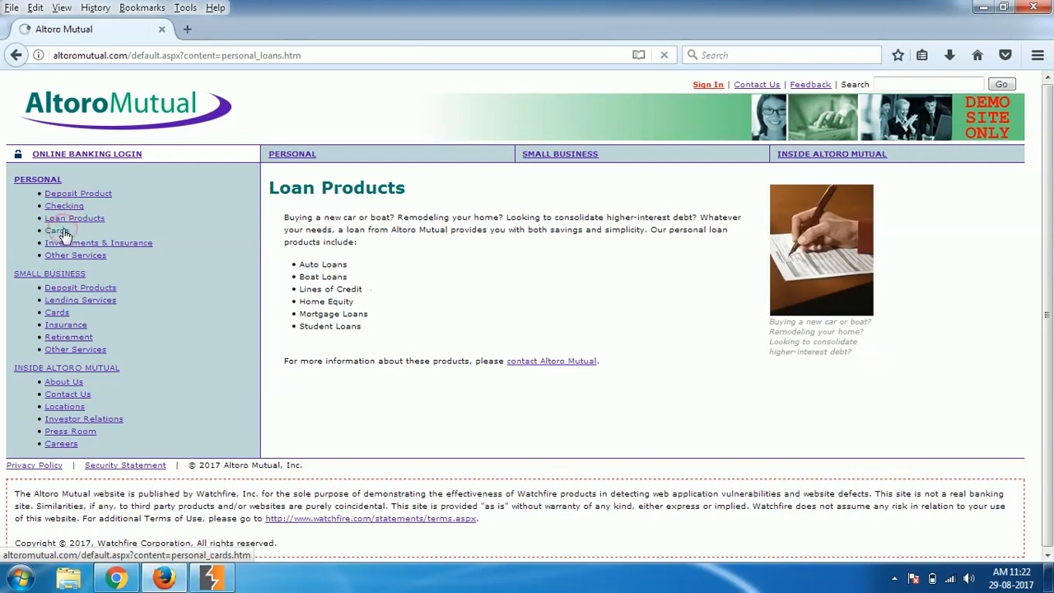
left_click(57, 230)
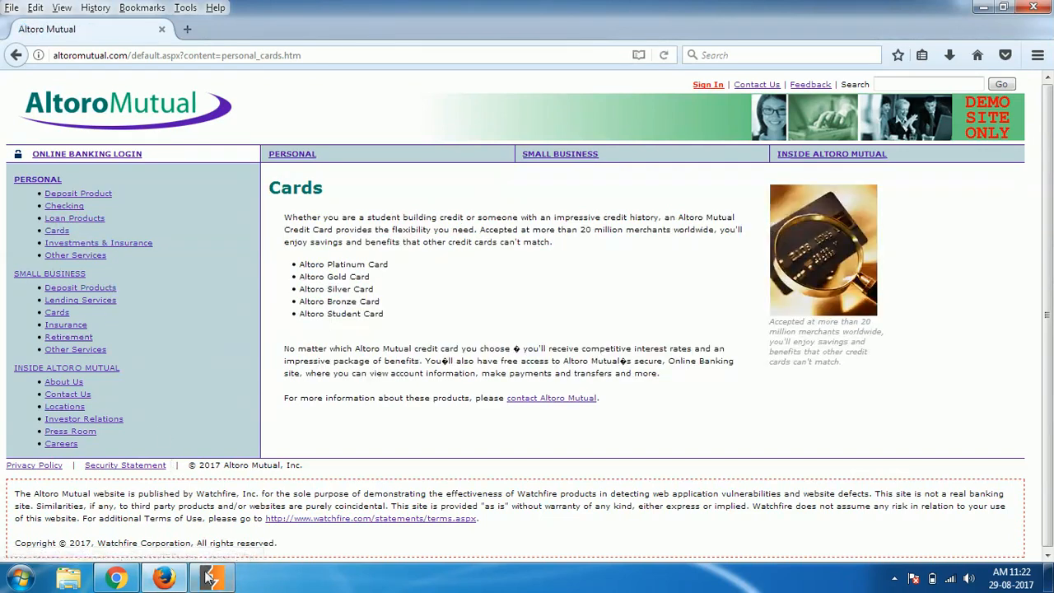
left_click(212, 576)
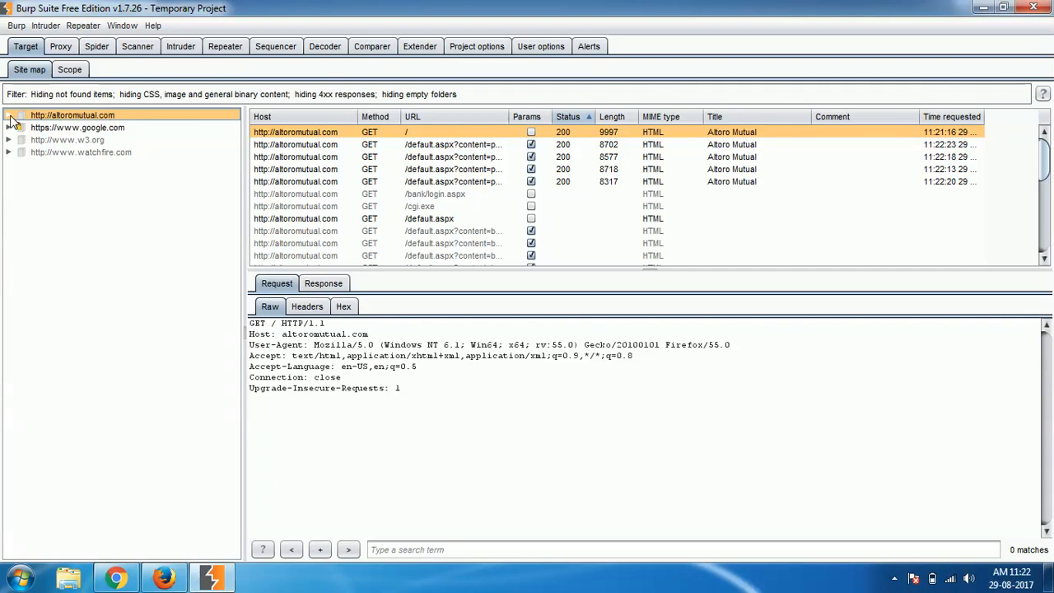
Expand the altoromutual.com node and its default.aspx child in the site map tree.
left_click(9, 115)
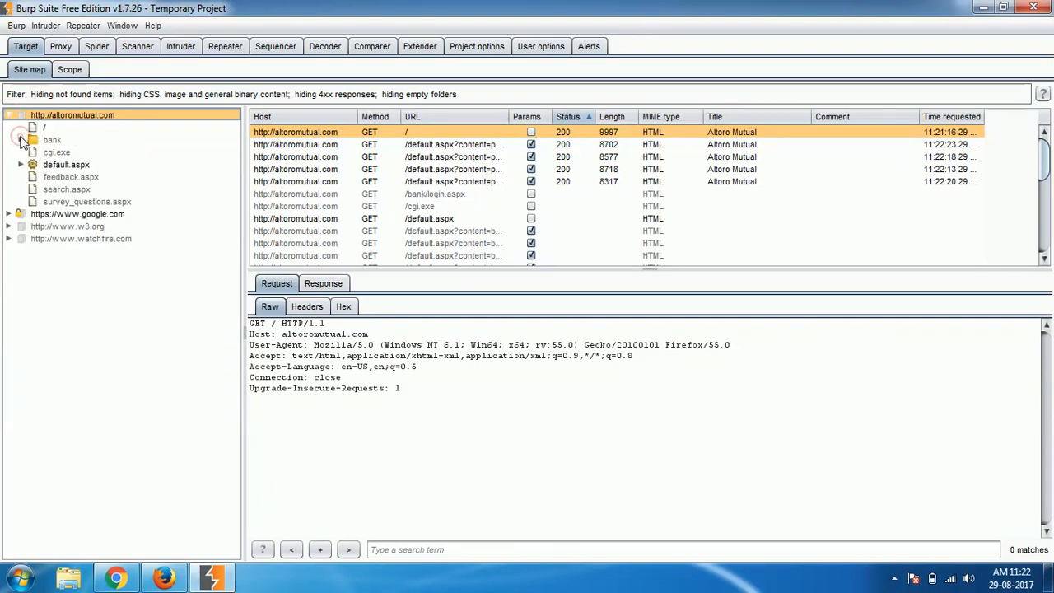
left_click(20, 164)
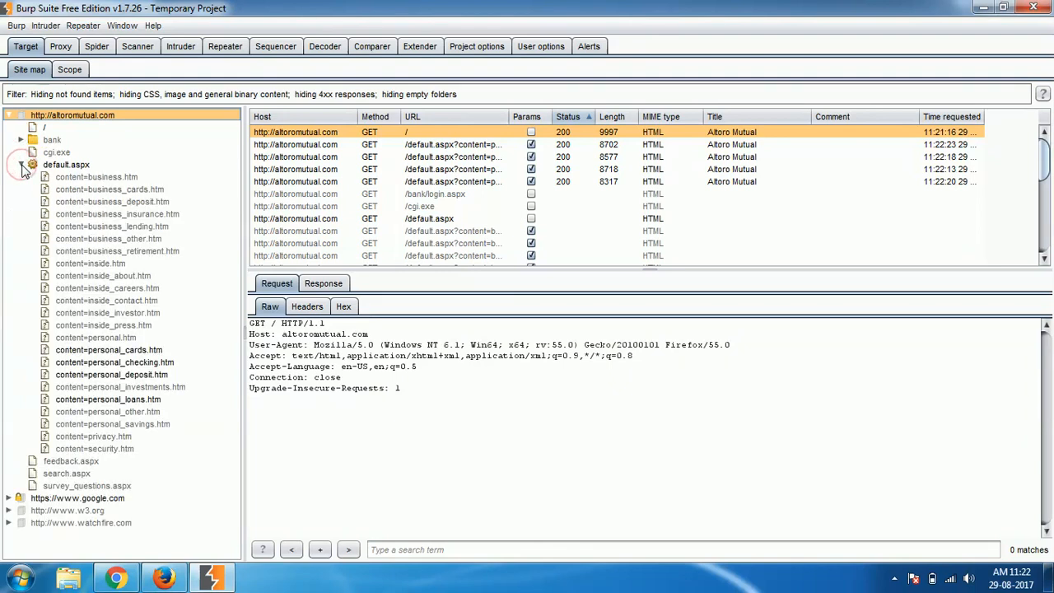
mouse_move(136, 190)
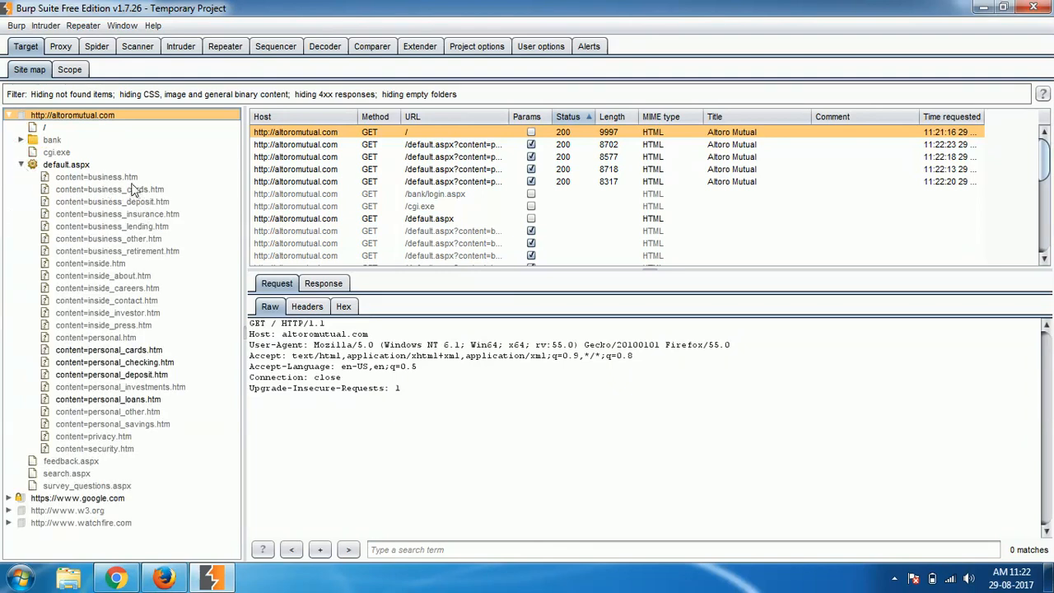
mouse_move(152, 377)
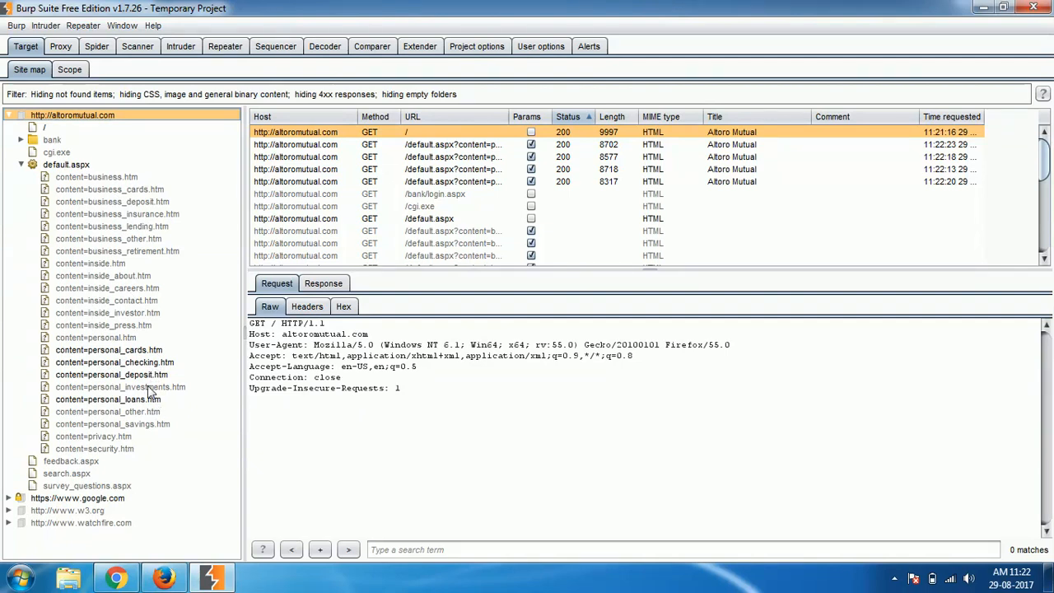
mouse_move(144, 399)
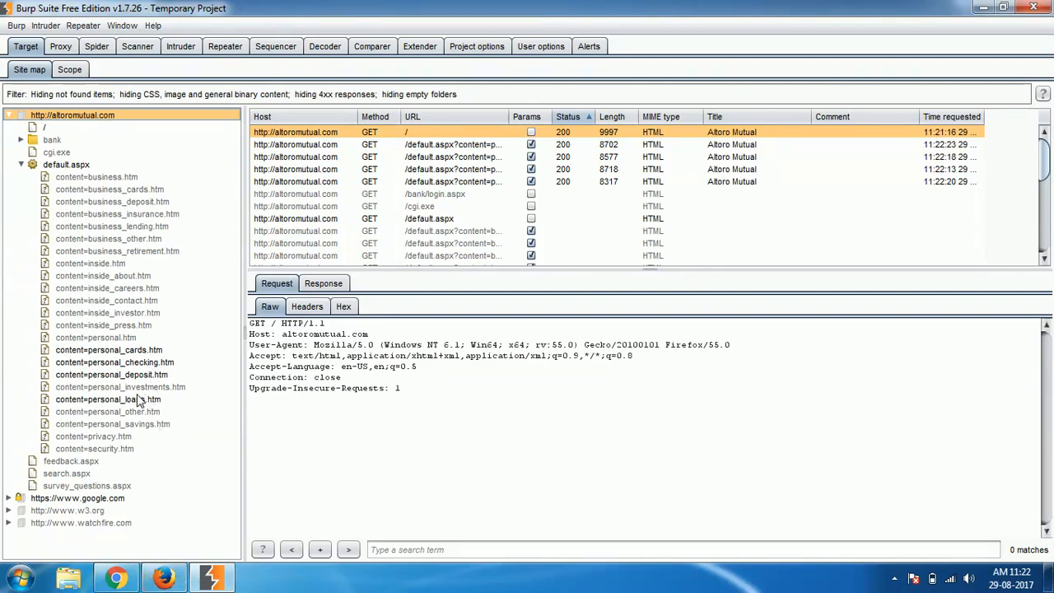
mouse_move(152, 391)
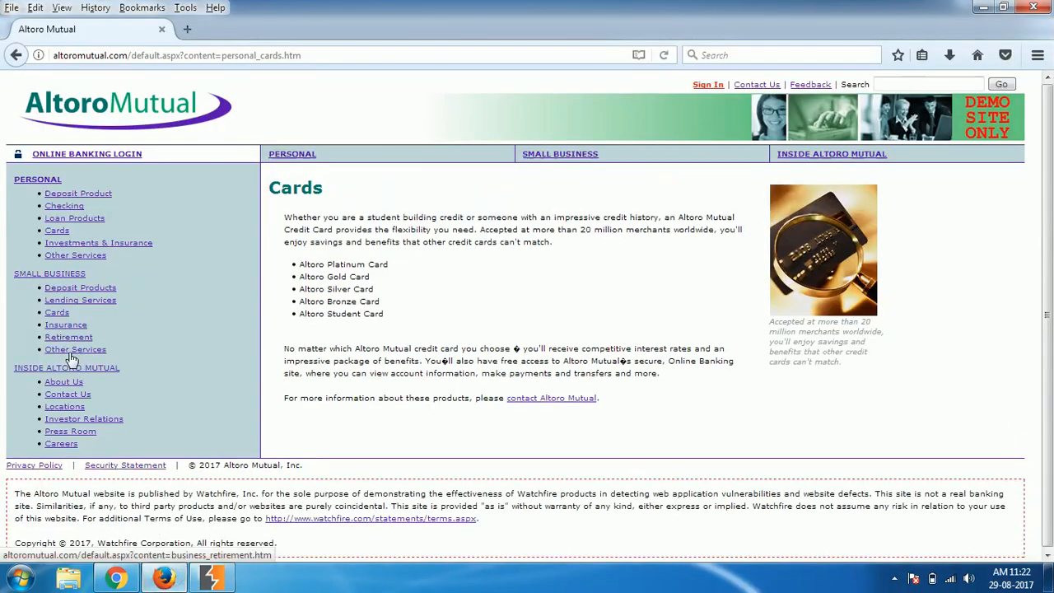
mouse_move(74, 303)
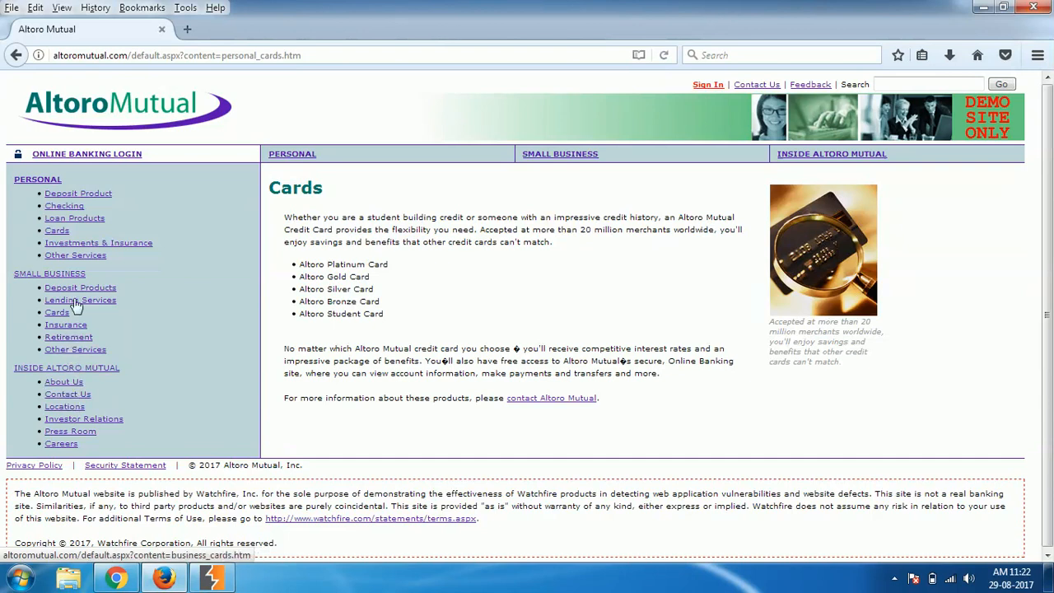
mouse_move(99, 242)
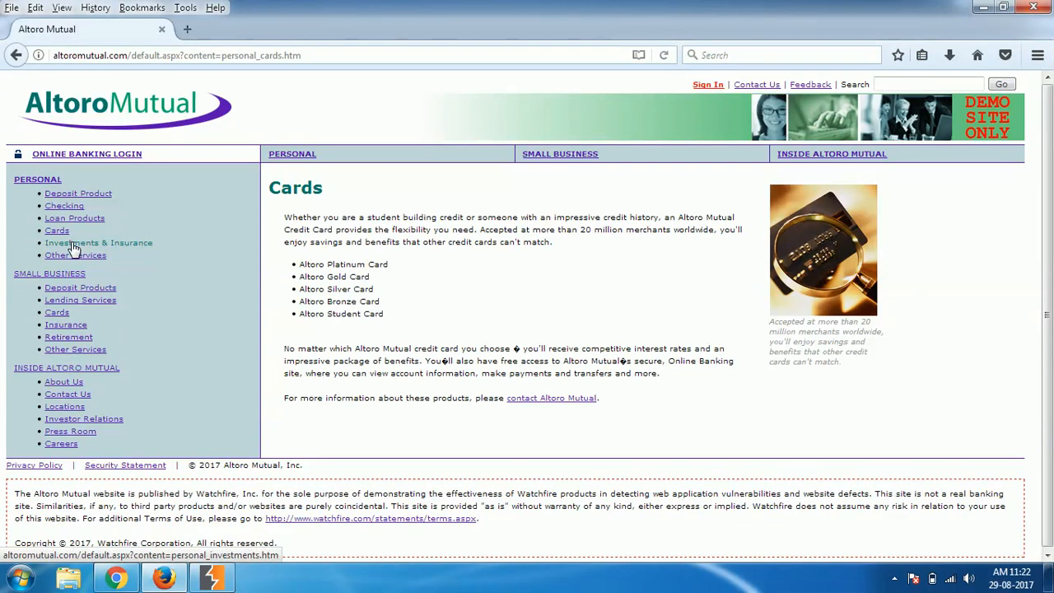
Click through the Small Business Lending Services, Insurance and Retirement pages.
left_click(99, 242)
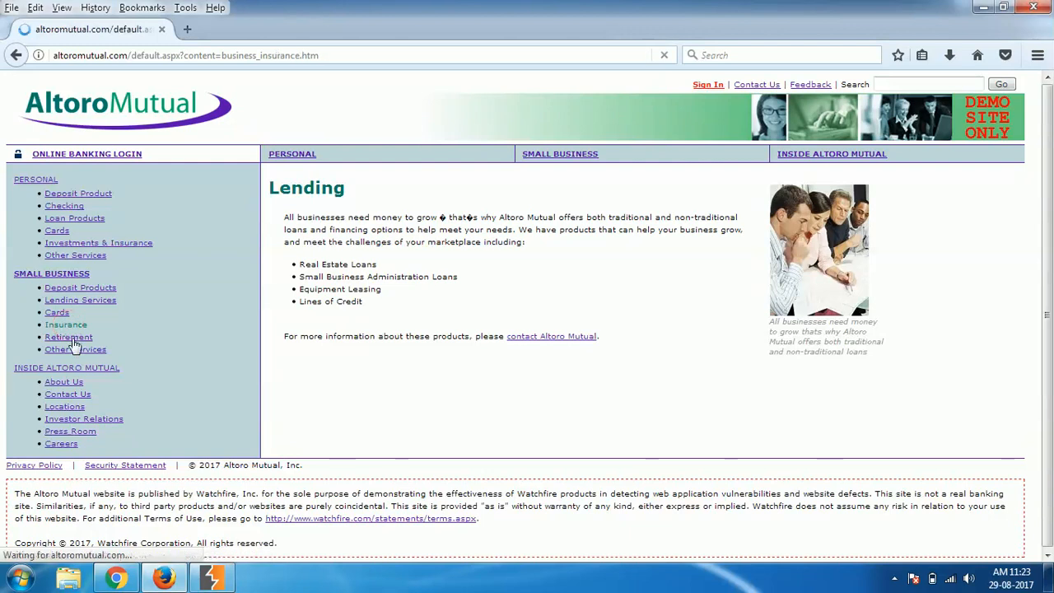
left_click(68, 337)
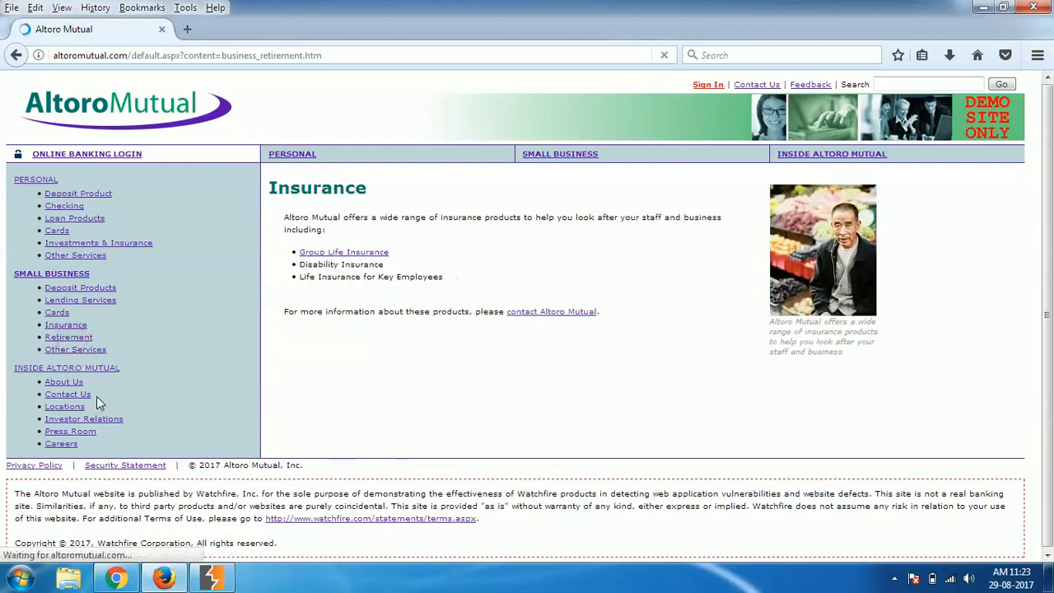
left_click(68, 337)
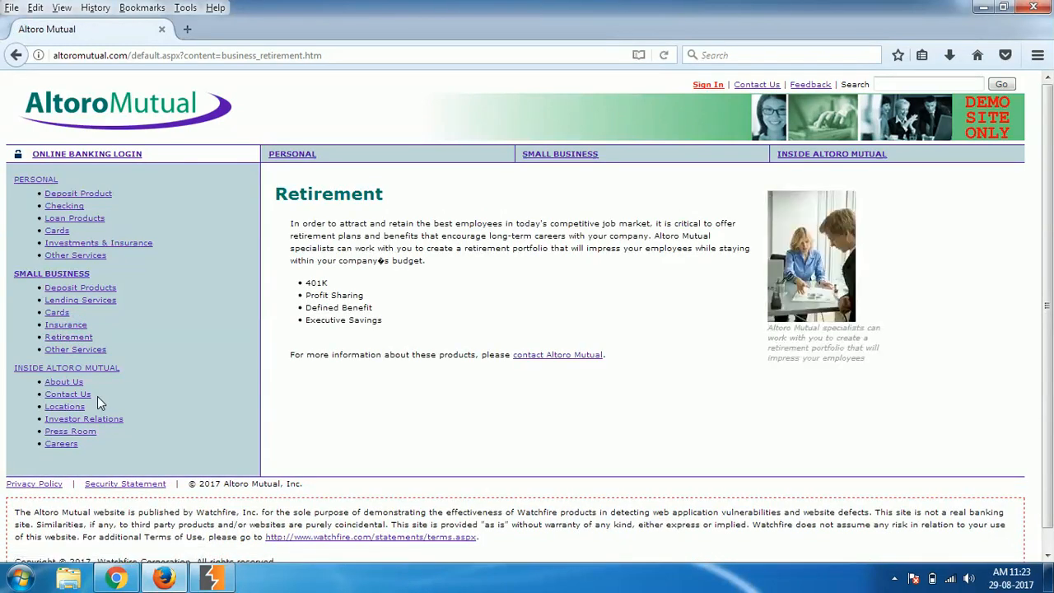
mouse_move(201, 554)
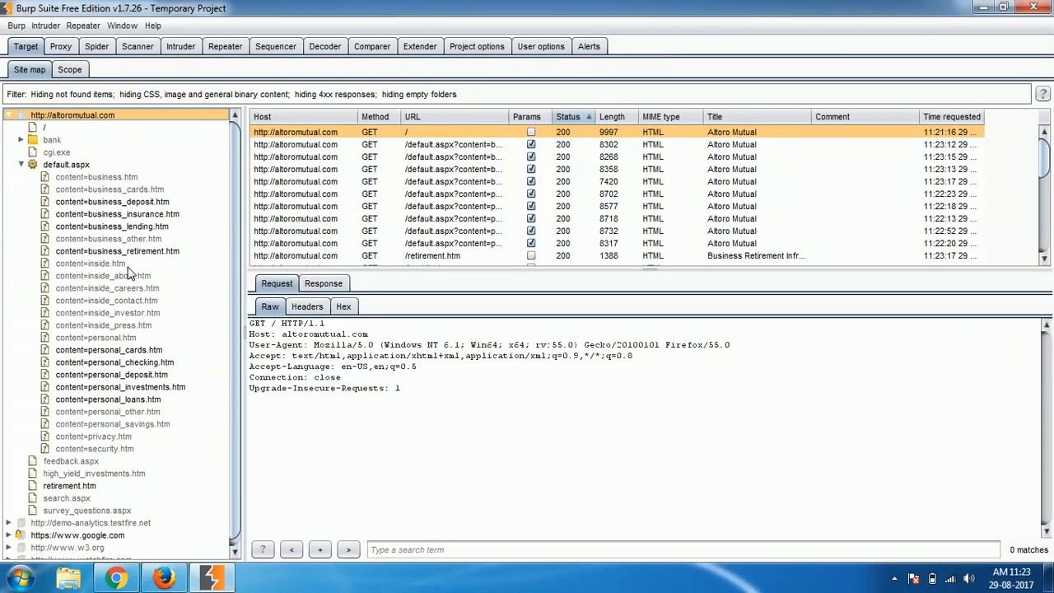
Open the Altoro Mutual Contact Us page in Firefox, then return to Burp's site map.
left_click(164, 576)
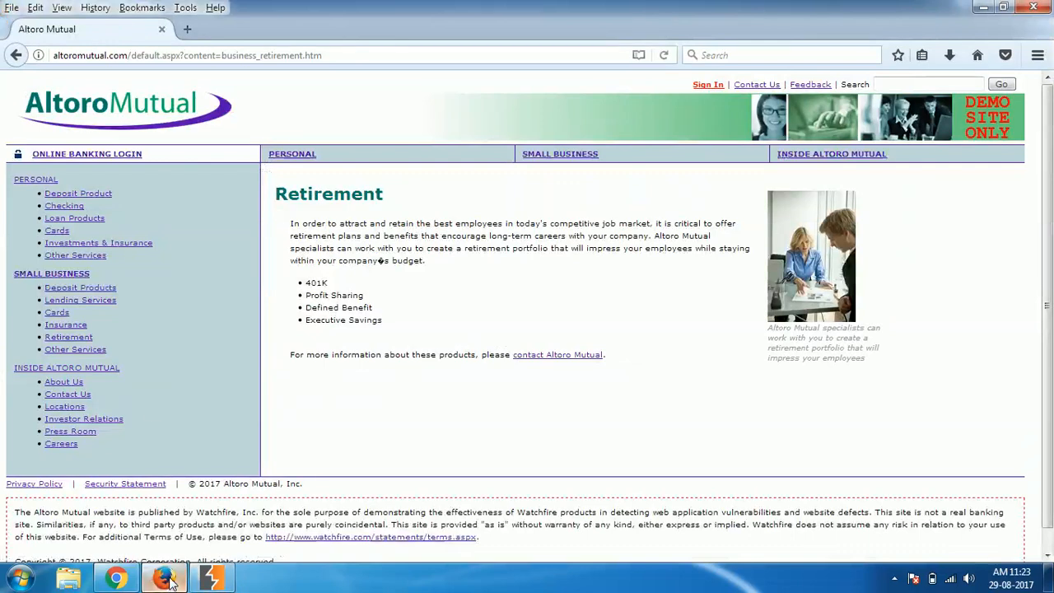
mouse_move(80, 300)
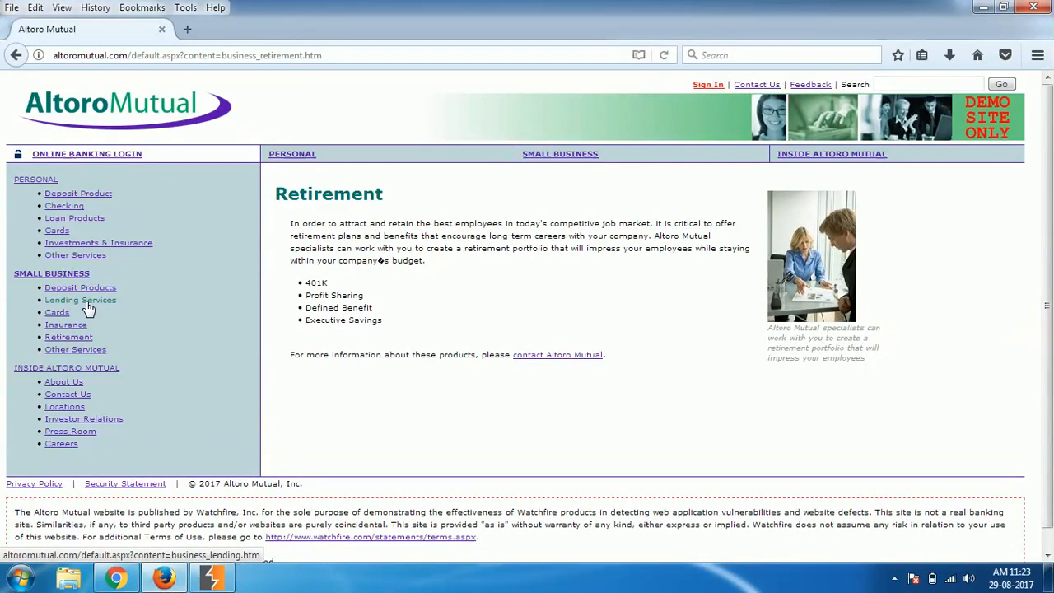
mouse_move(99, 242)
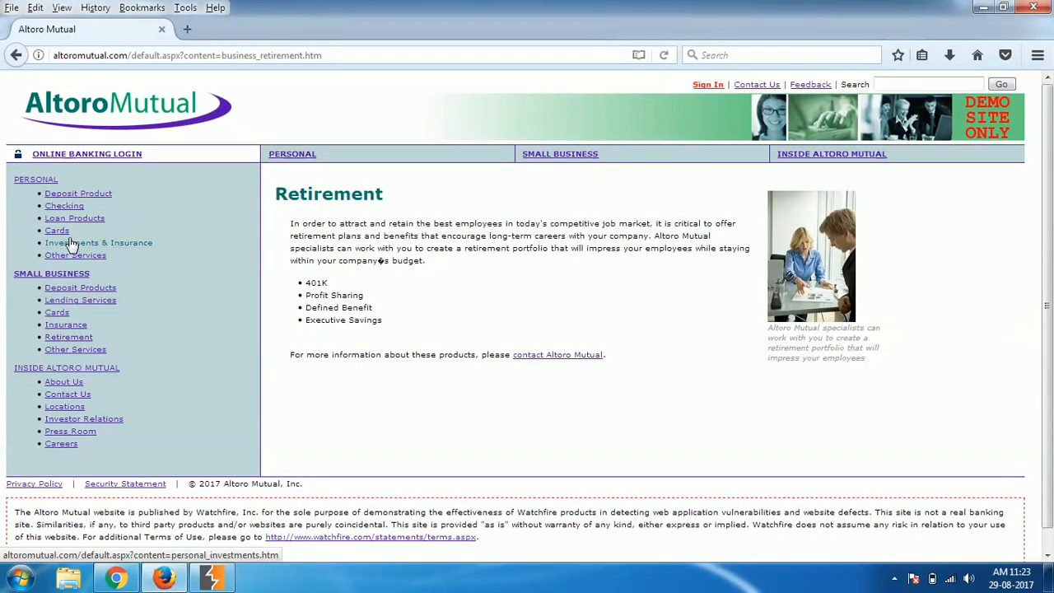
mouse_move(57, 230)
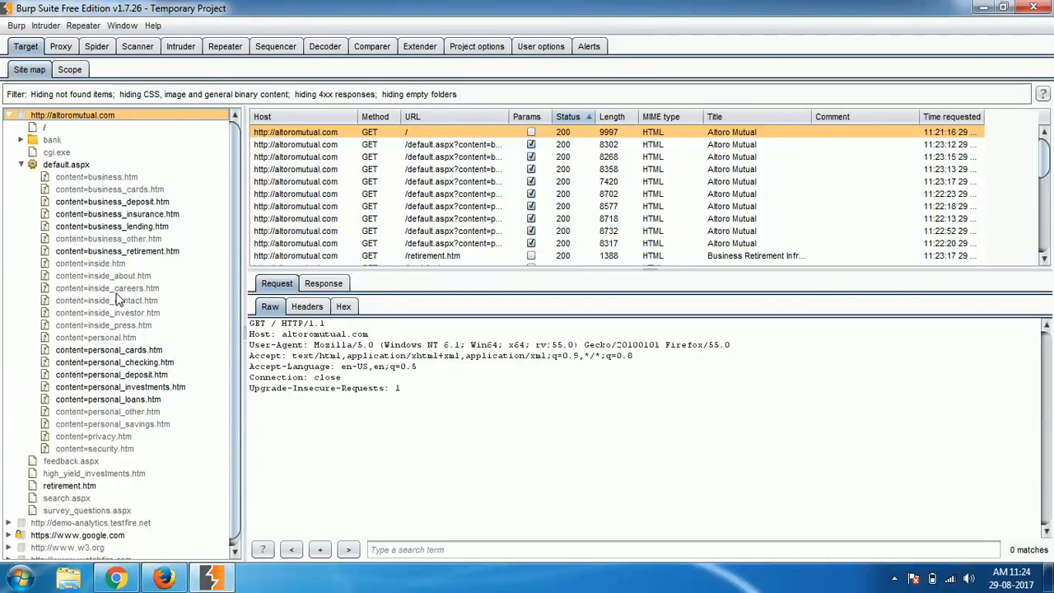
mouse_move(121, 377)
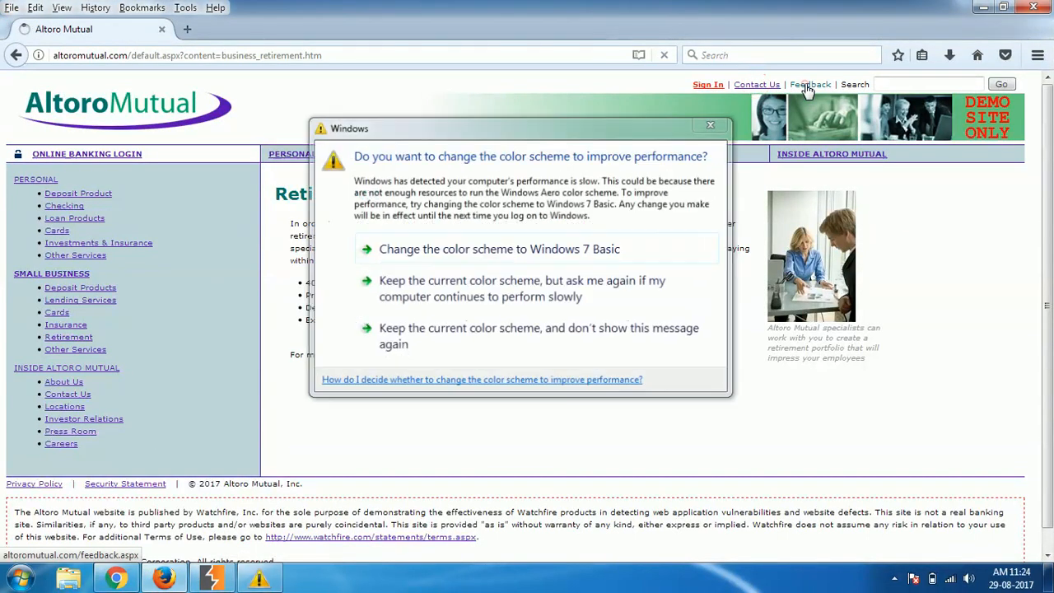
left_click(757, 84)
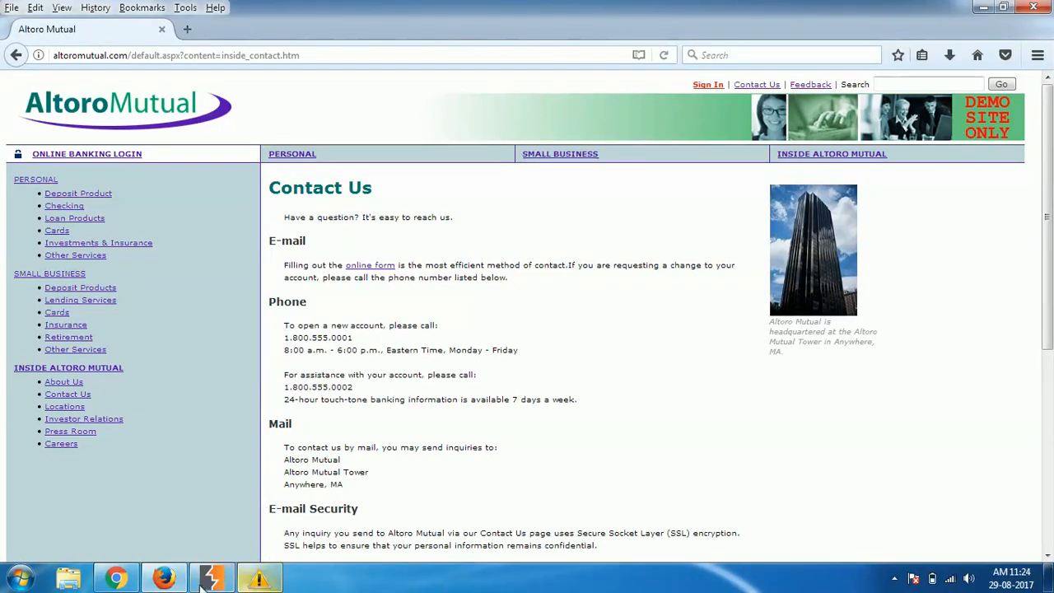
left_click(213, 576)
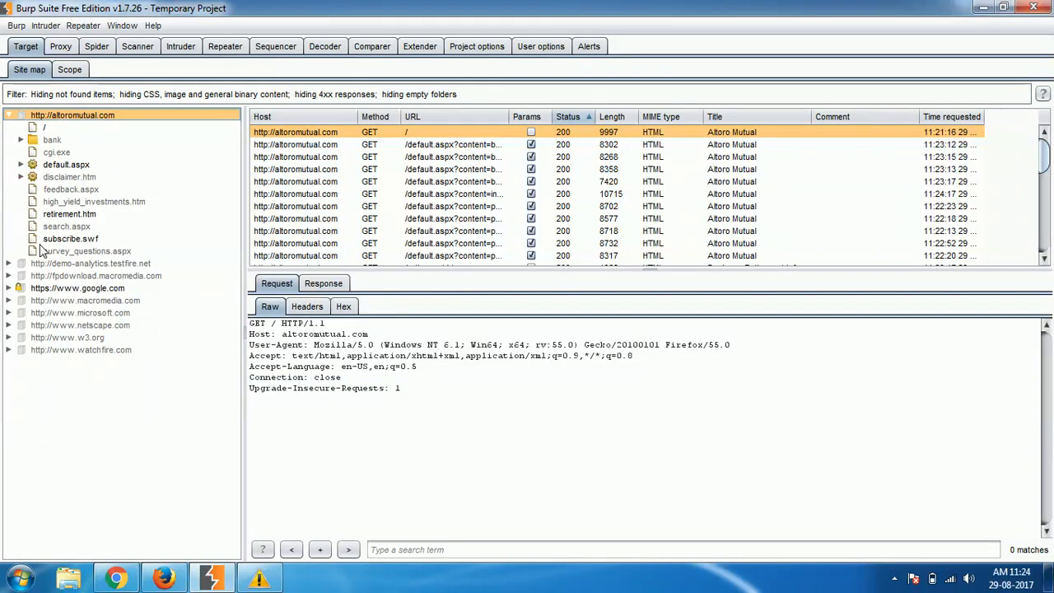
mouse_move(58, 251)
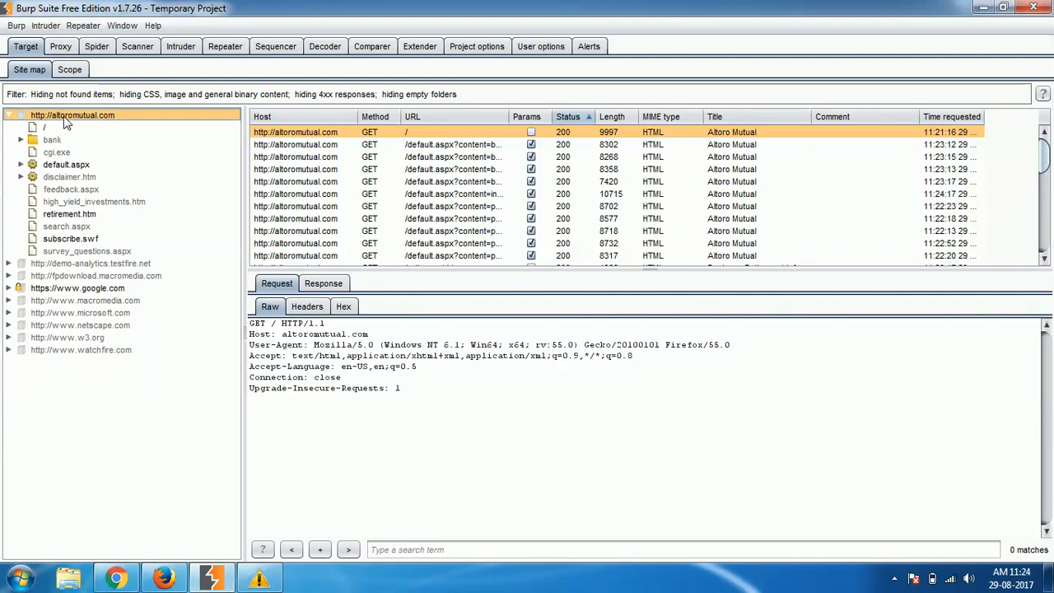
mouse_move(70, 272)
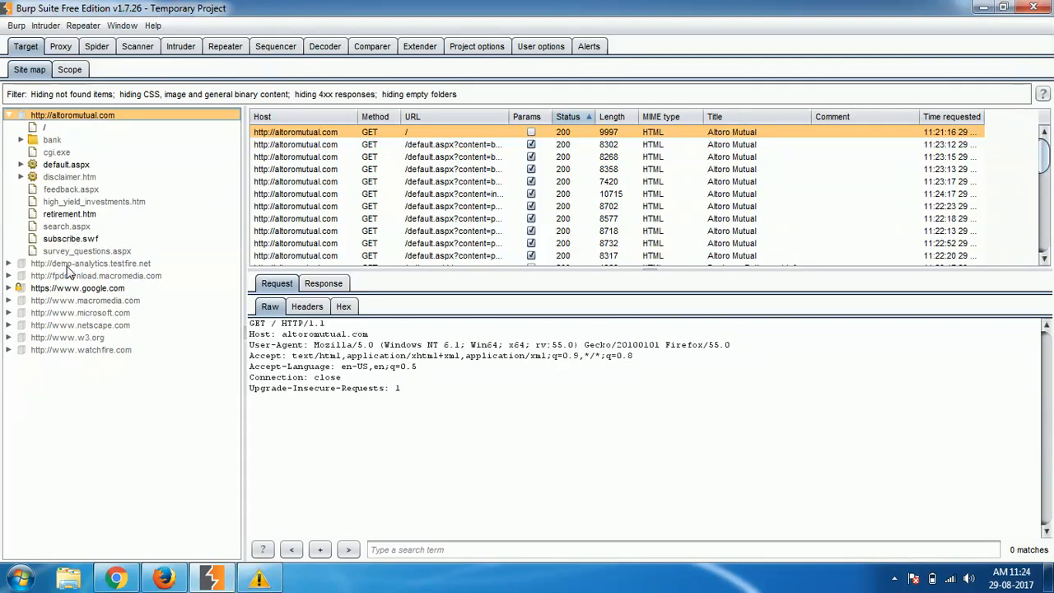
mouse_move(78, 358)
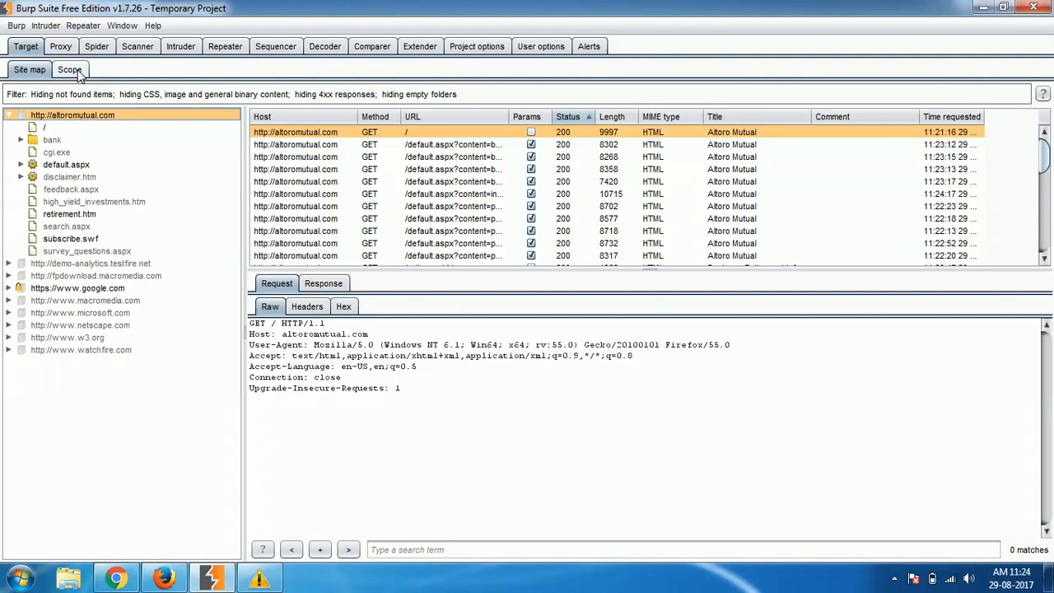
mouse_move(66, 241)
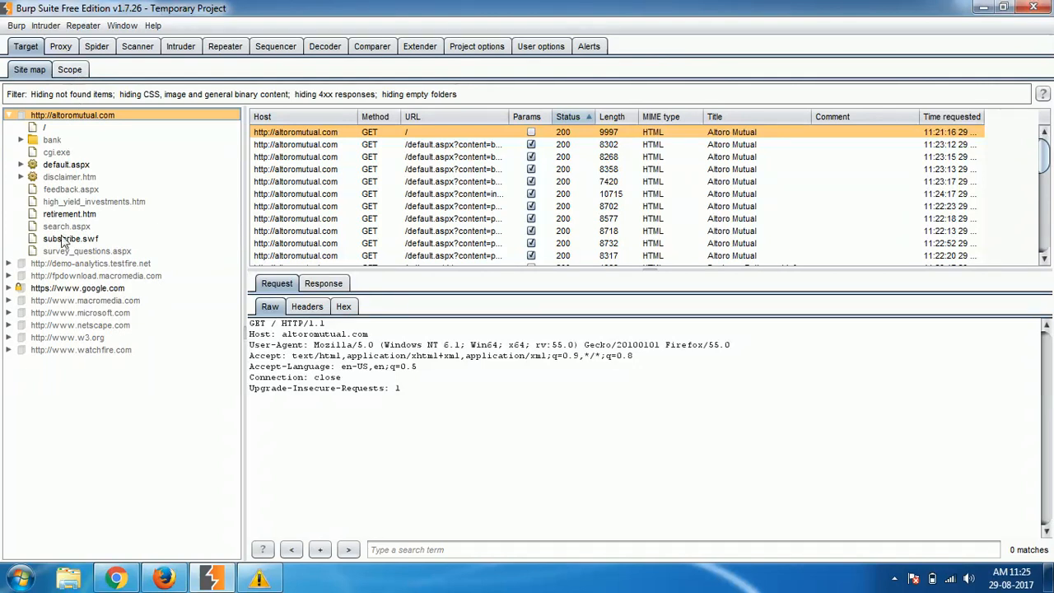
mouse_move(89, 309)
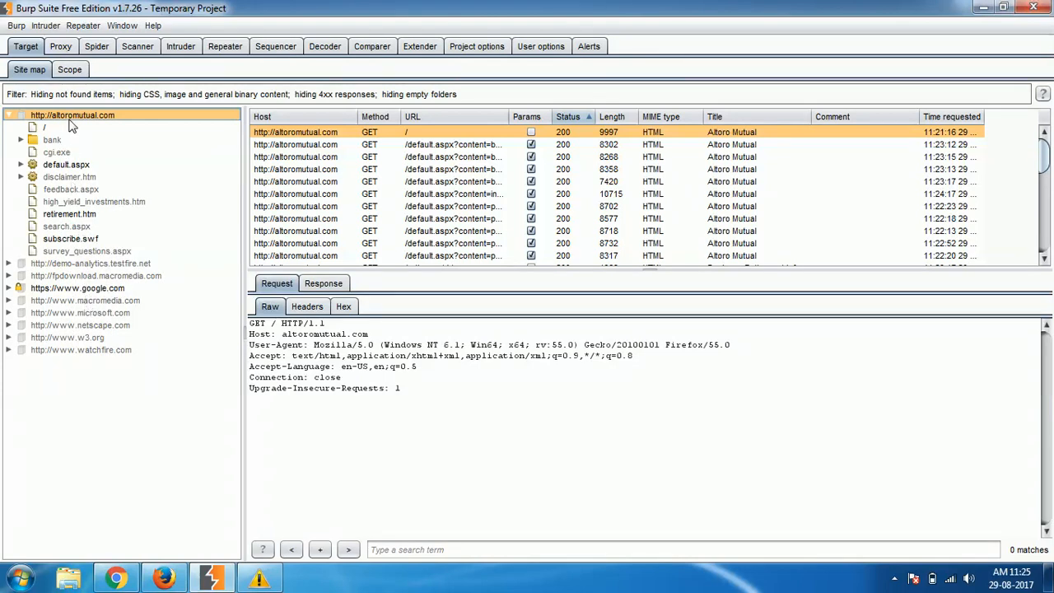
Collapse and re-expand the altoromutual.com branch, then right-click the host for its actions.
left_click(21, 114)
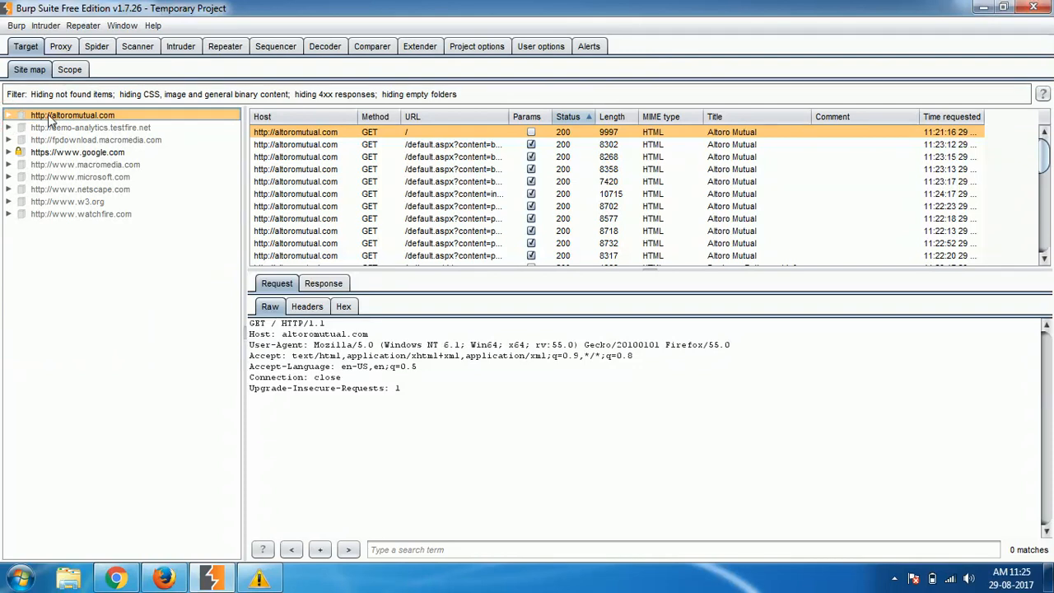
left_click(8, 115)
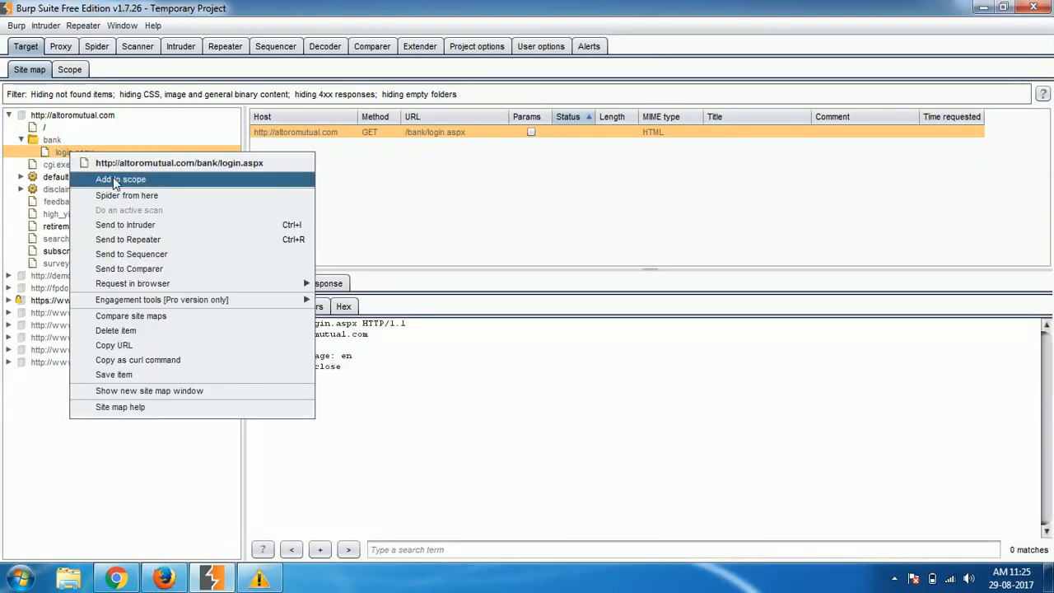
mouse_move(111, 183)
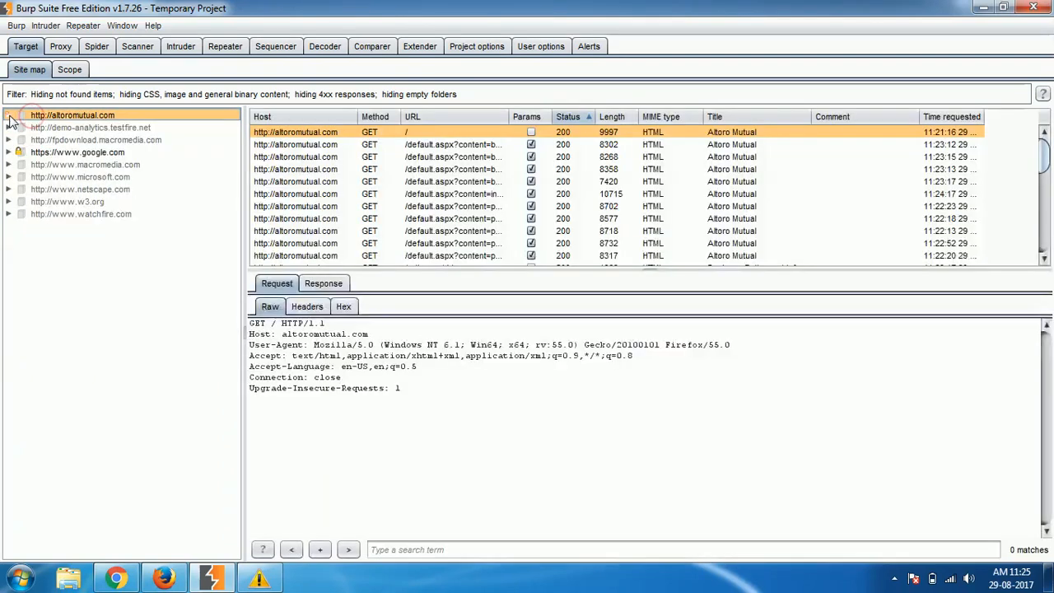
right_click(71, 115)
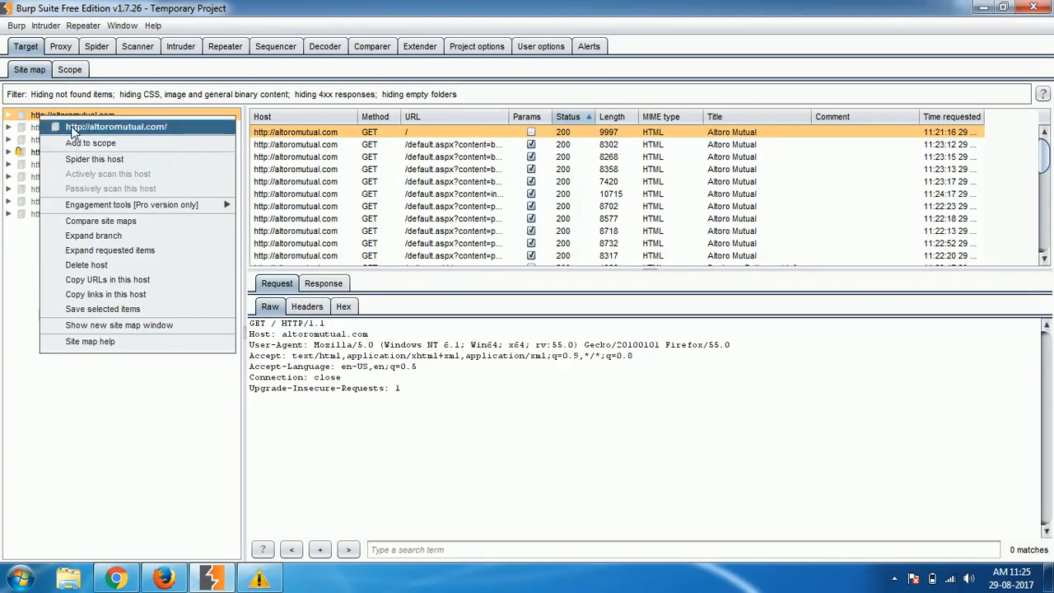
Add altoromutual.com to the target scope, then remove that scope rule again.
left_click(90, 142)
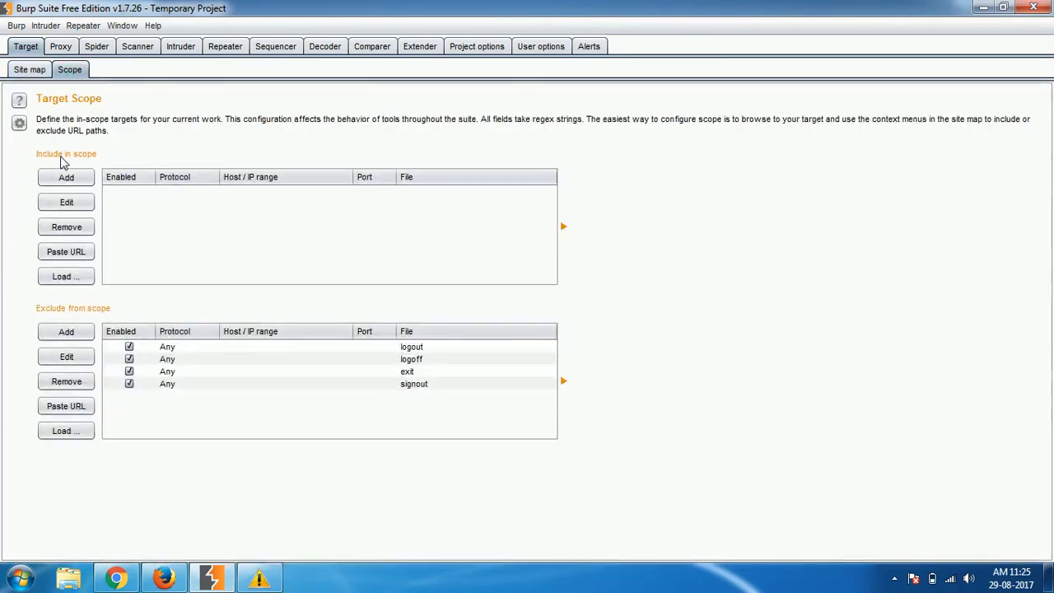
mouse_move(151, 231)
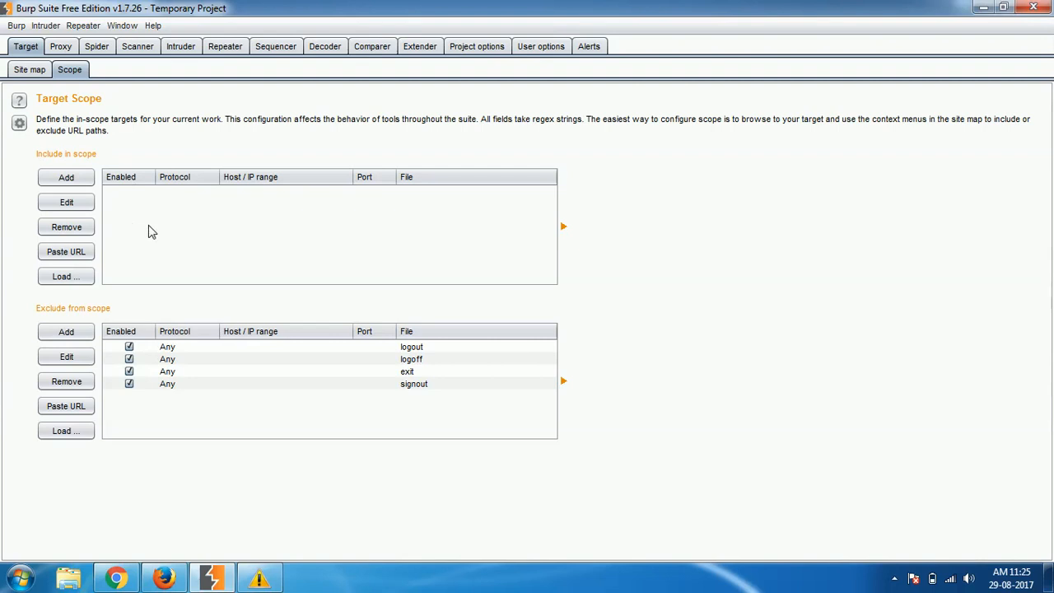
mouse_move(46, 113)
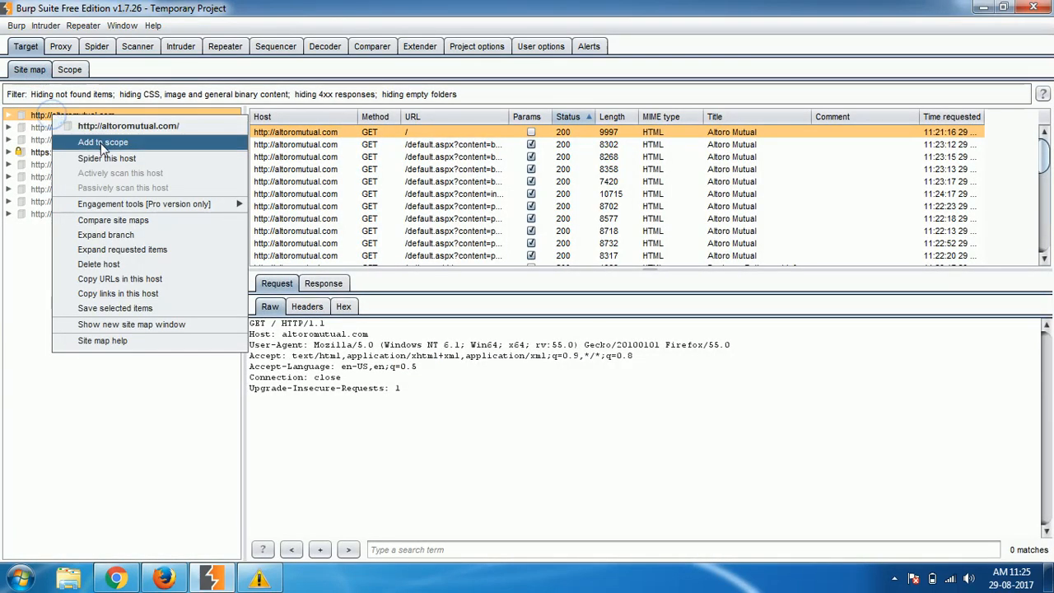
left_click(102, 142)
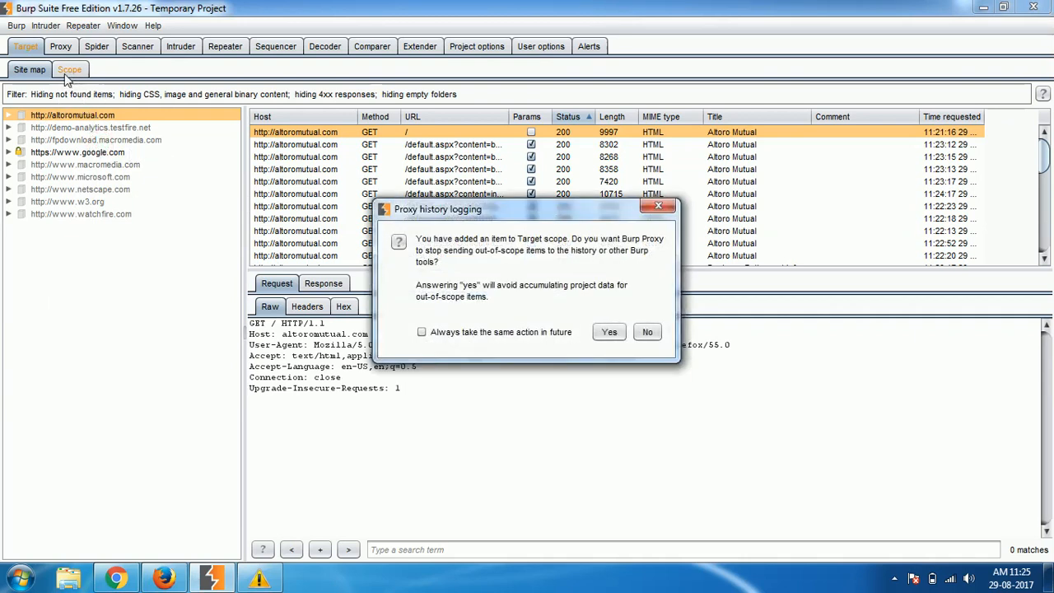
mouse_move(511, 305)
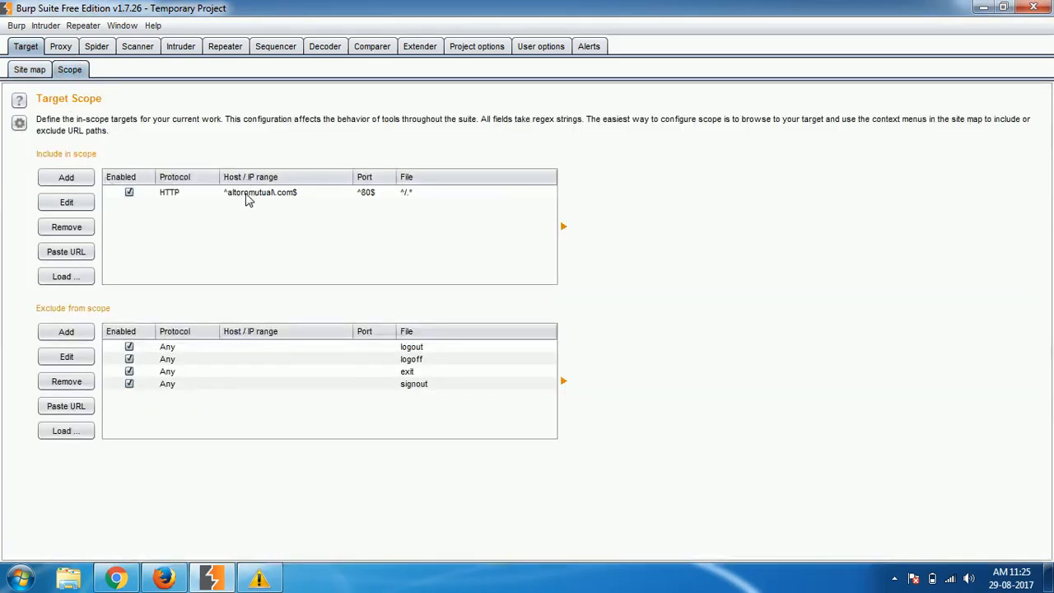
mouse_move(258, 205)
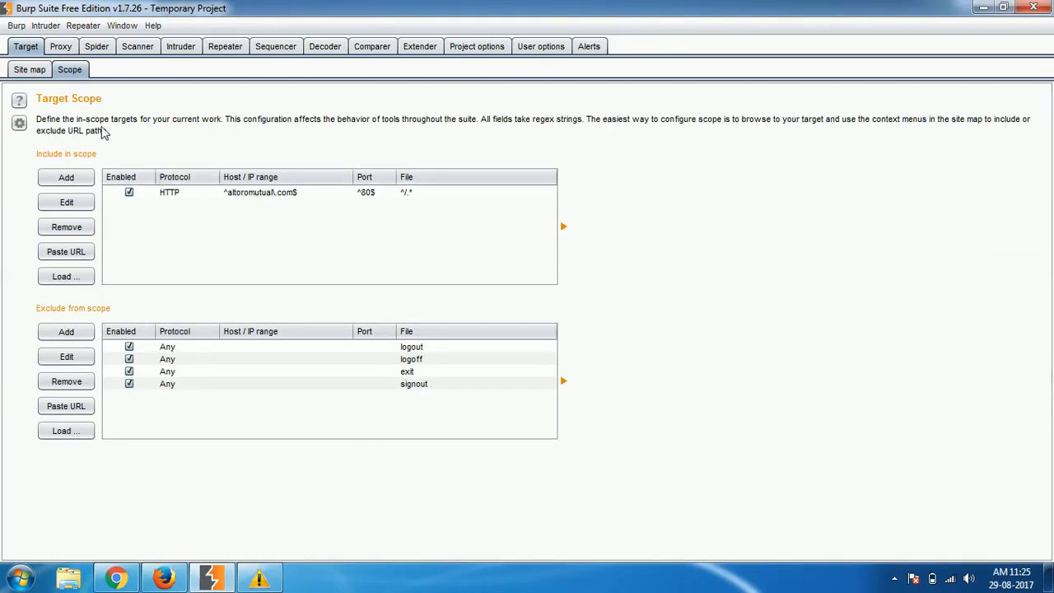
left_click(30, 69)
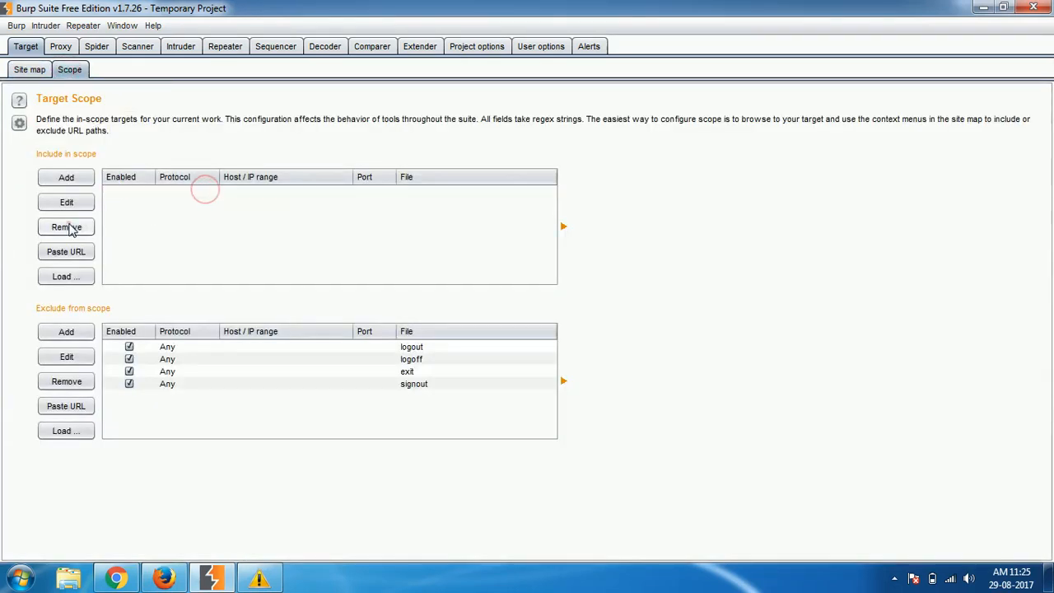
Create an Include in scope rule with protocol HTTP and host altoromutual.com, and confirm it.
left_click(66, 178)
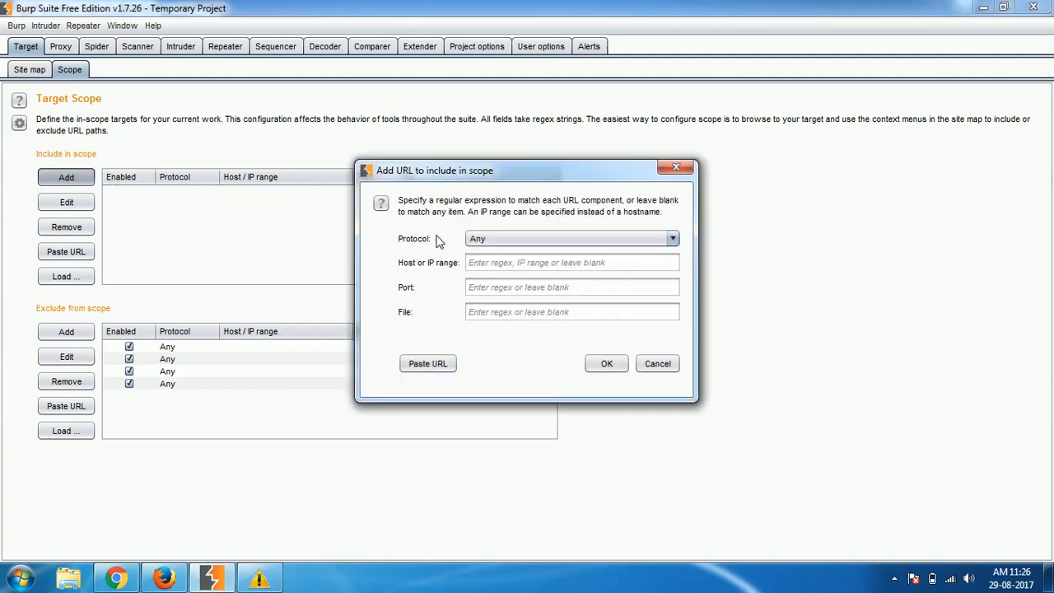
left_click(672, 238)
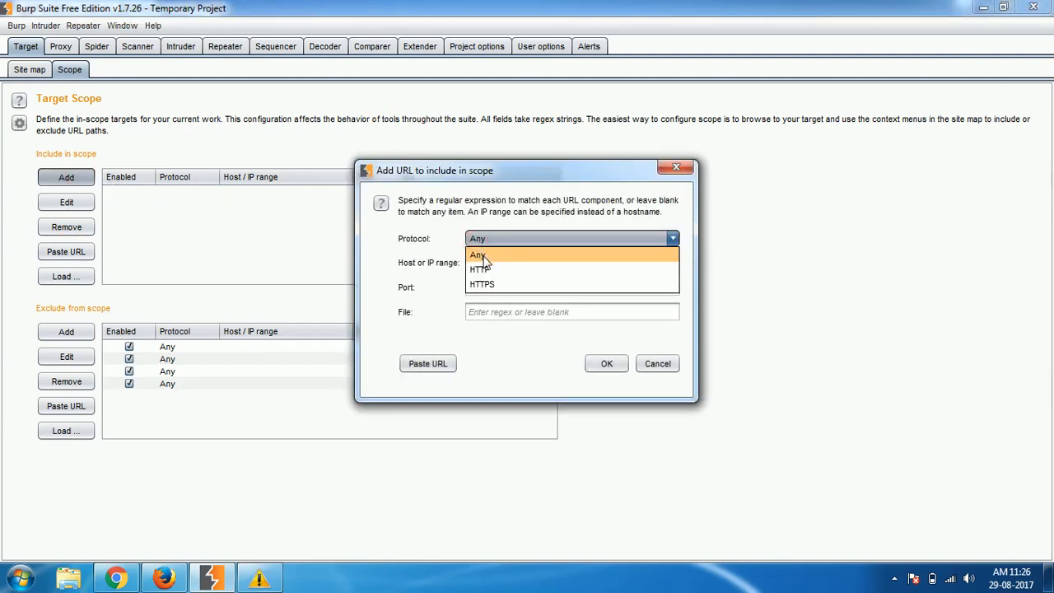
mouse_move(490, 276)
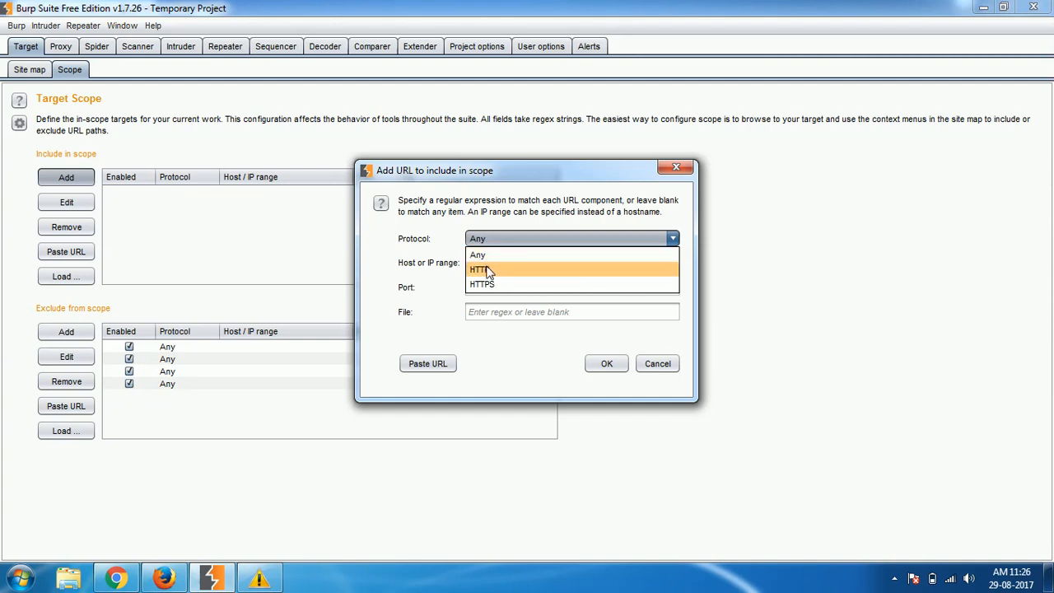
left_click(482, 270)
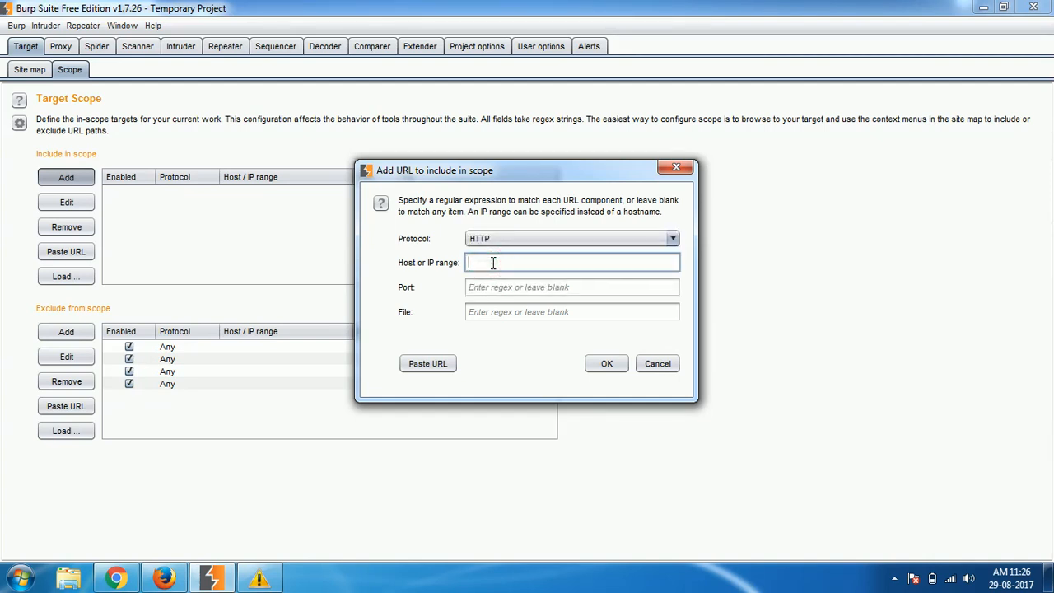
type("a")
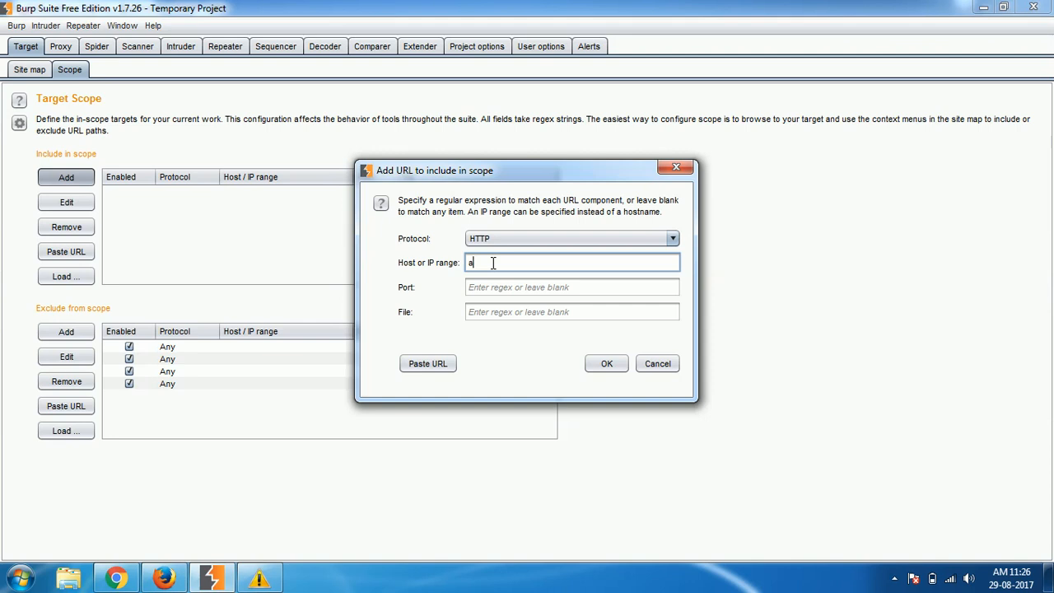
type("ltoromutual")
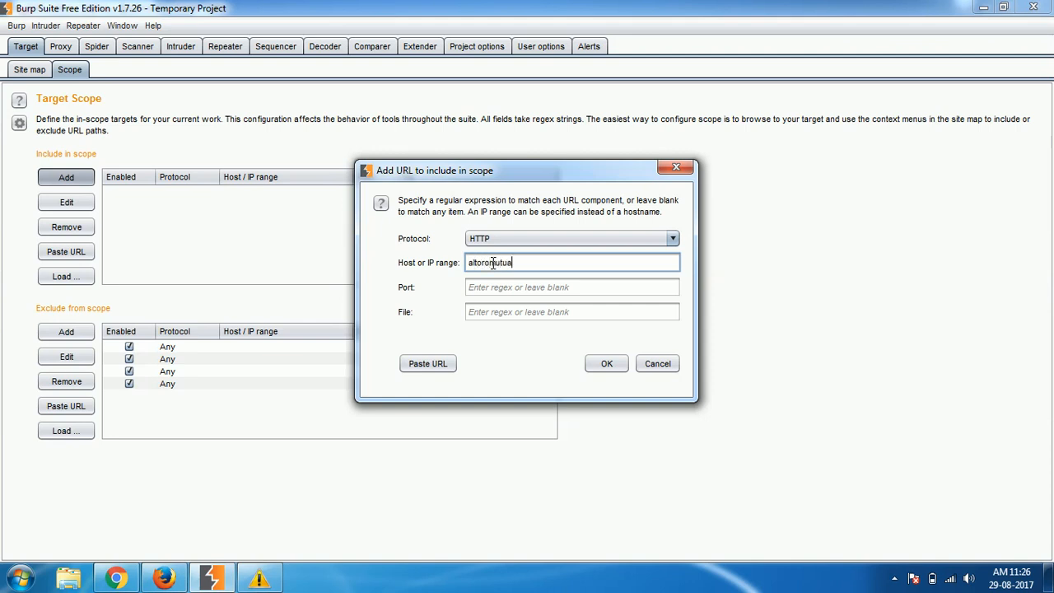
type("l.com")
left_click(572, 287)
type("80")
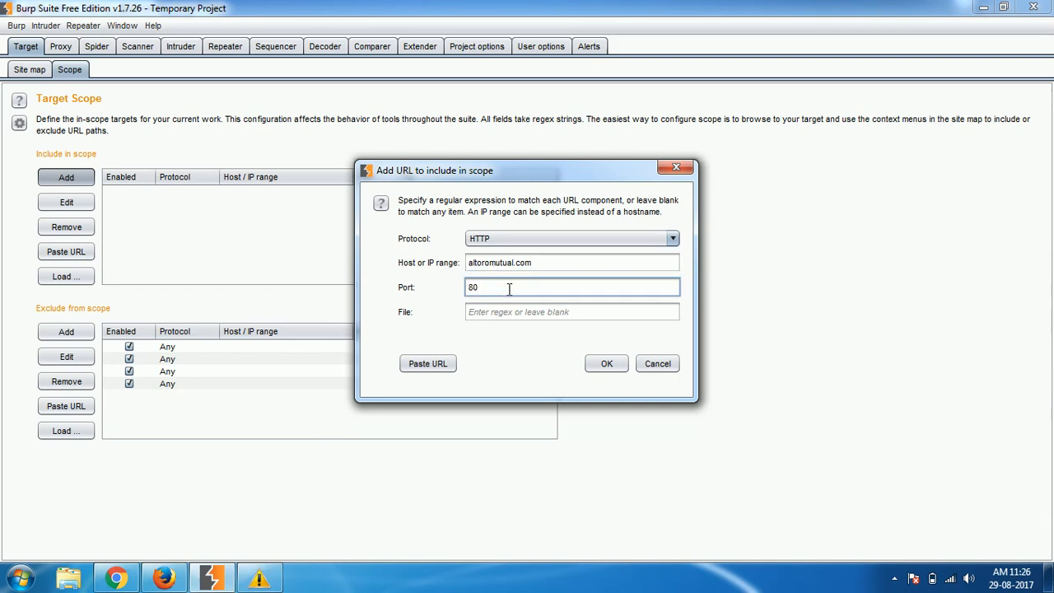
mouse_move(399, 319)
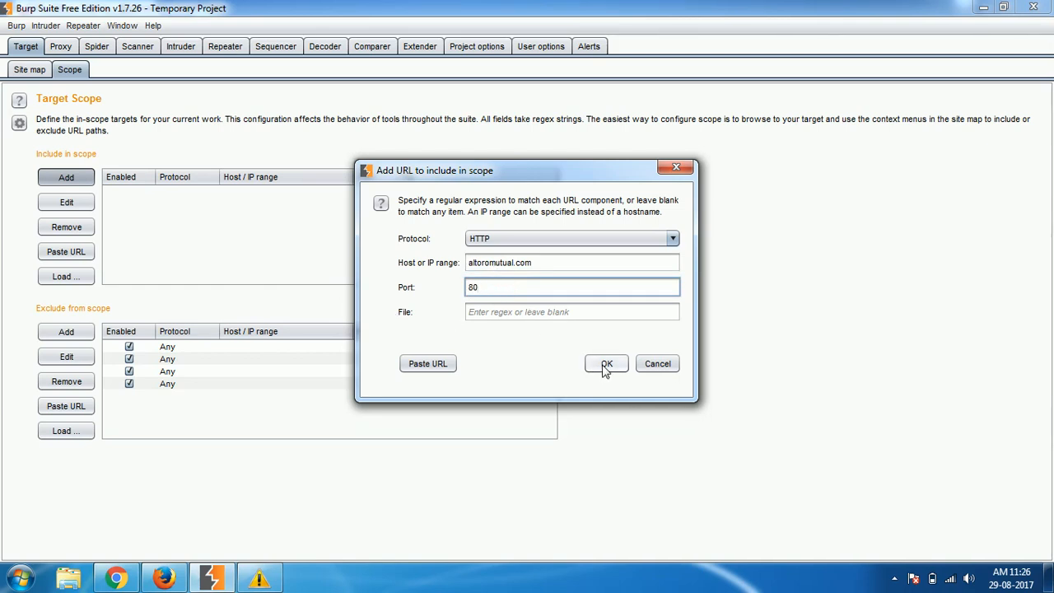
left_click(606, 363)
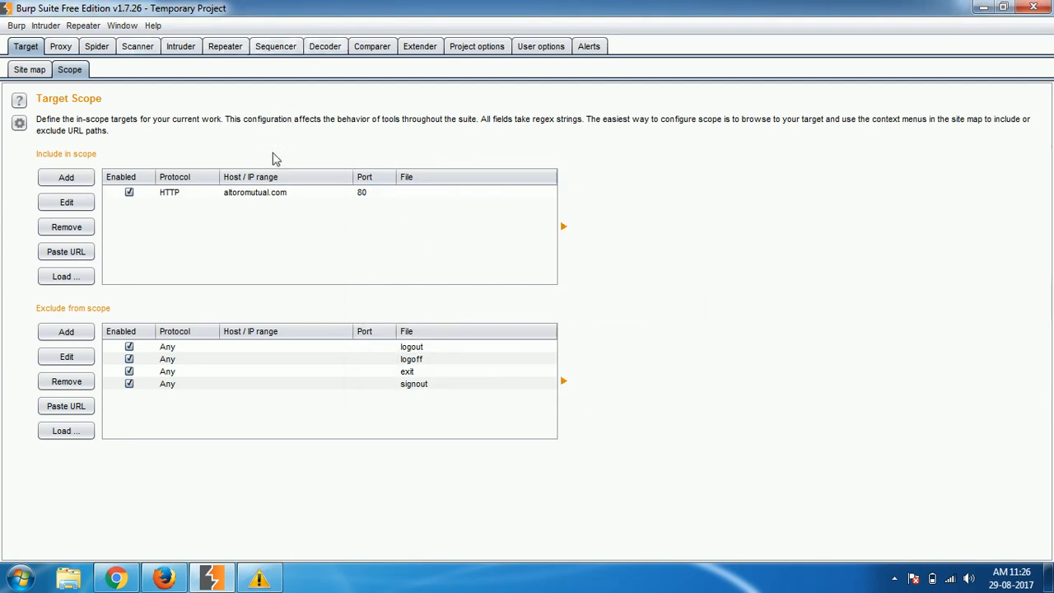
mouse_move(259, 201)
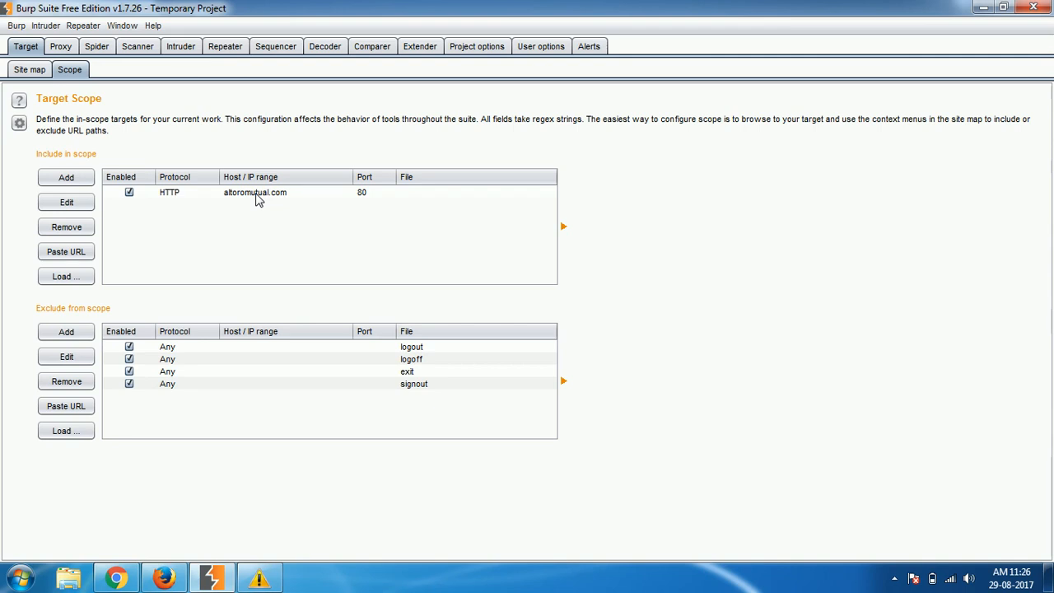
mouse_move(131, 111)
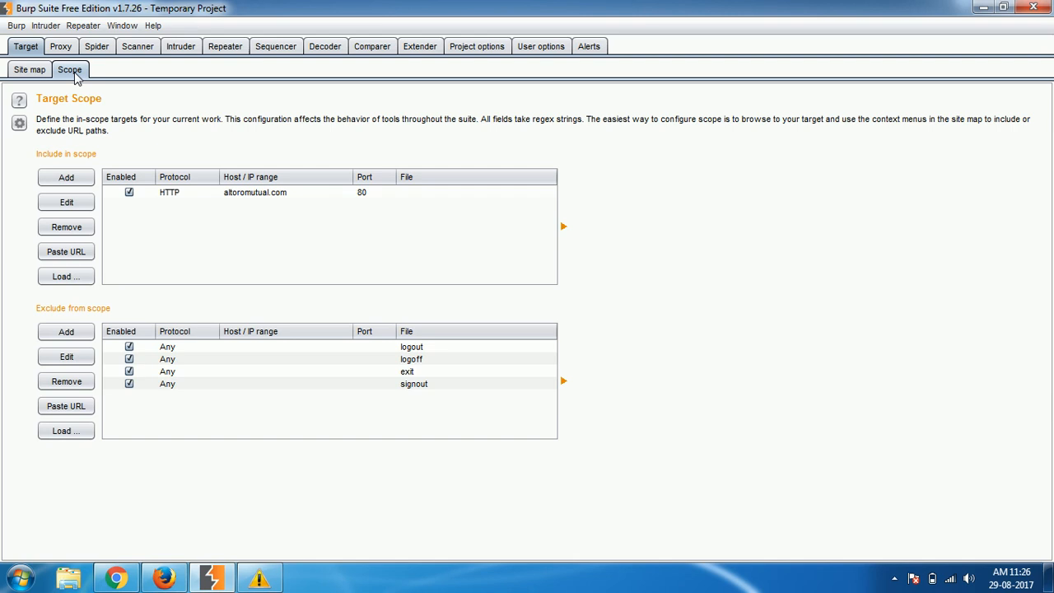
mouse_move(91, 317)
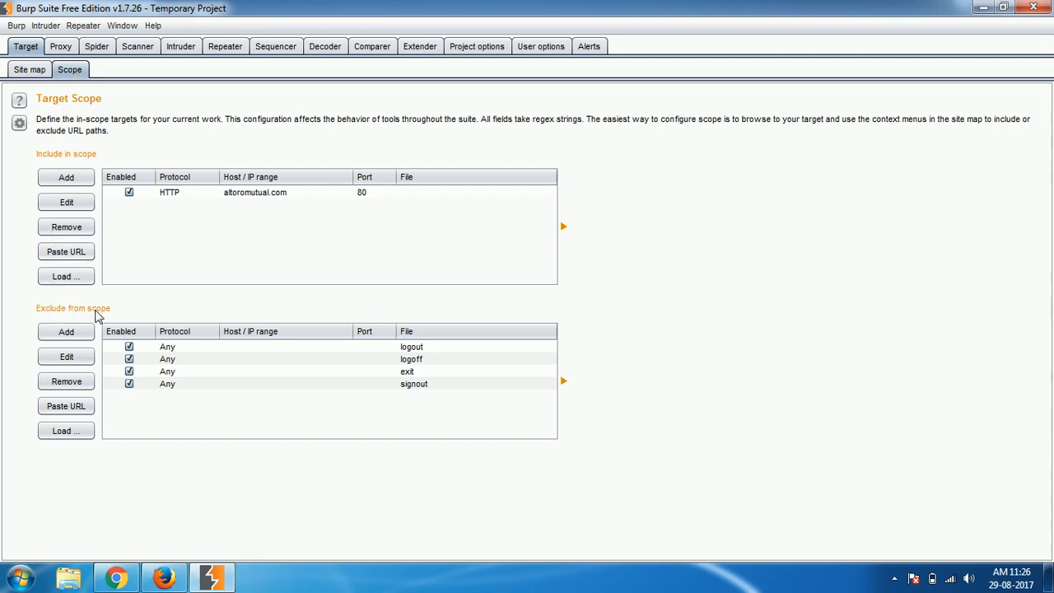
mouse_move(427, 356)
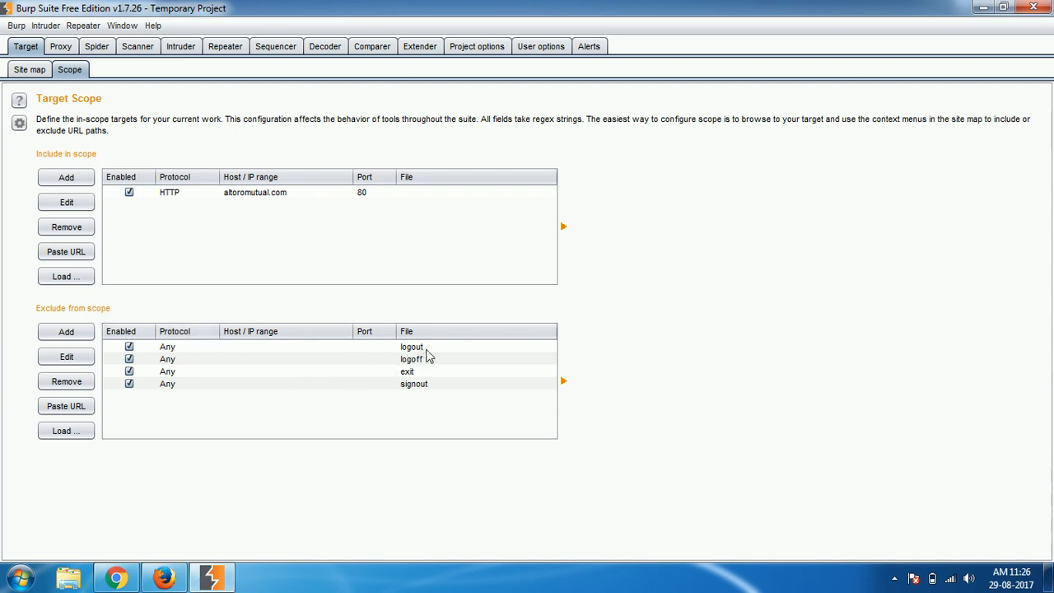
mouse_move(425, 382)
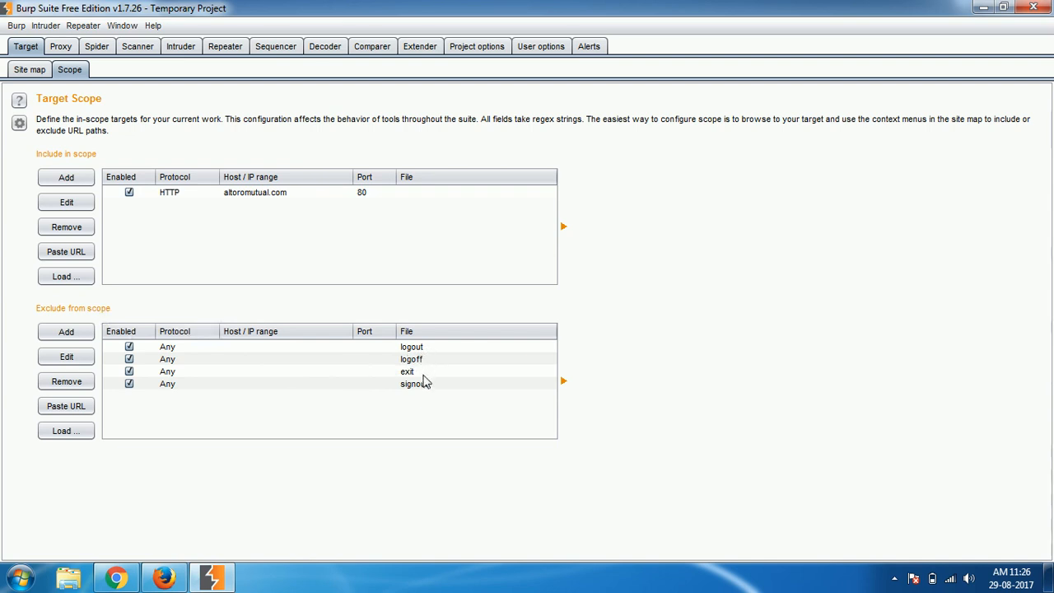
mouse_move(426, 393)
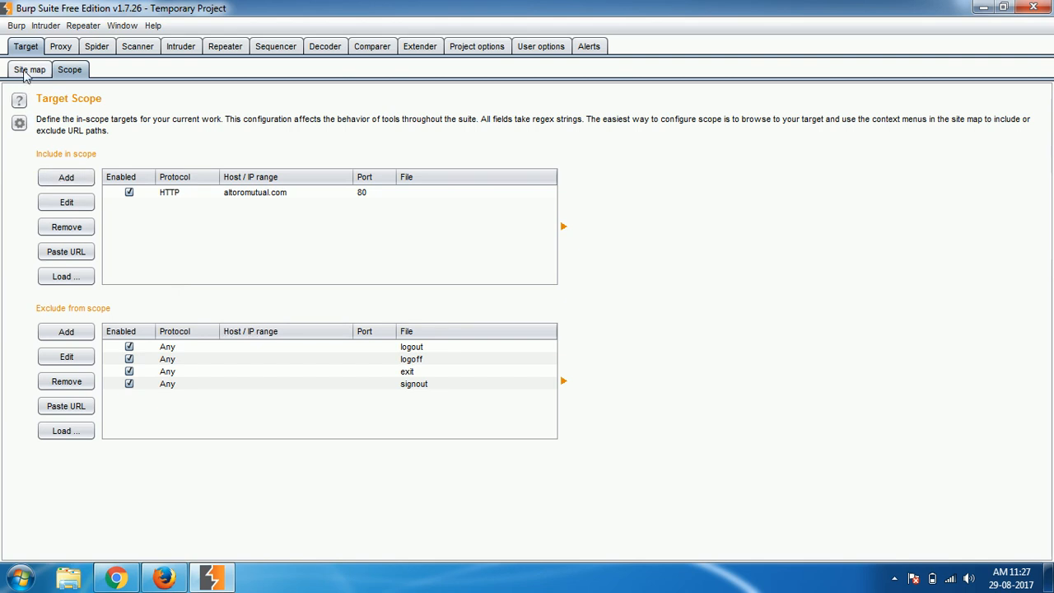
left_click(29, 69)
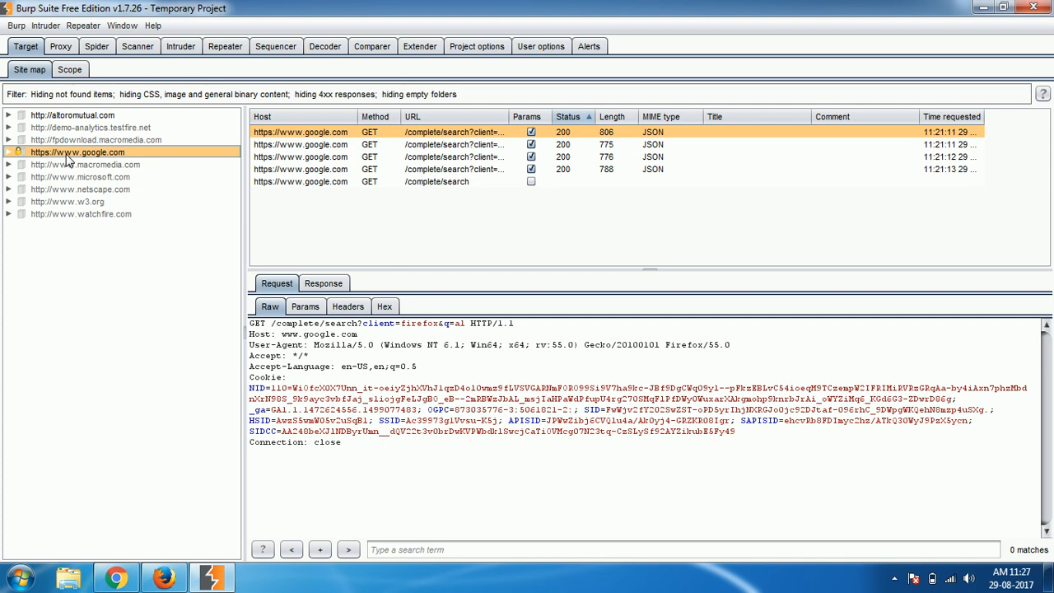
right_click(79, 152)
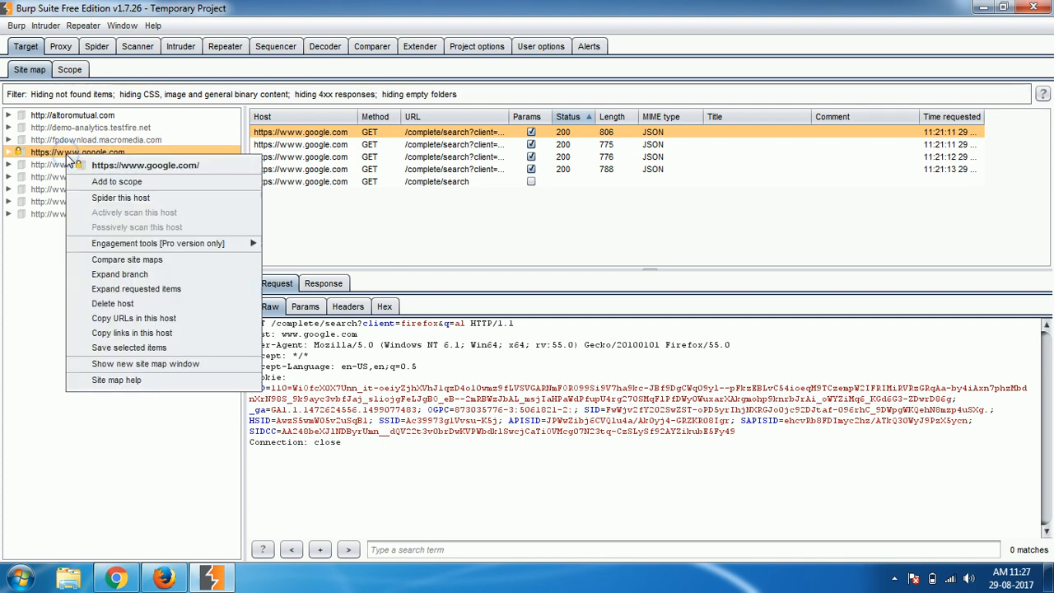
mouse_move(120, 274)
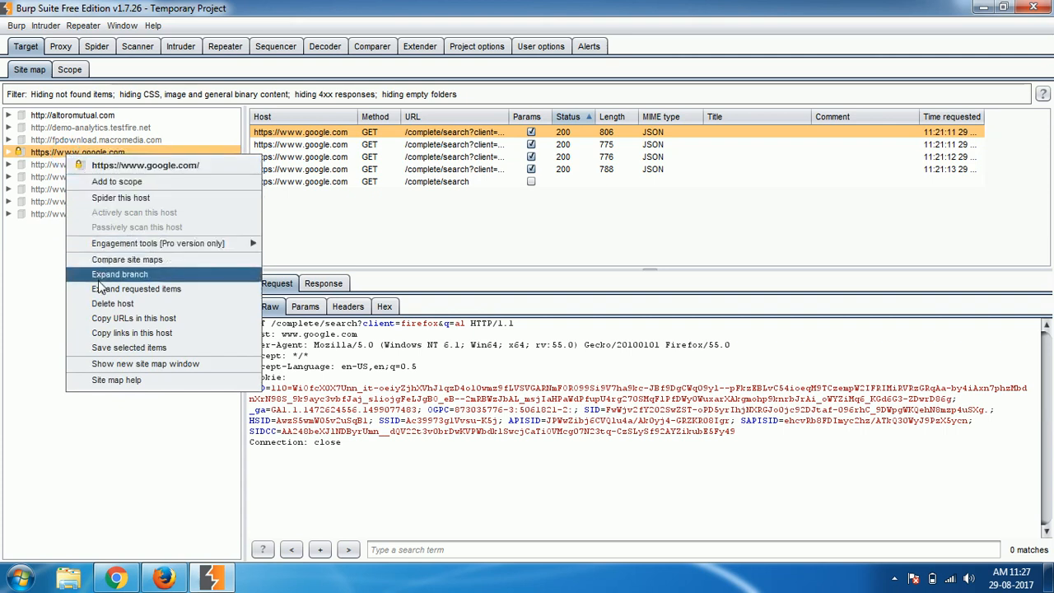
mouse_move(137, 288)
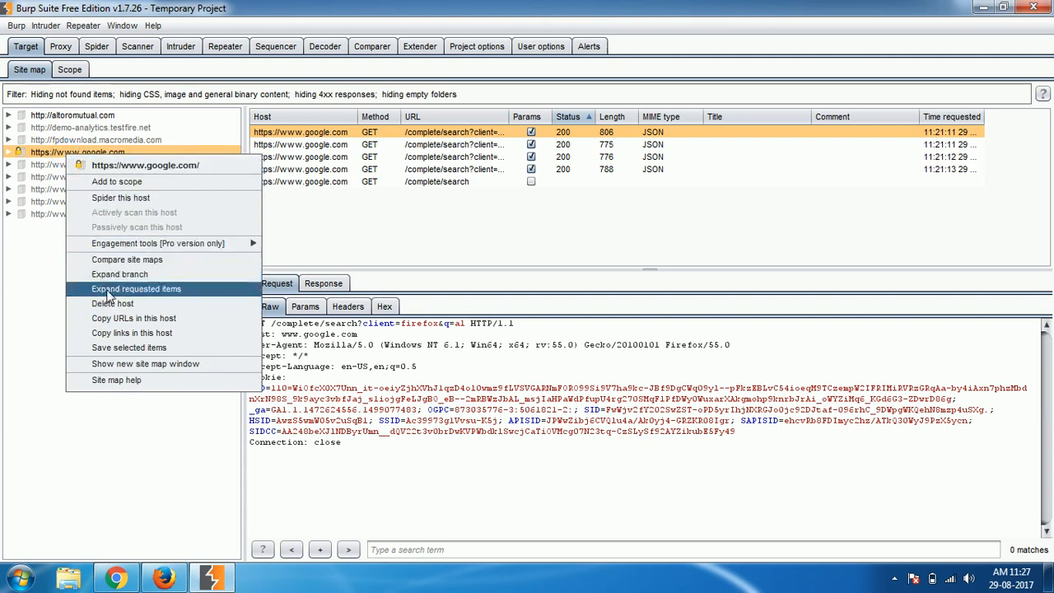
mouse_move(107, 213)
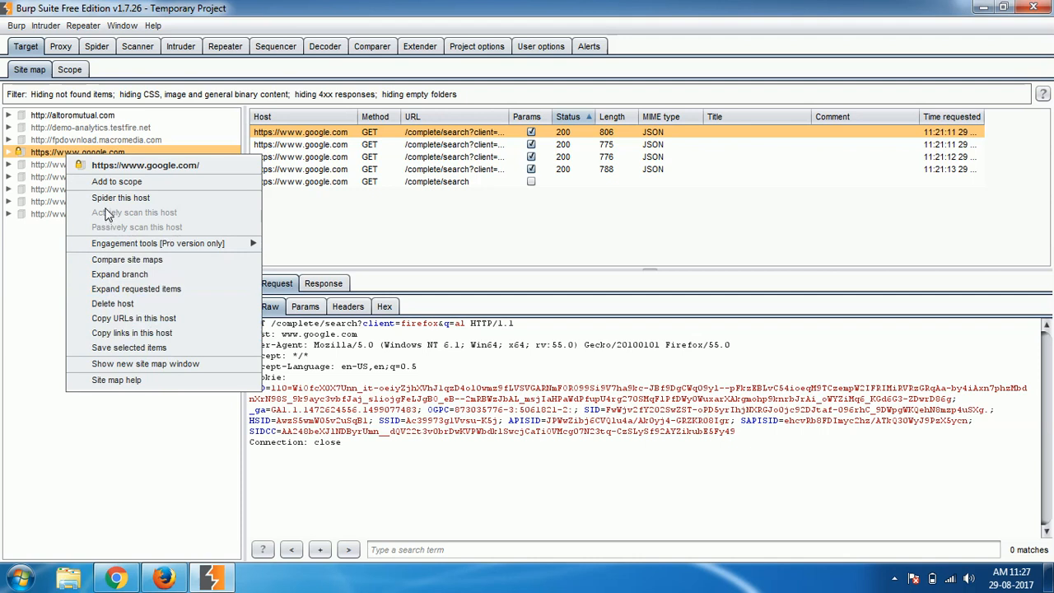
mouse_move(127, 260)
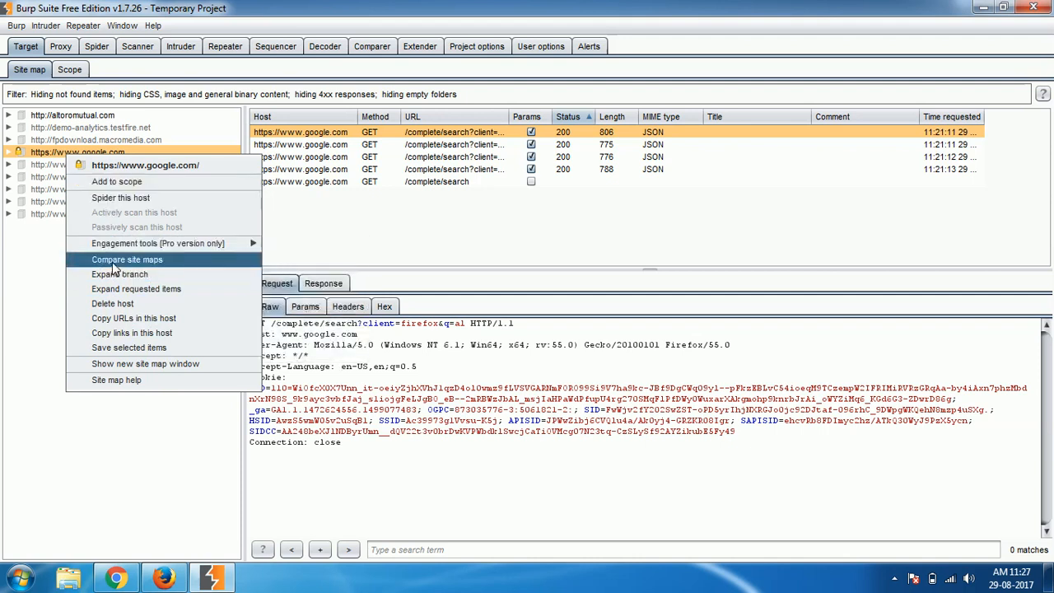
mouse_move(113, 304)
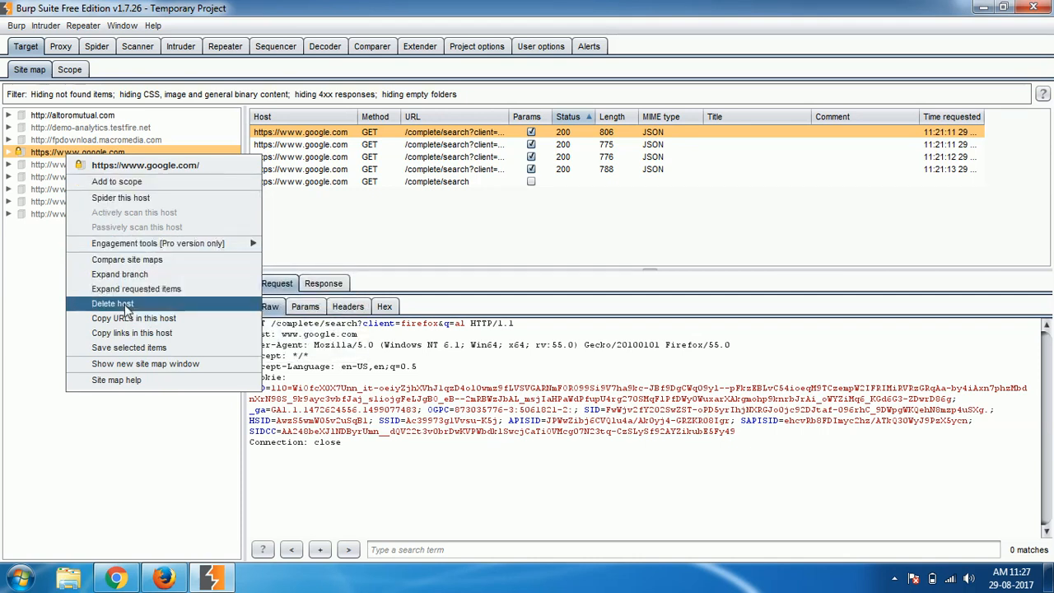
mouse_move(53, 164)
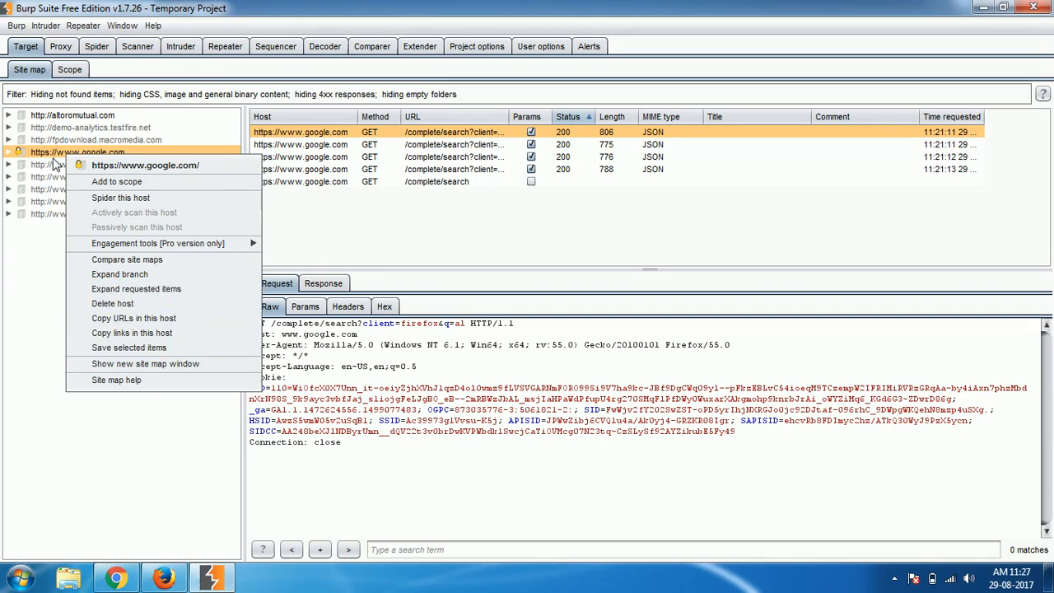
mouse_move(133, 318)
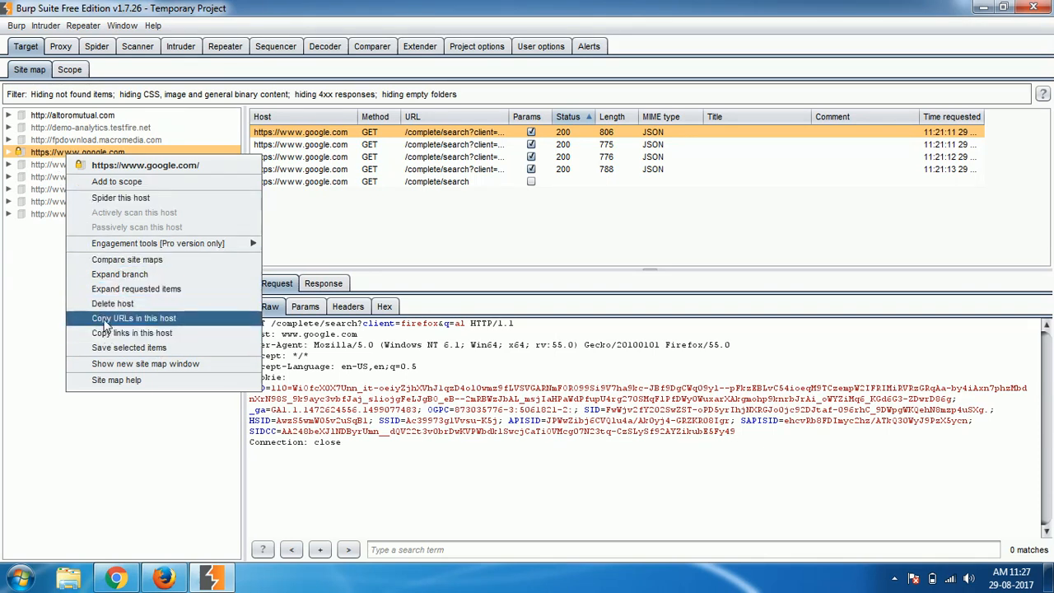
mouse_move(115, 332)
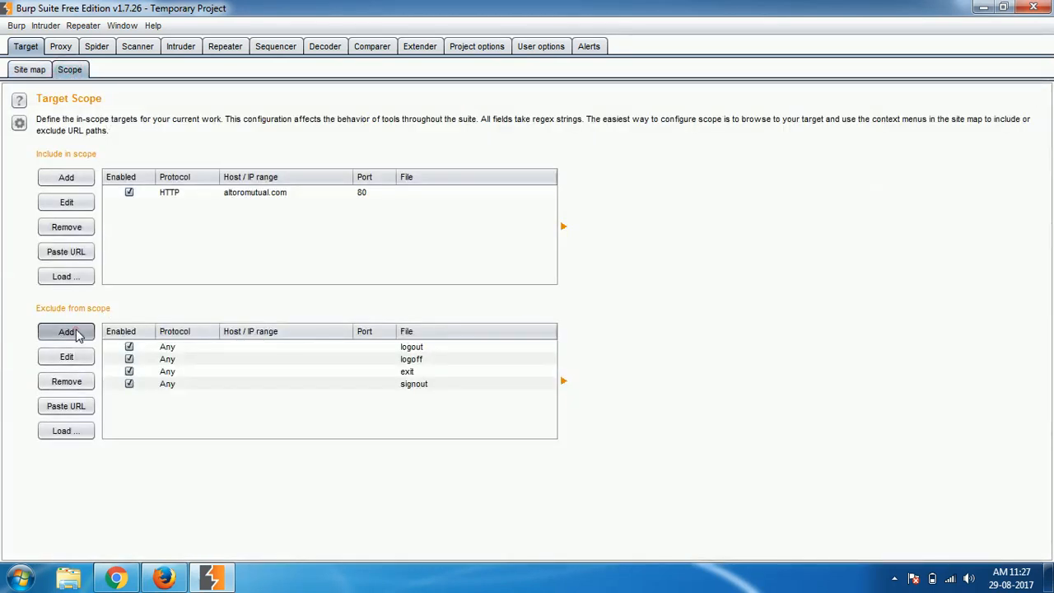
Add an exclude-from-scope rule for google.com on ports 80 and 443.
left_click(66, 331)
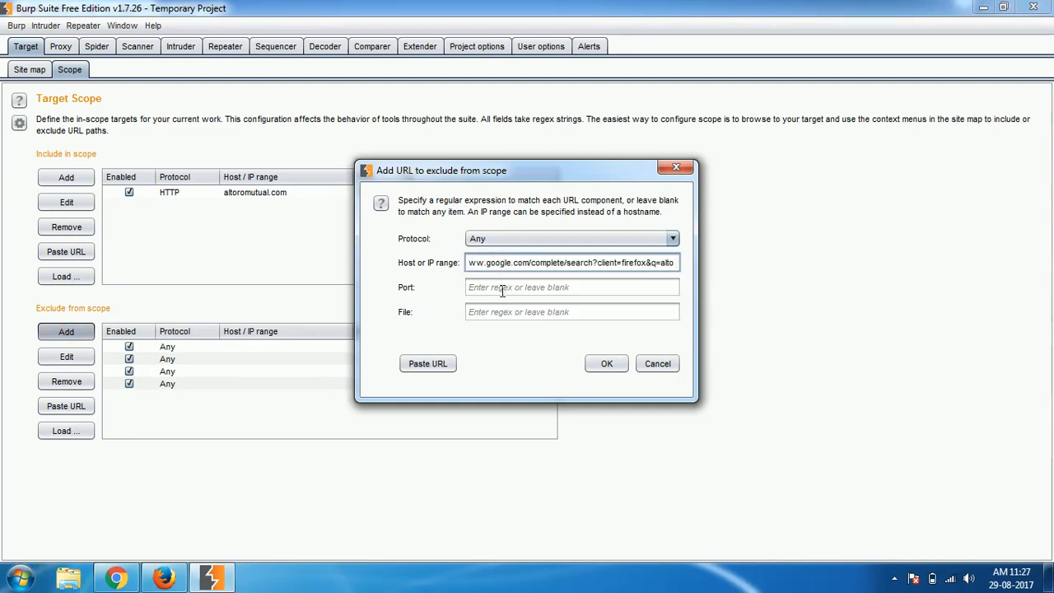
left_click(572, 286)
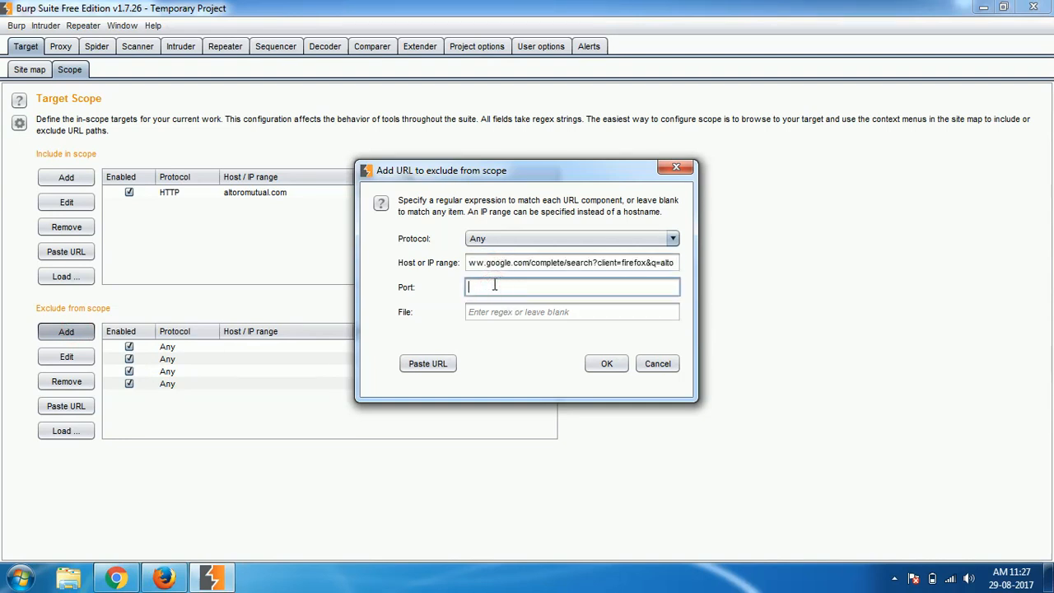
type("80")
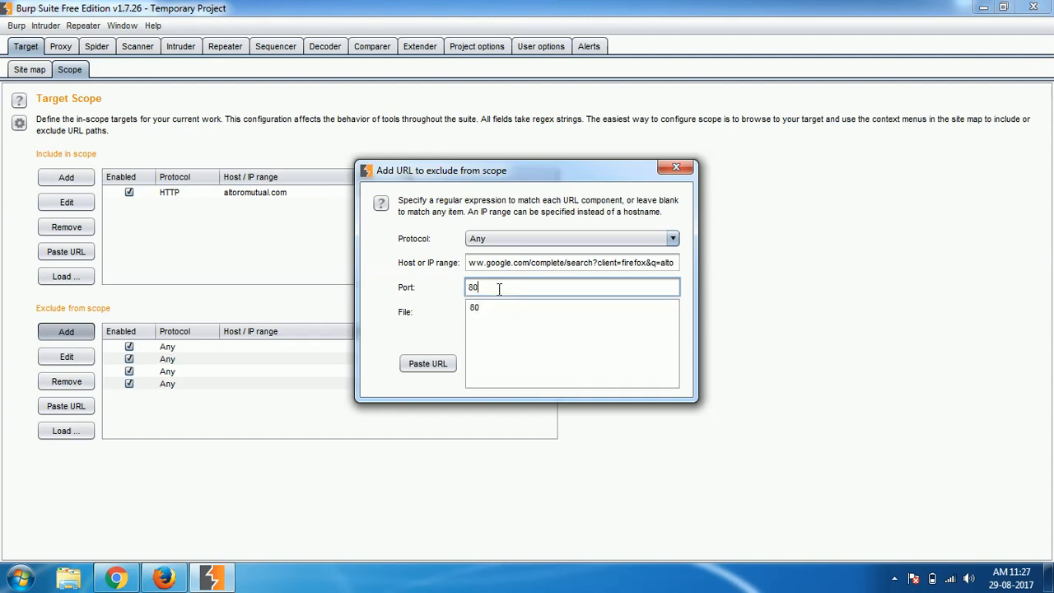
type(",44")
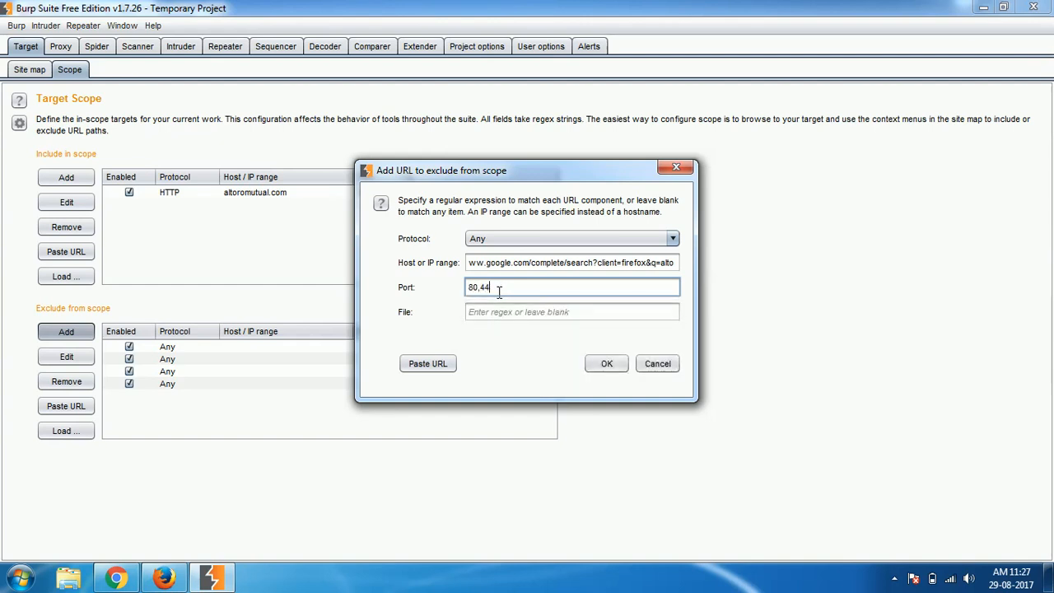
left_click(606, 363)
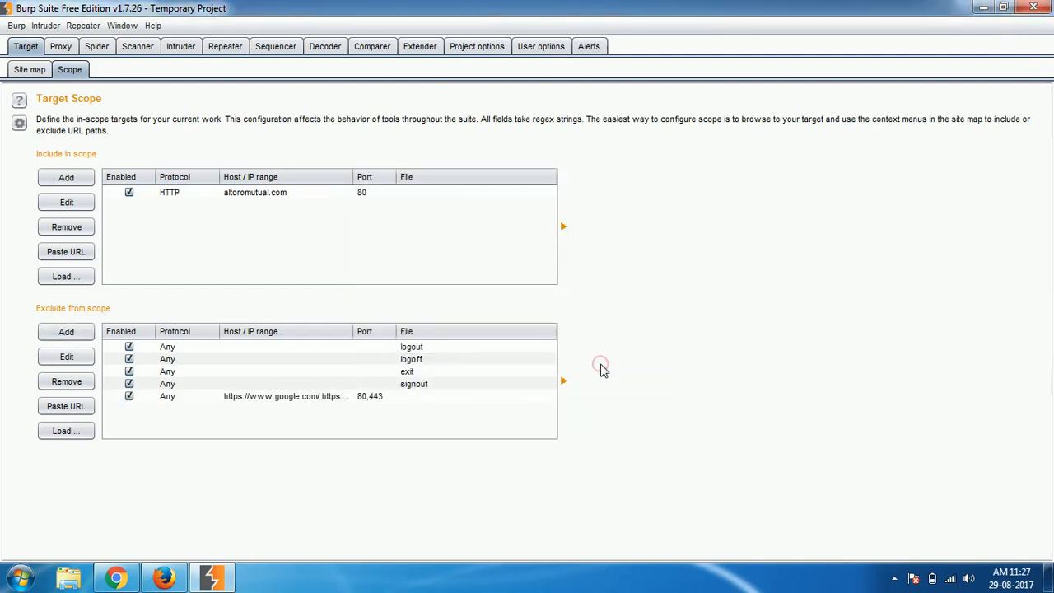
mouse_move(313, 403)
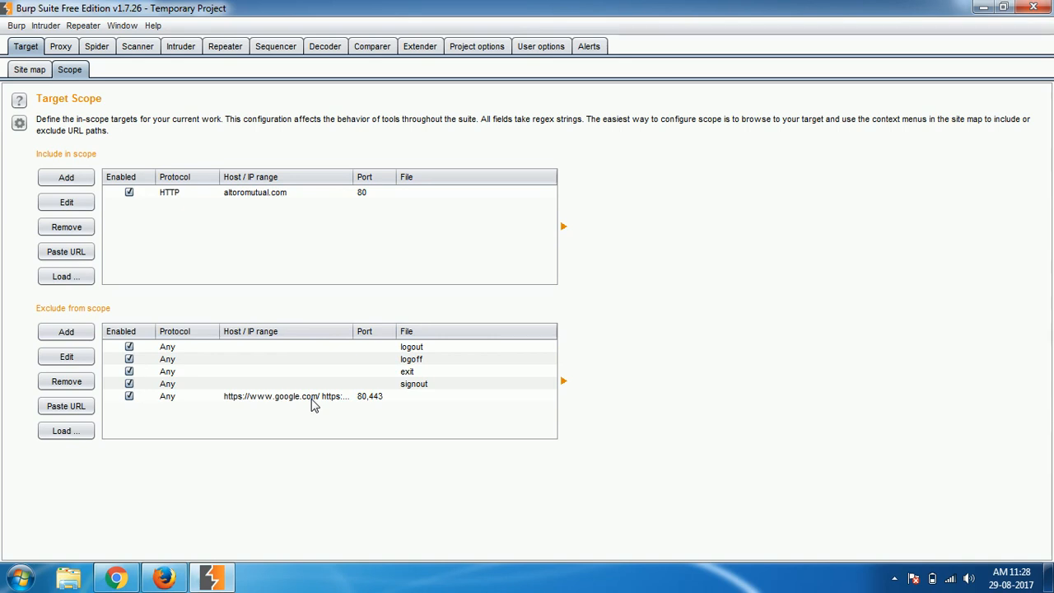
left_click(29, 69)
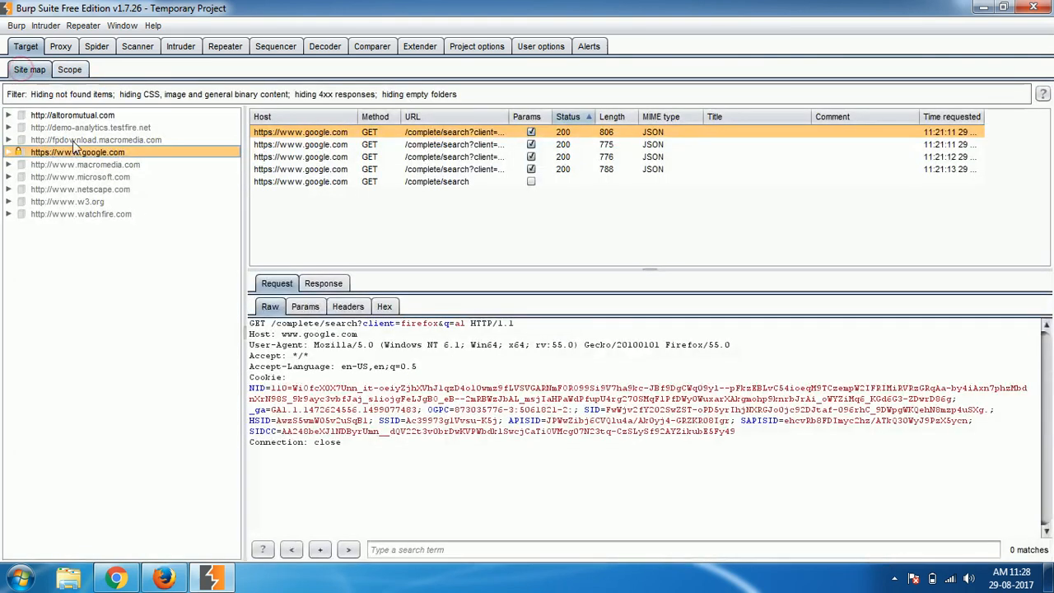
right_click(91, 128)
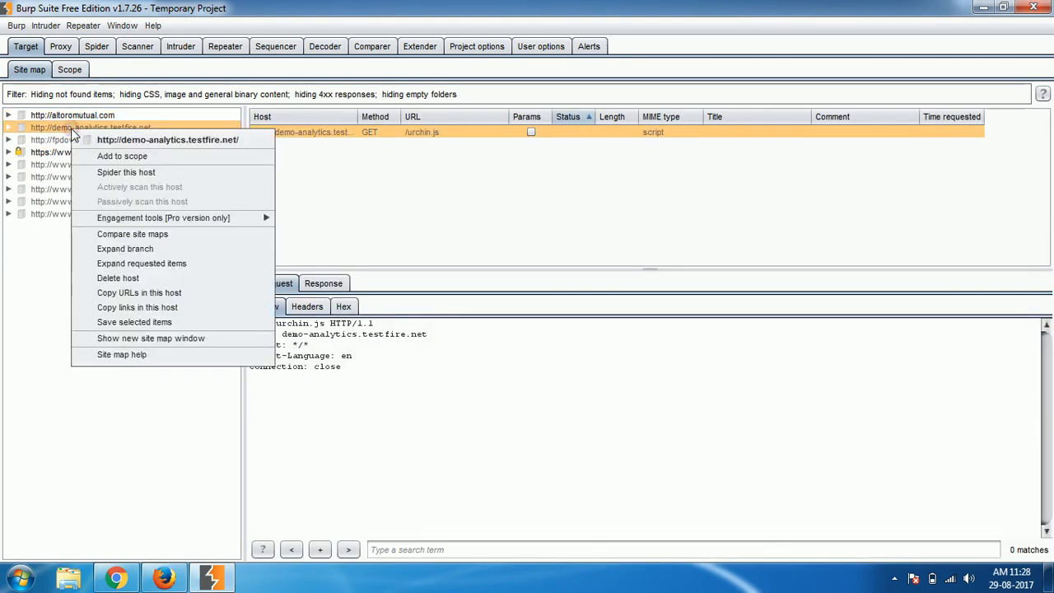
left_click(151, 338)
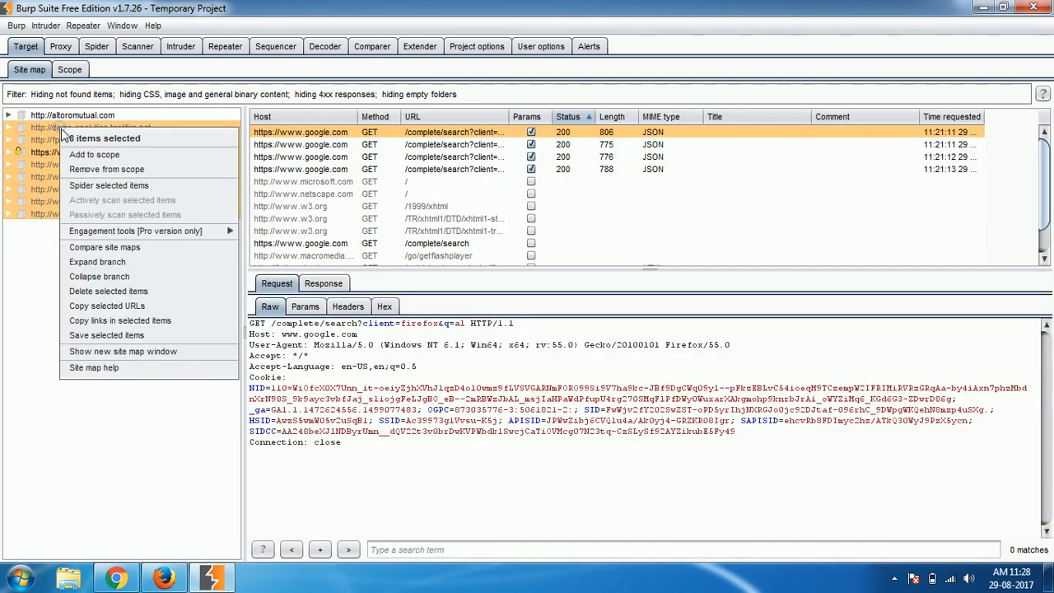
mouse_move(106, 206)
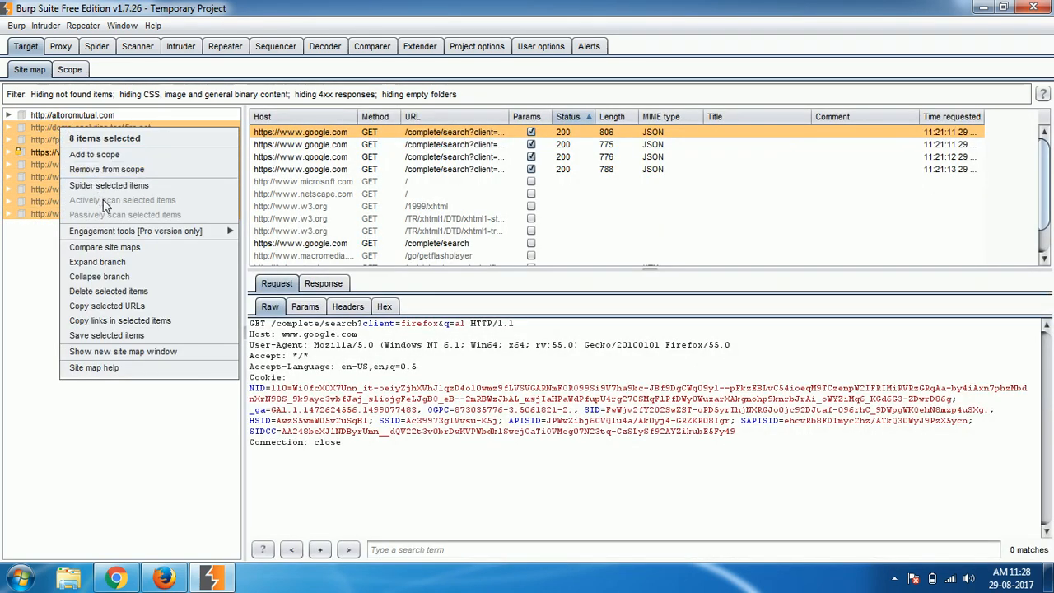
mouse_move(107, 291)
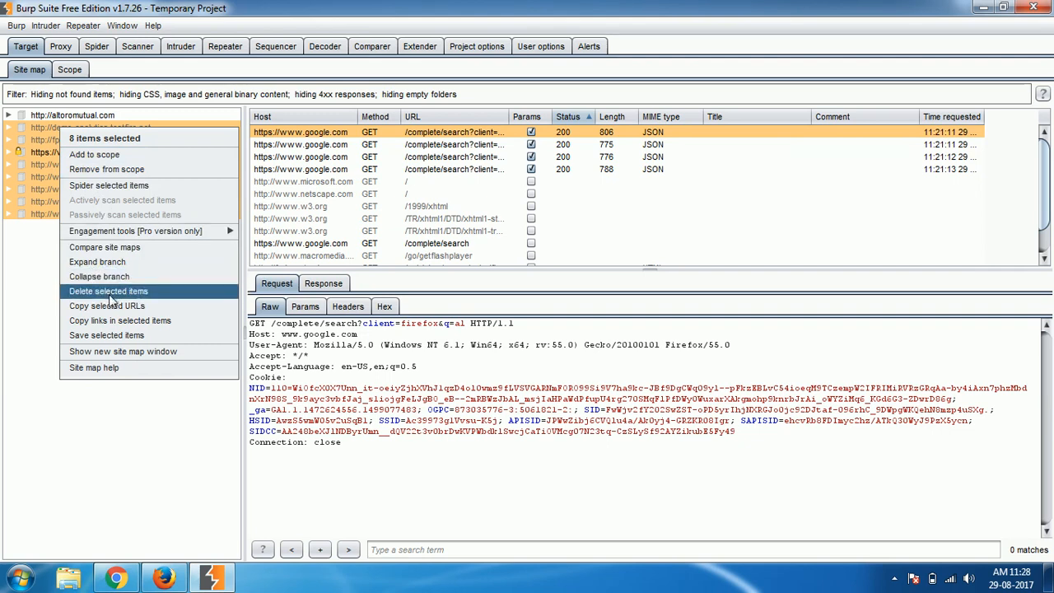
mouse_move(107, 169)
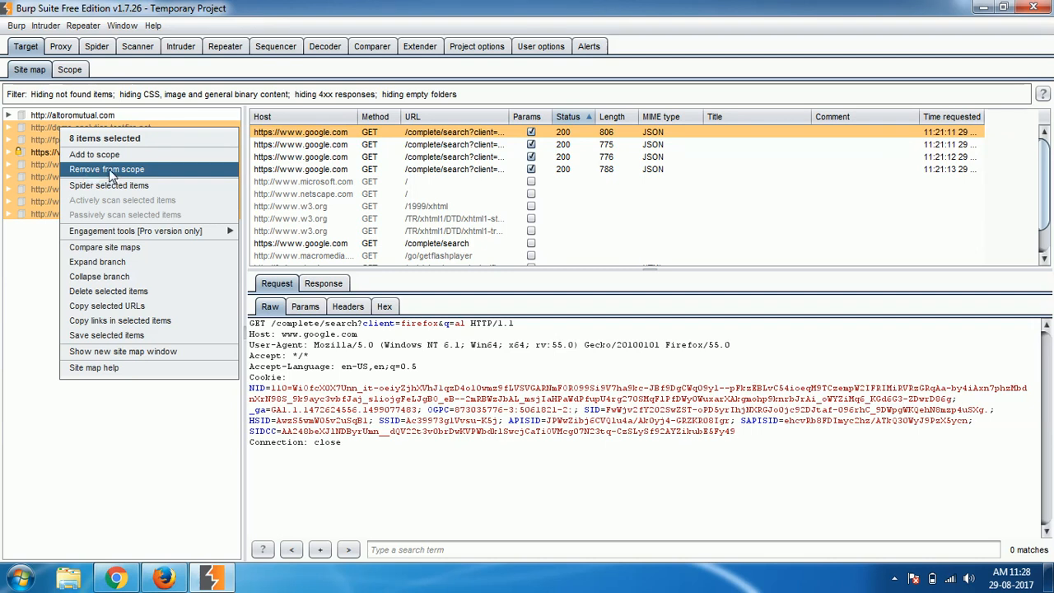
mouse_move(29, 298)
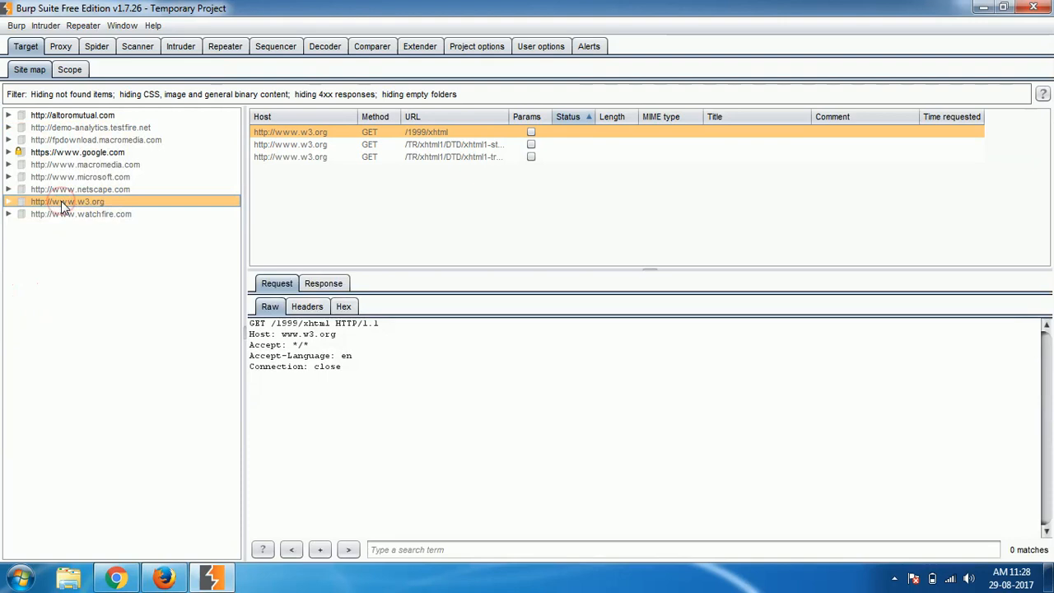
left_click(80, 214)
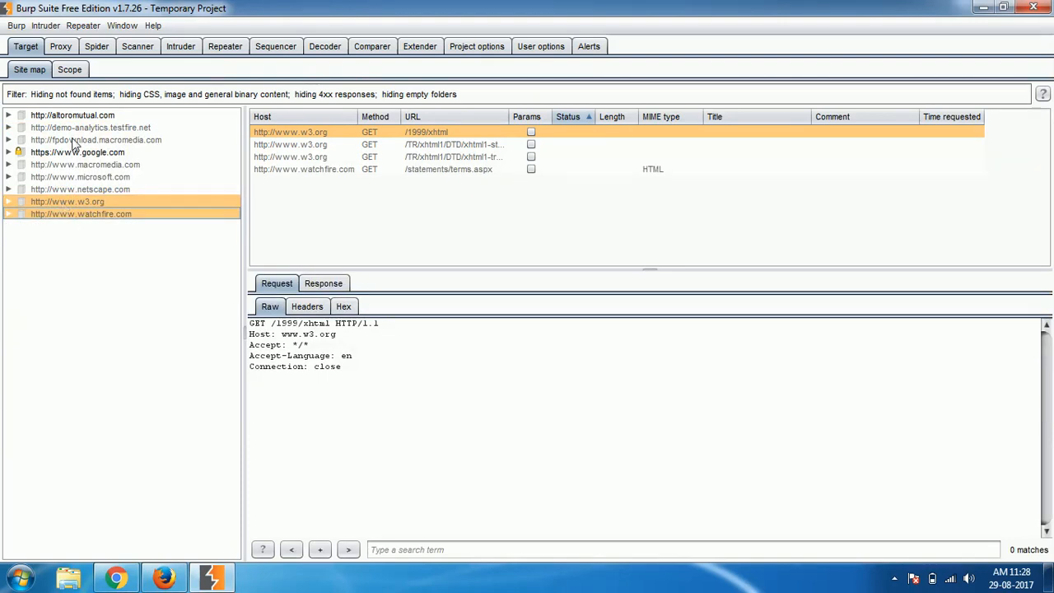
left_click(69, 70)
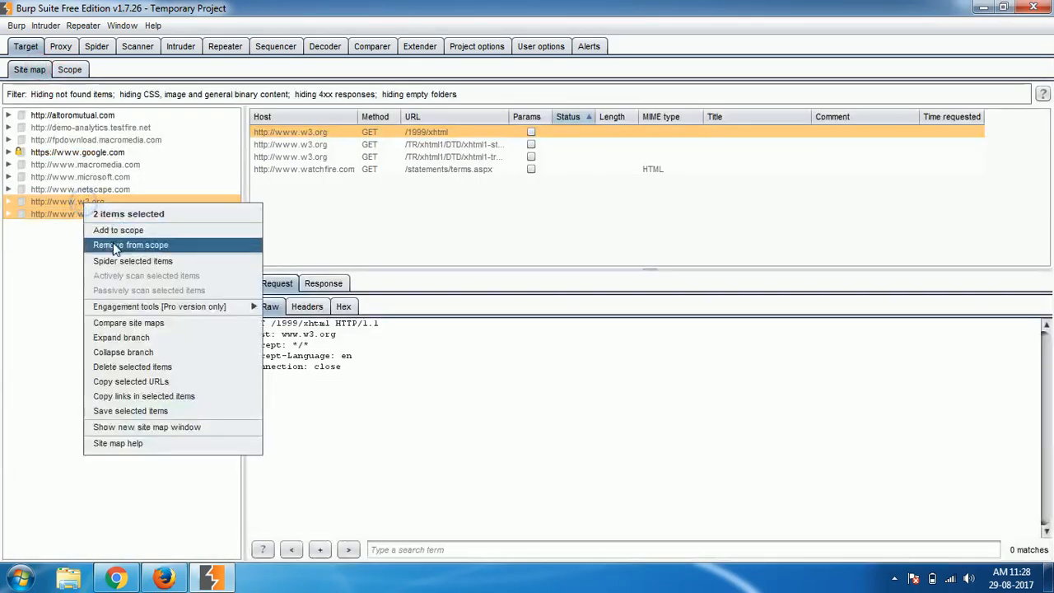
left_click(131, 244)
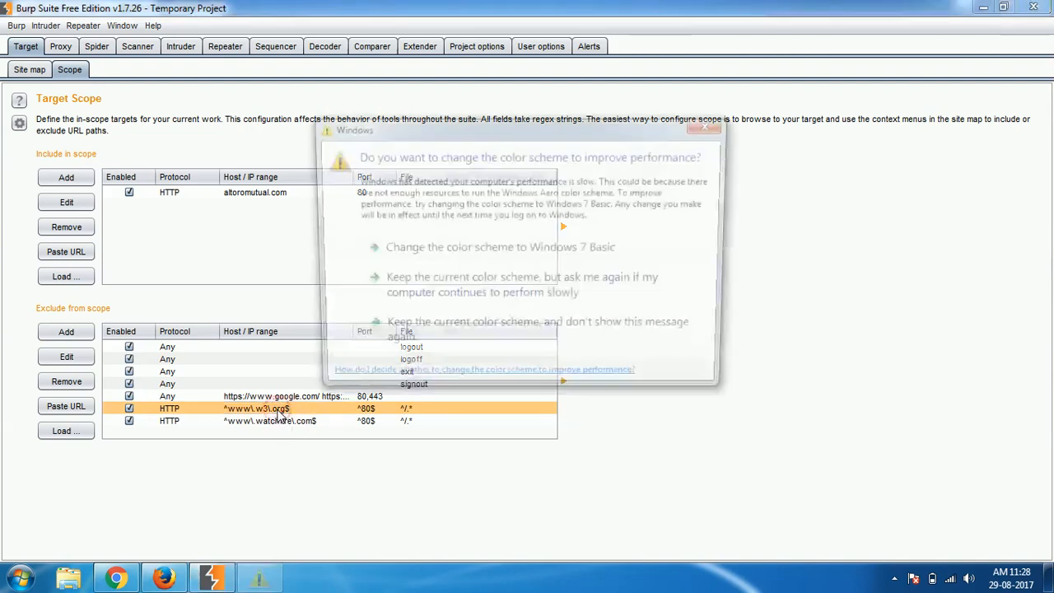
Dismiss the Windows colour-scheme prompt over the Scope tab.
left_click(707, 129)
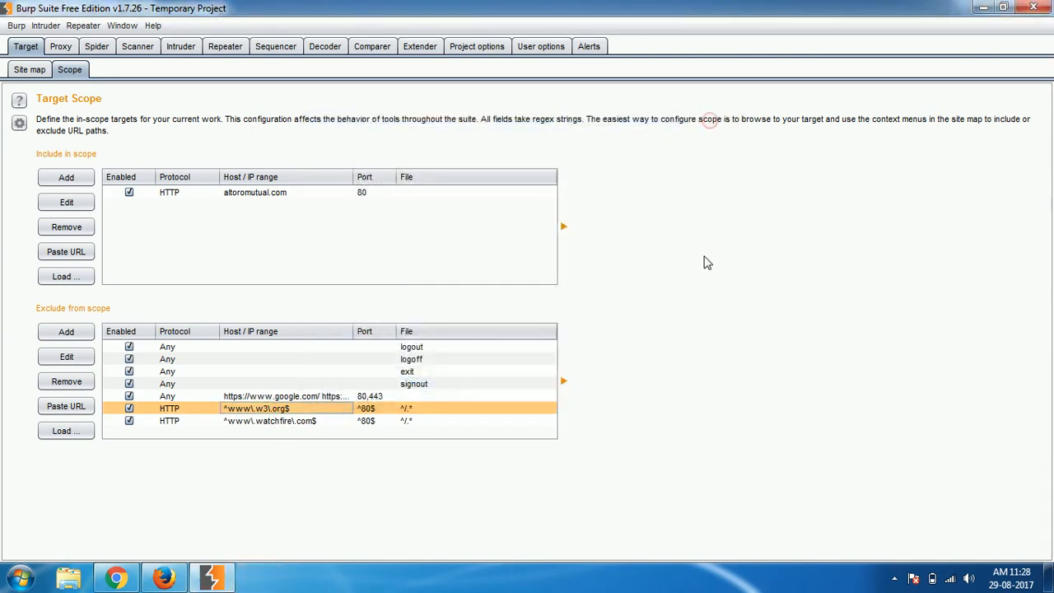
mouse_move(704, 315)
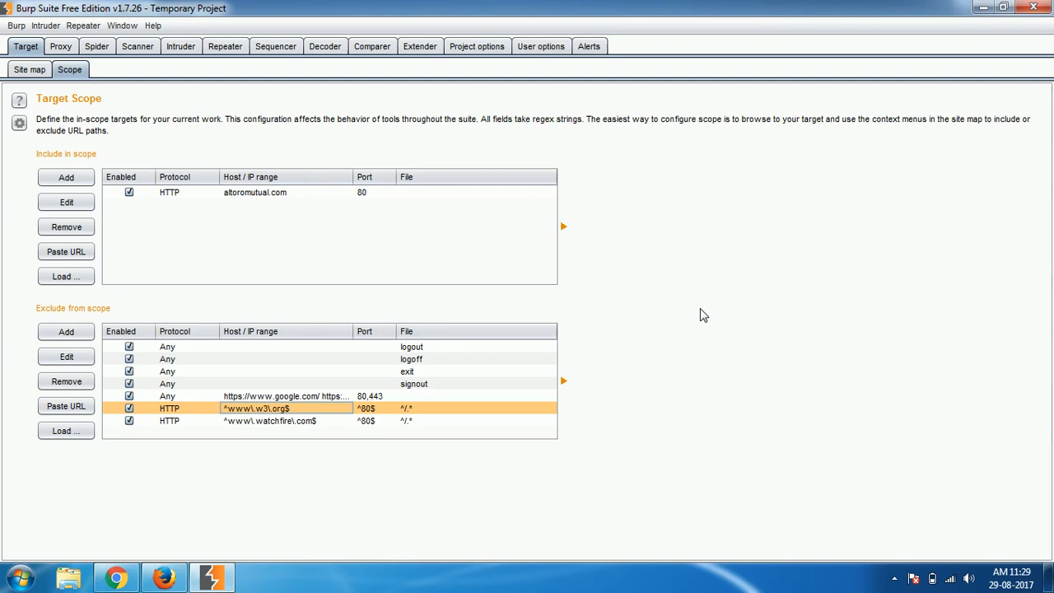
mouse_move(114, 118)
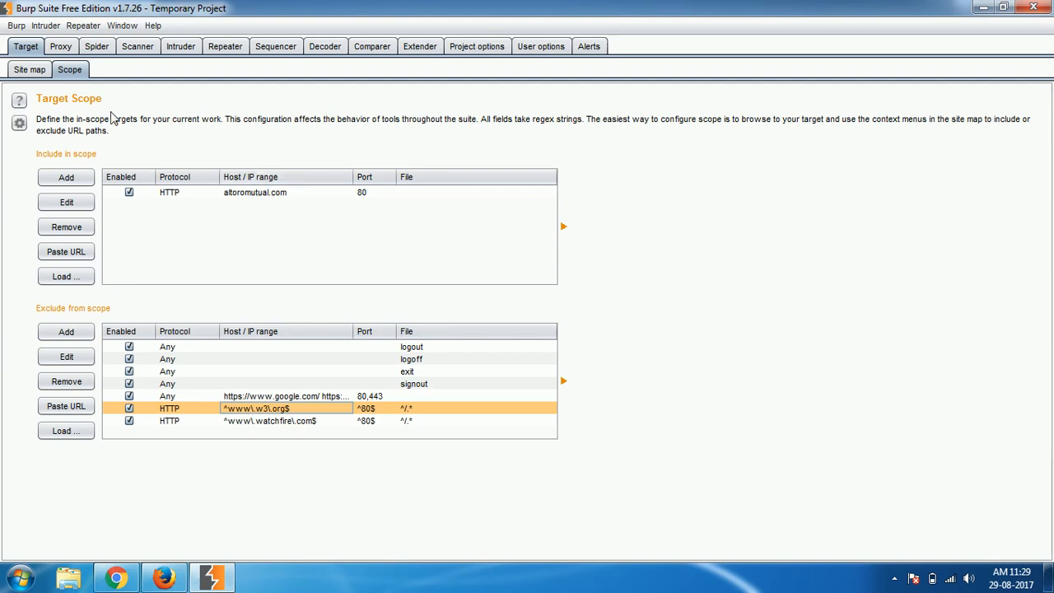
Delete all site map hosts below altoromutual.com, then view the Scope settings.
left_click(30, 70)
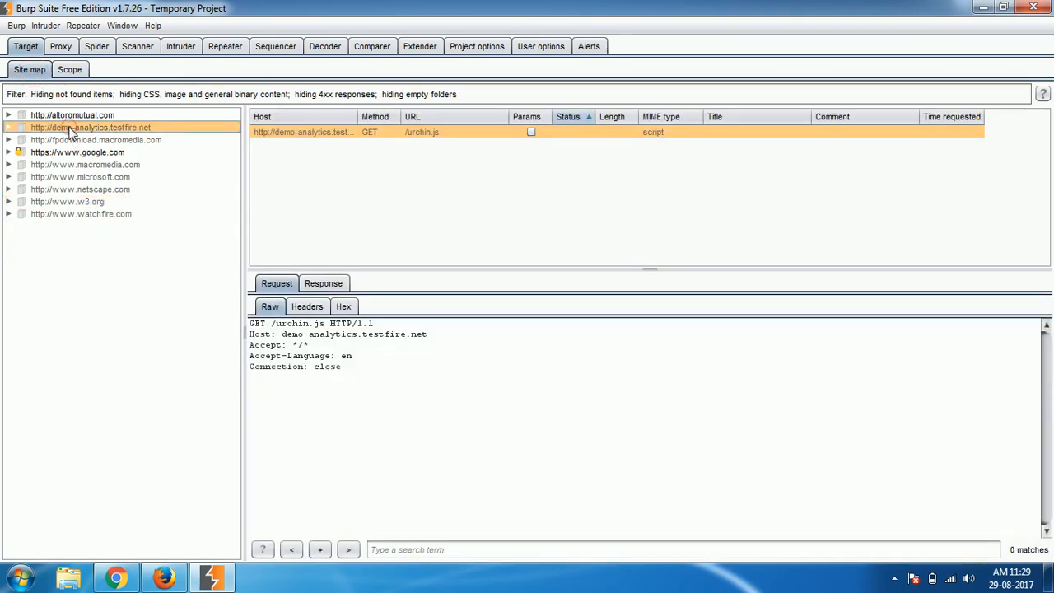
left_click(77, 152)
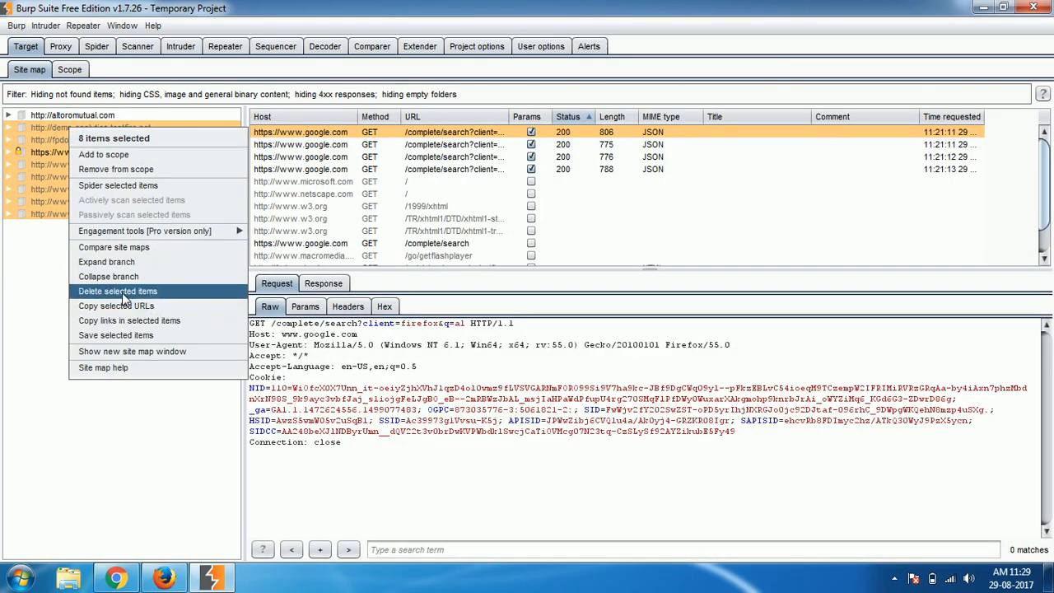
left_click(117, 291)
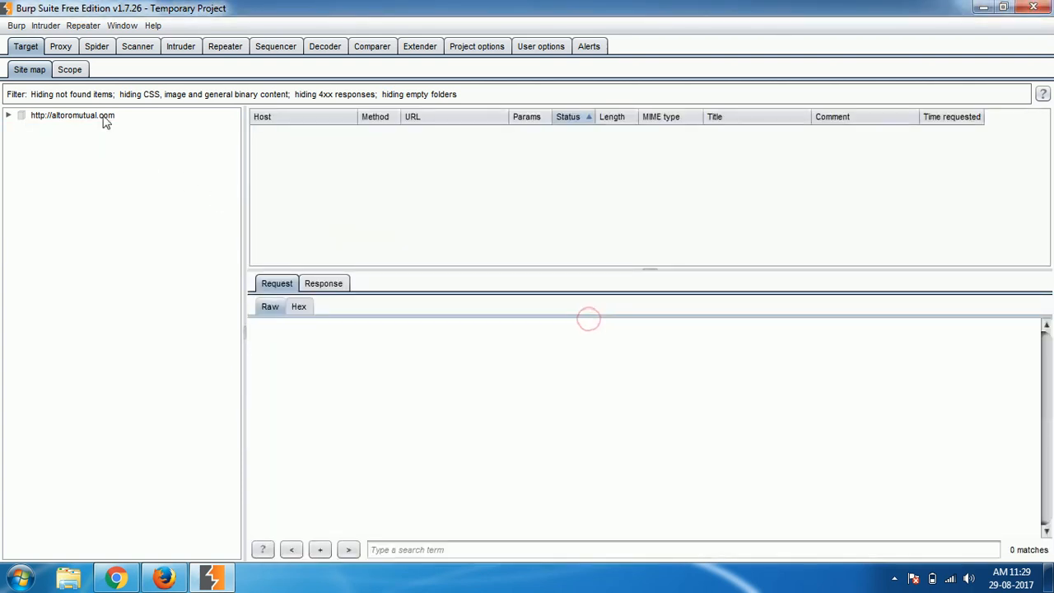
left_click(70, 69)
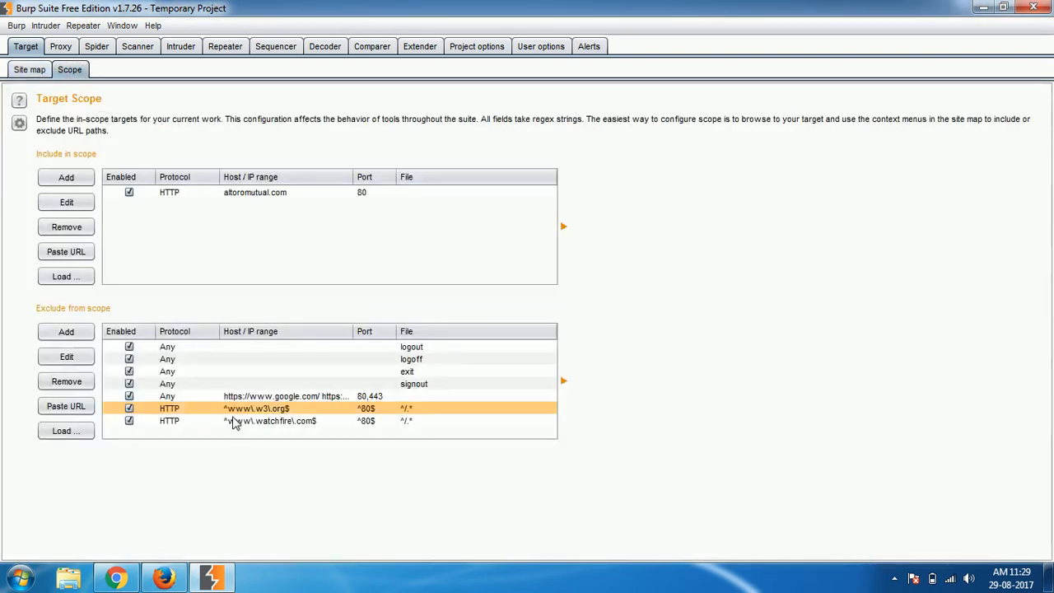
Remove the w3.org and watchfire.com exclusion rules and view the site map.
left_click(270, 421)
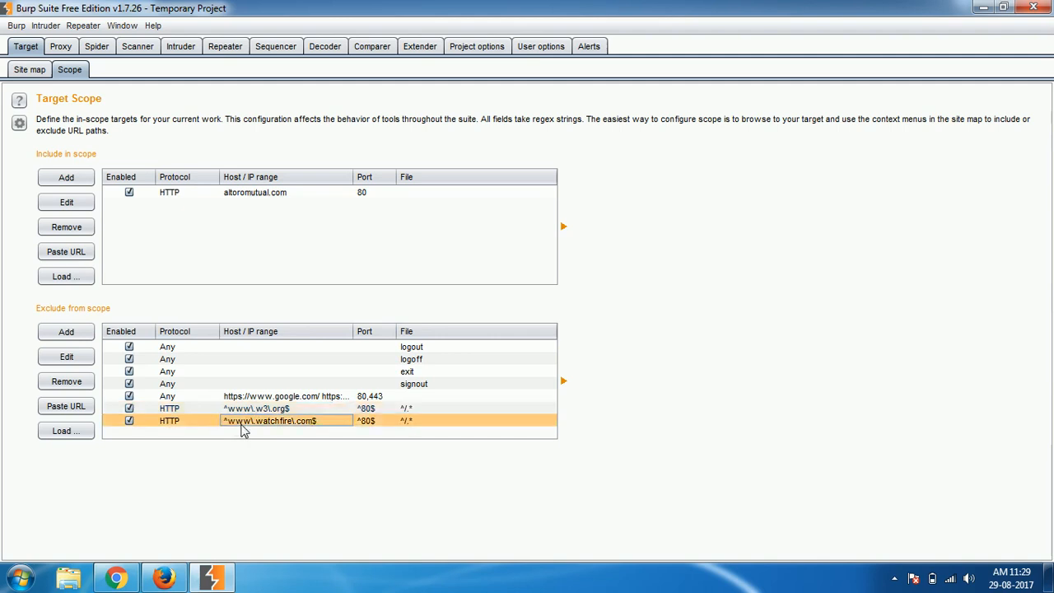
left_click(65, 380)
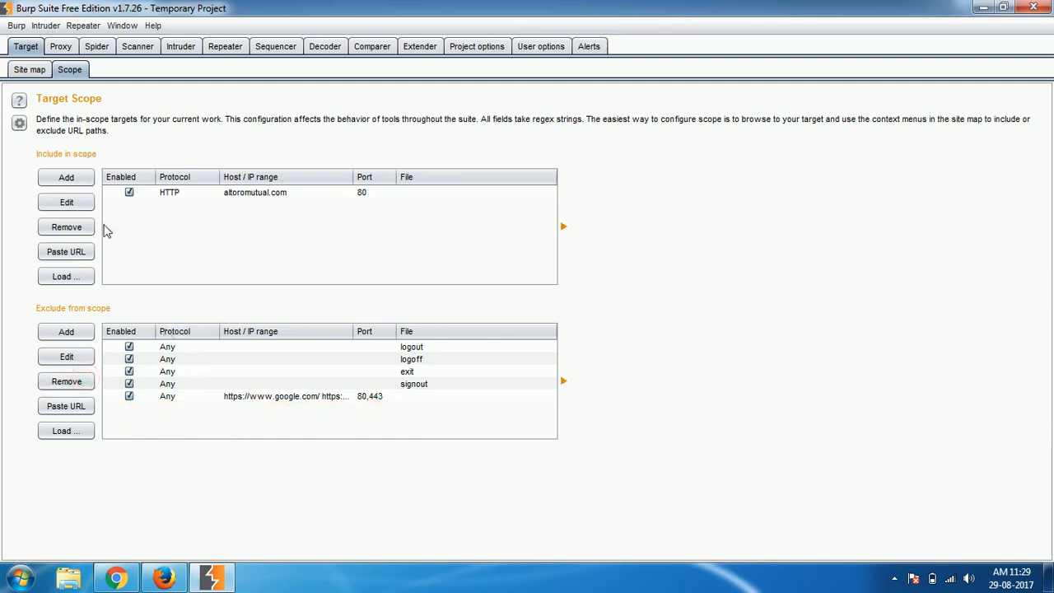
left_click(29, 69)
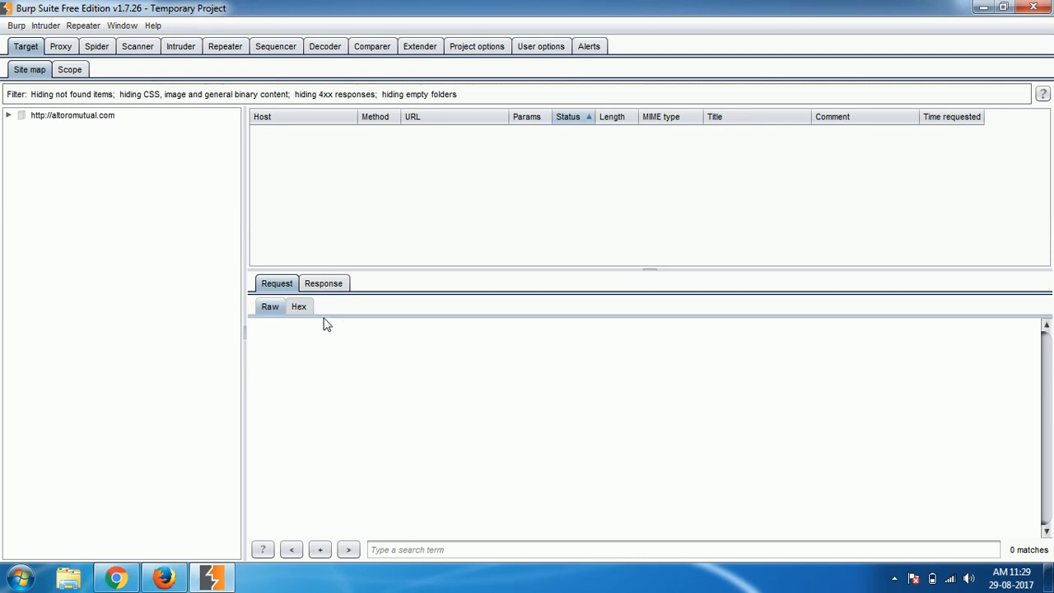
mouse_move(309, 342)
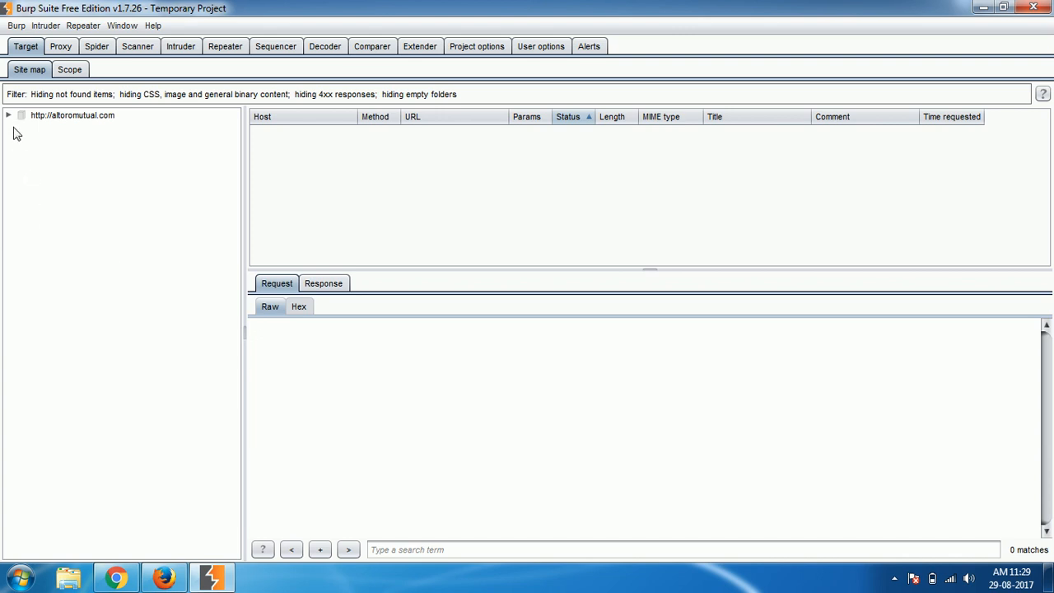
left_click(8, 114)
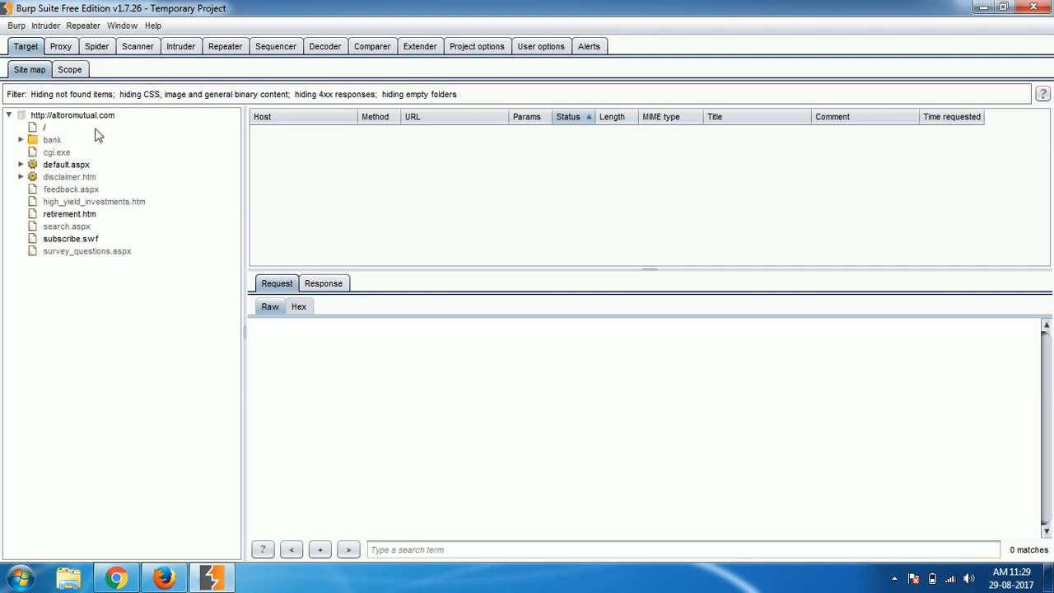
left_click(9, 115)
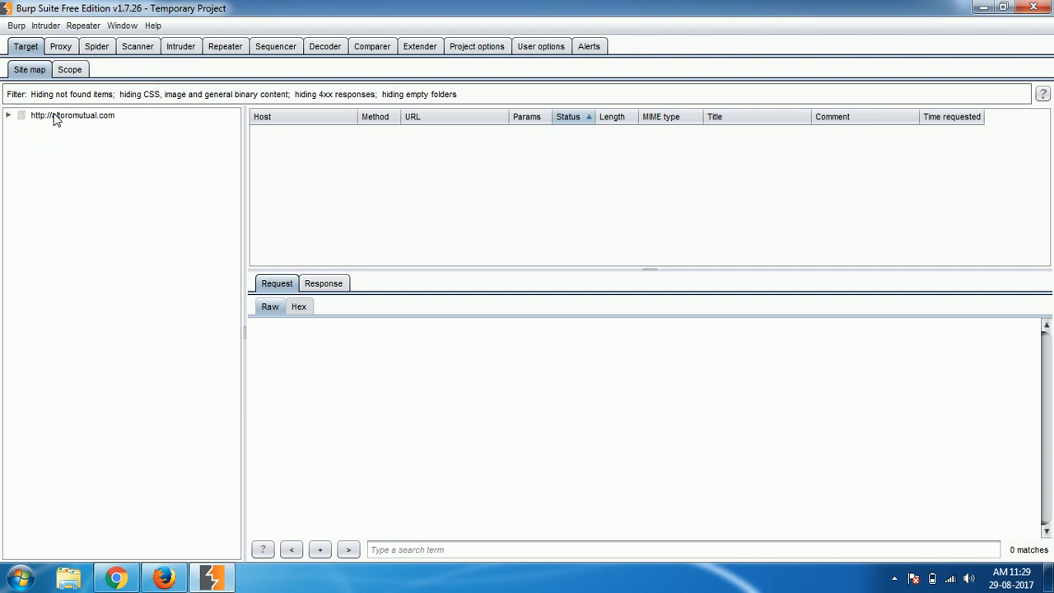
Open and close the altoromutual.com host's context menu without choosing anything.
right_click(72, 115)
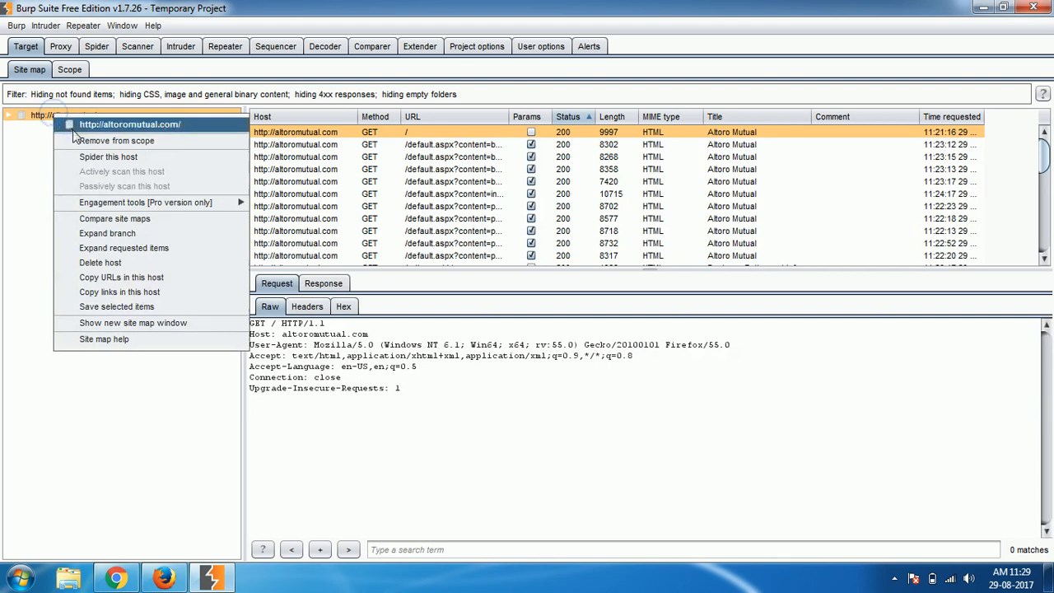
mouse_move(118, 158)
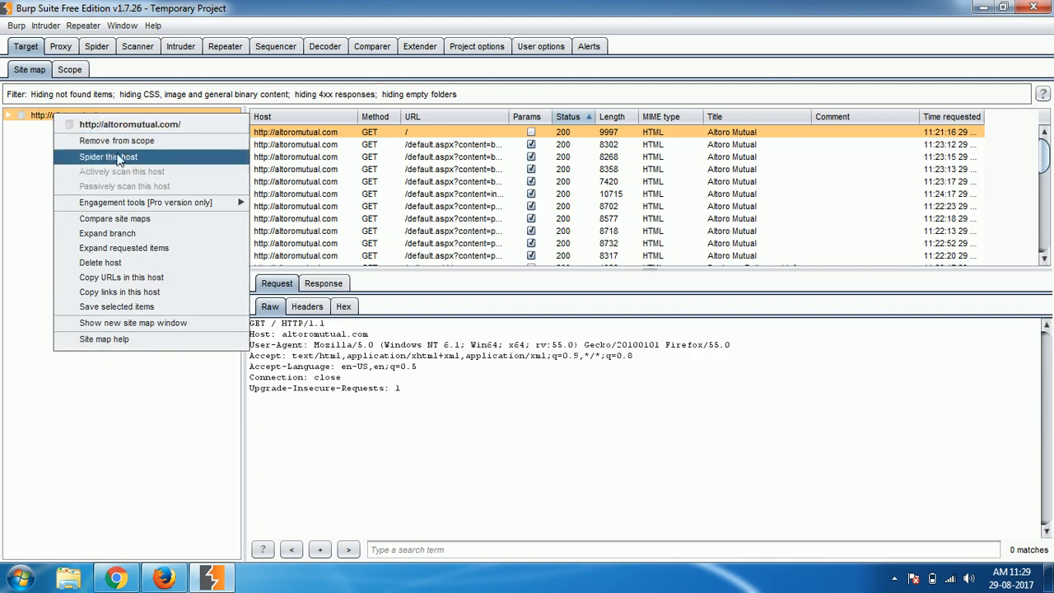
mouse_move(113, 185)
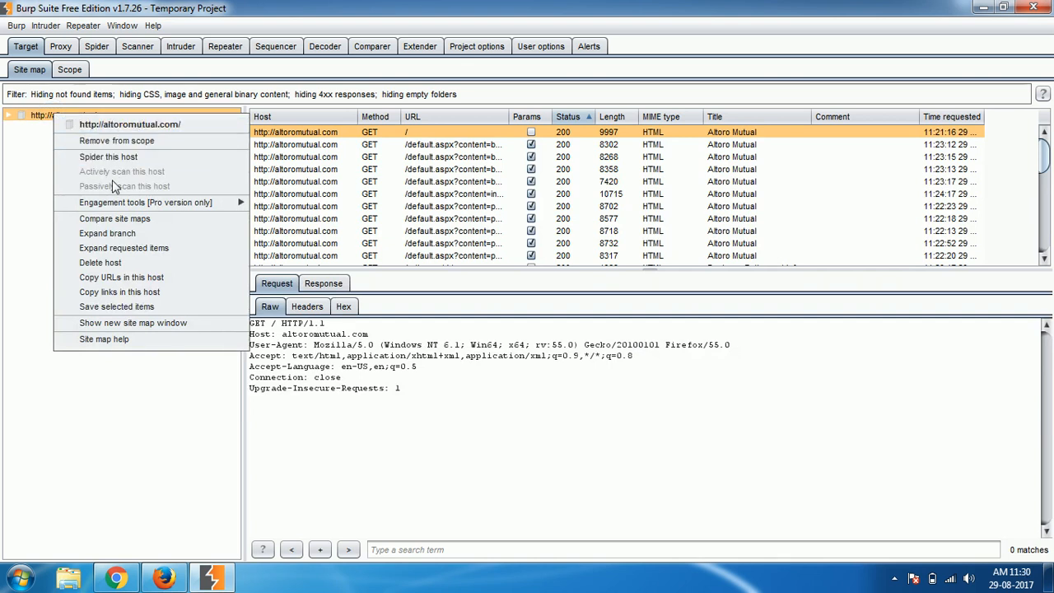
mouse_move(146, 202)
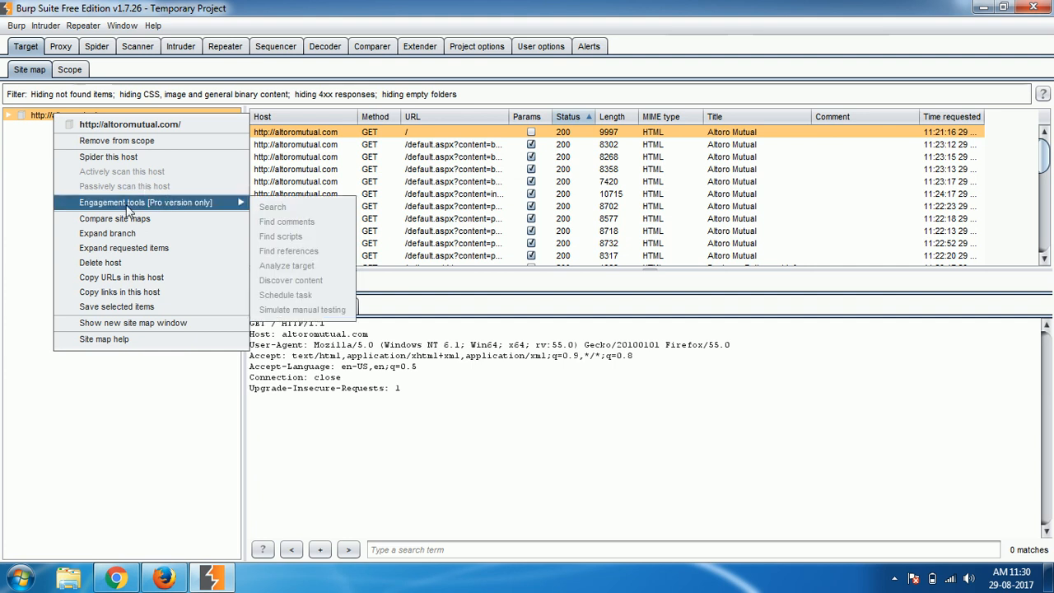
mouse_move(311, 280)
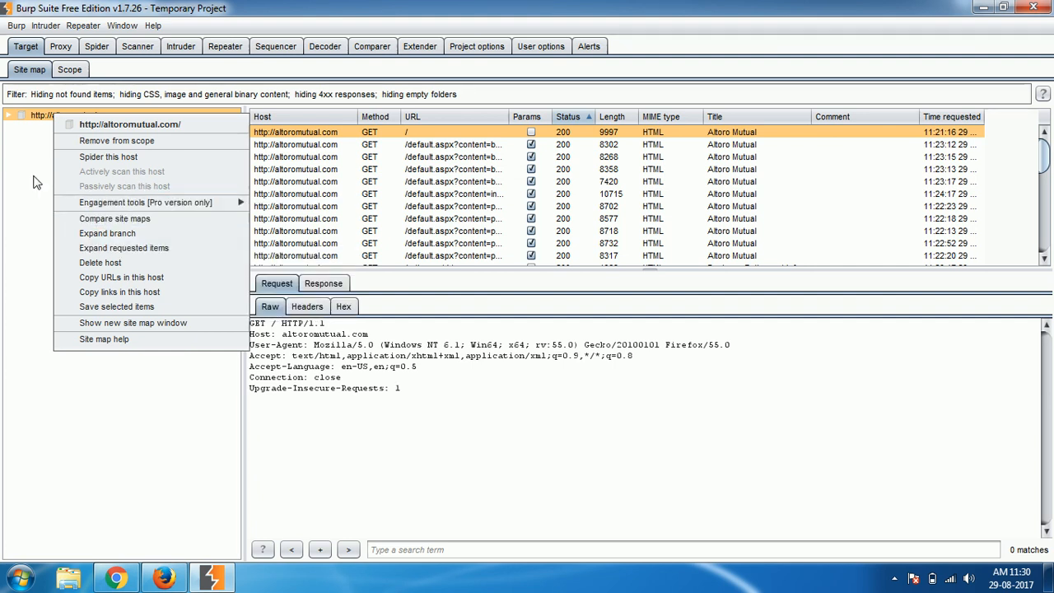
left_click(29, 165)
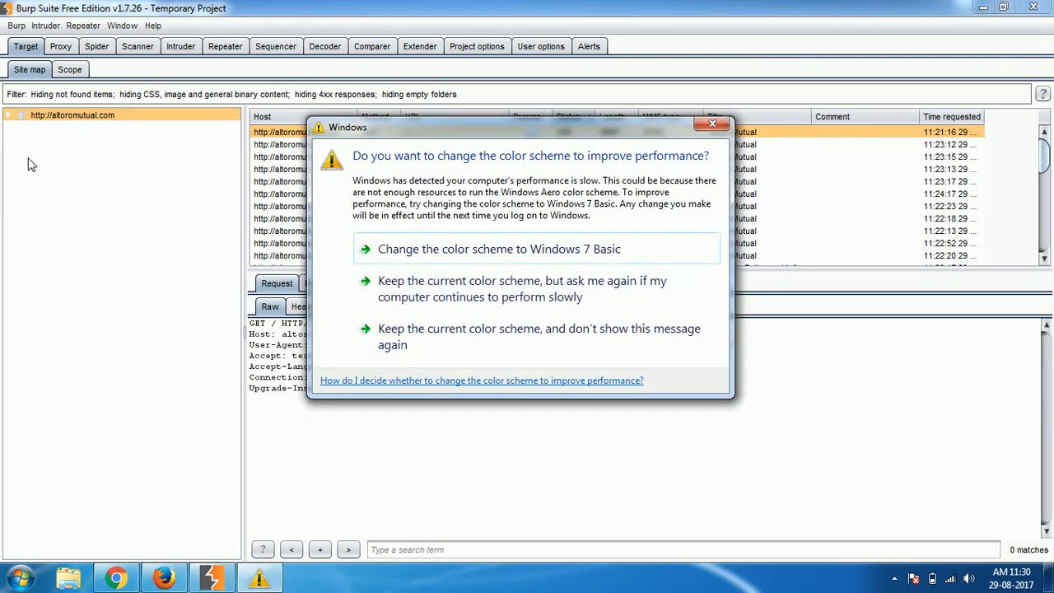
Dismiss the Windows colour-scheme prompt over the altoromutual.com site map.
left_click(713, 124)
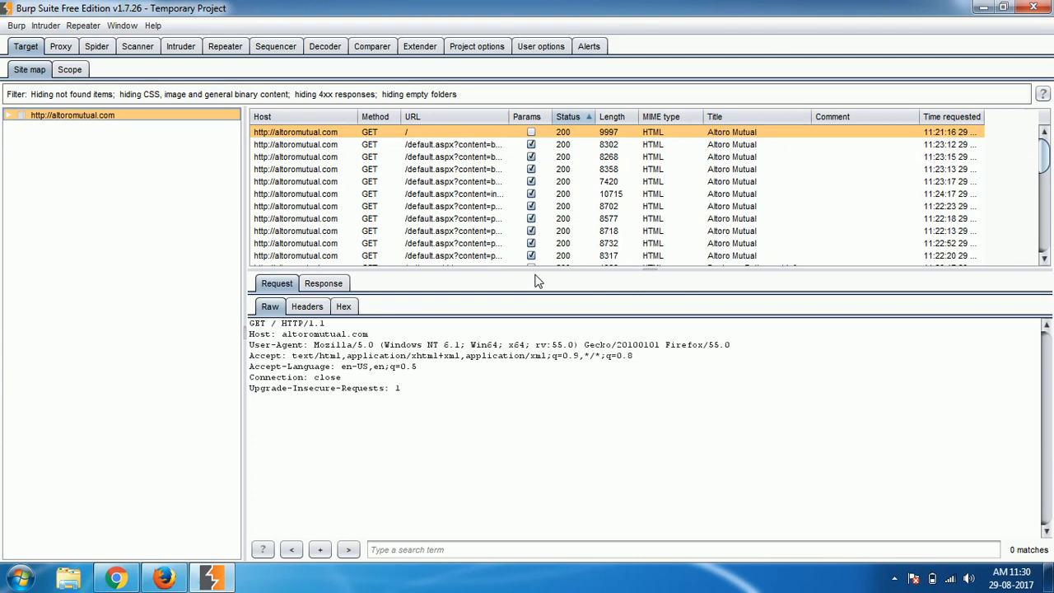
mouse_move(501, 289)
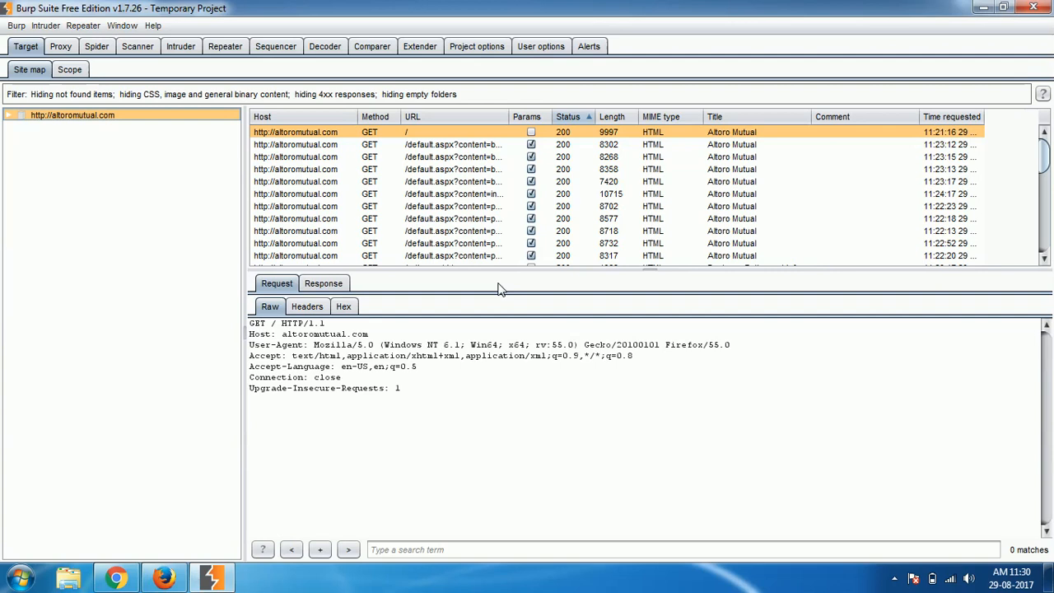
mouse_move(734, 405)
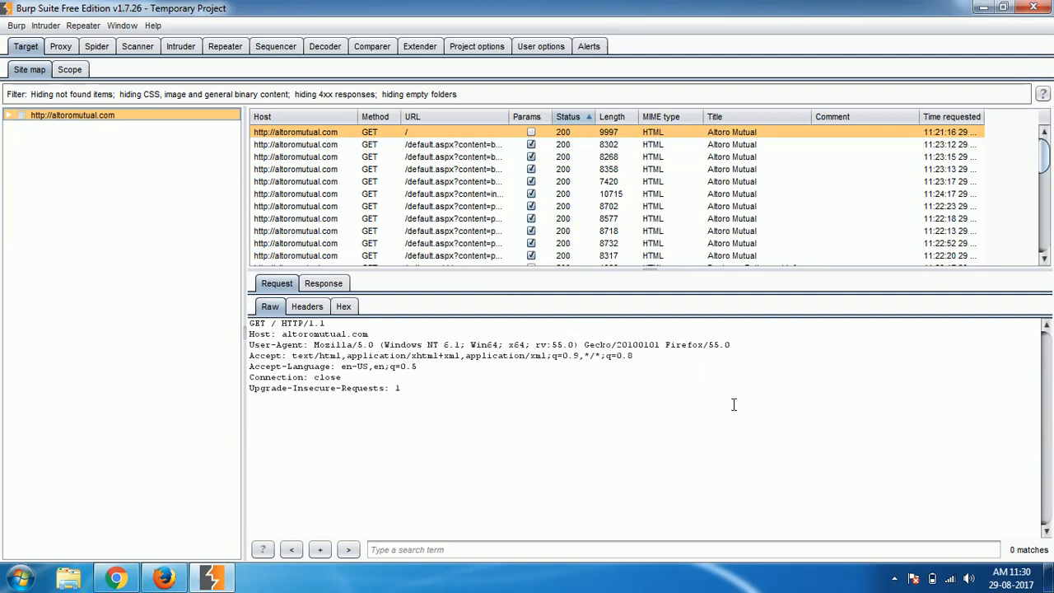